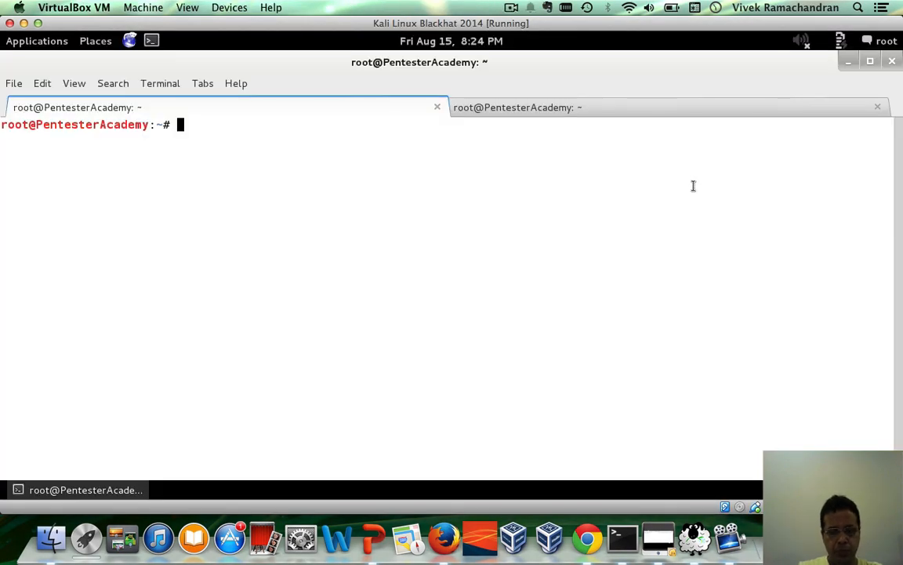
Create and open hiddenssiddictionary.py in Vim
{"action": "type", "text": "vim hidden"}
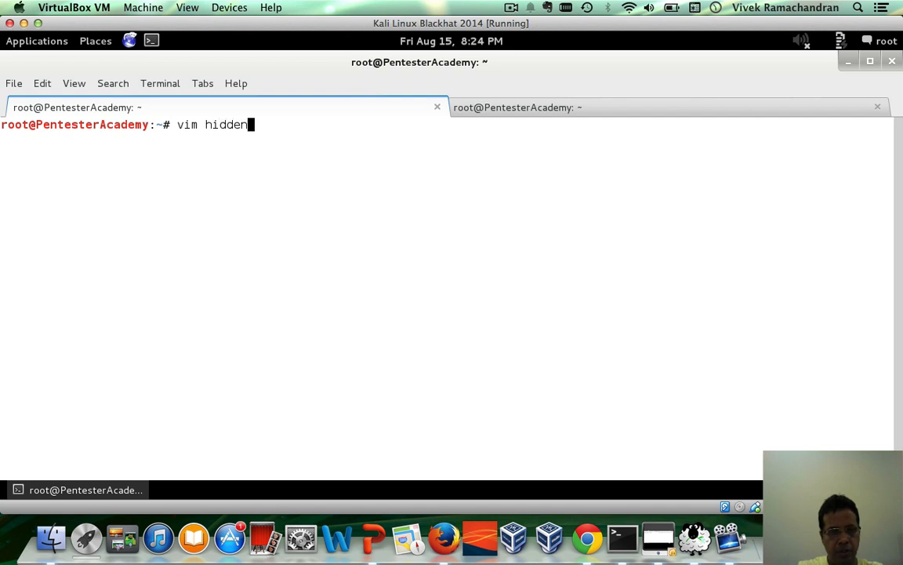
{"action": "type", "text": "ssid"}
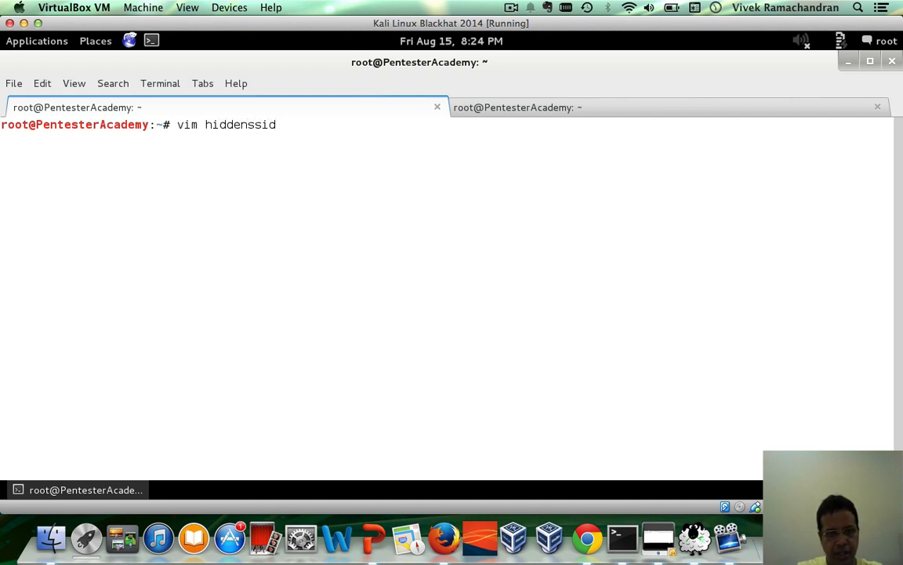
{"action": "type", "text": "diction"}
{"action": "type", "text": "#!"}
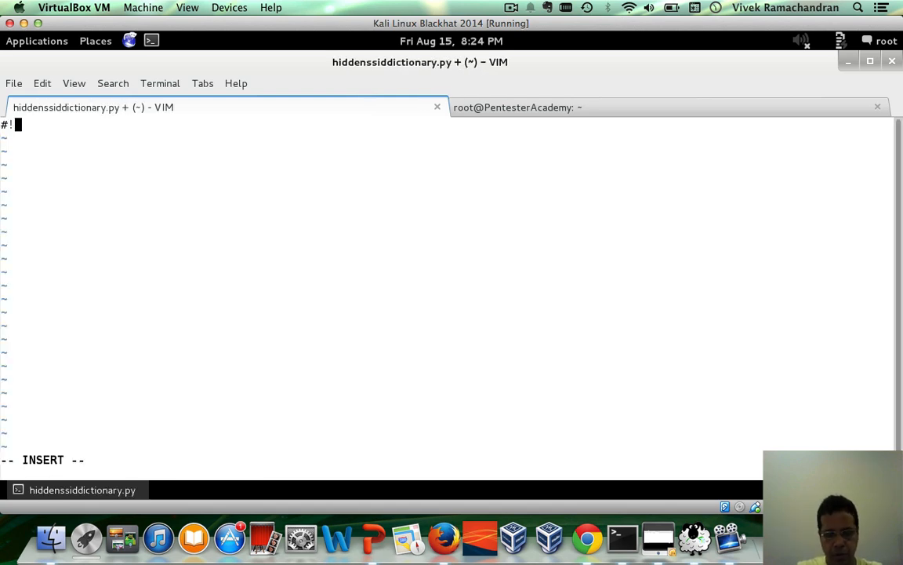
Add the #!/usr/bin/python shebang, import sys, and from scapy.all import *
{"action": "type", "text": "/usr/bin/p"}
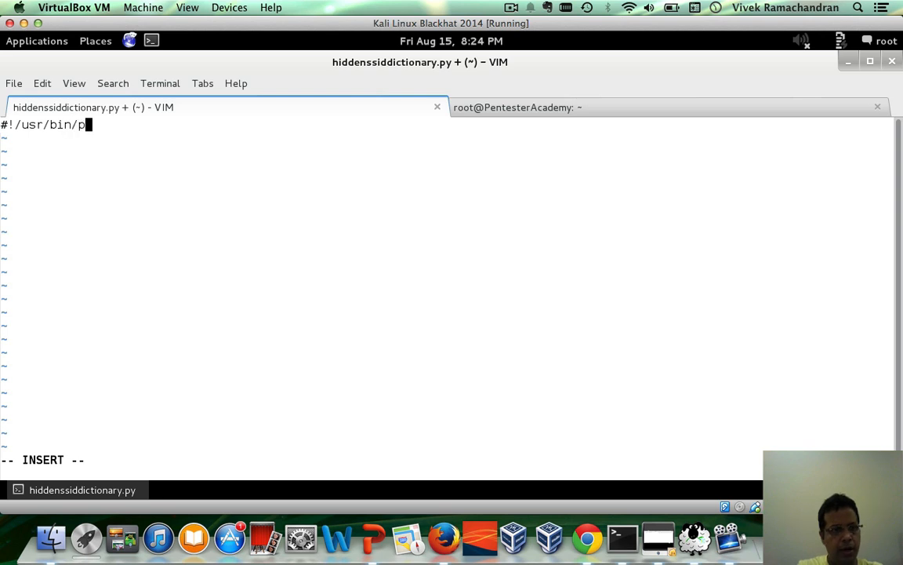
{"action": "type", "text": "ython"}
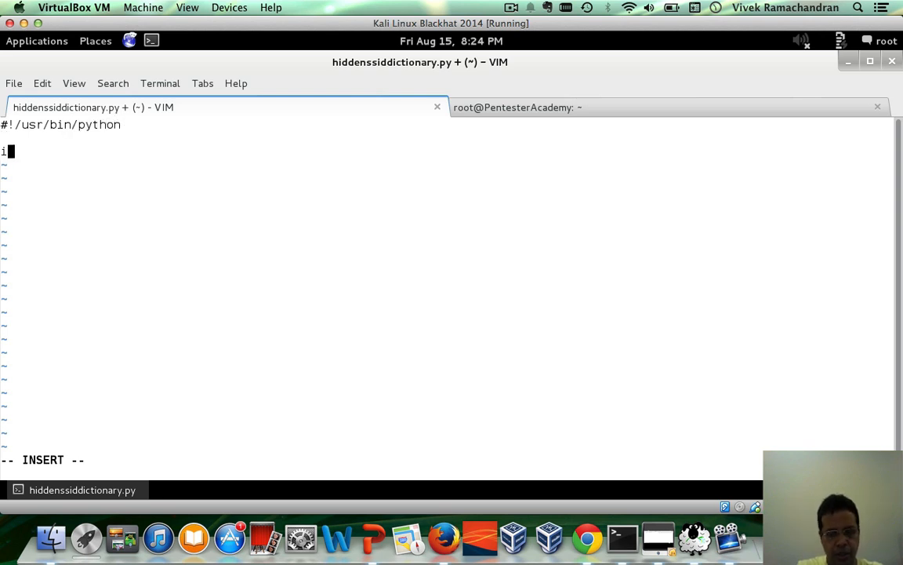
{"action": "type", "text": "mport sys"}
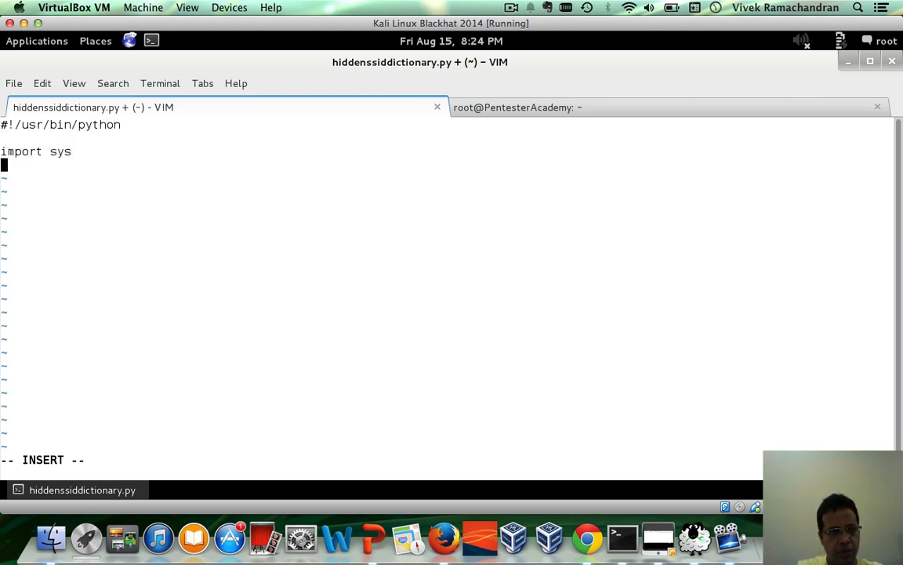
{"action": "type", "text": "import"}
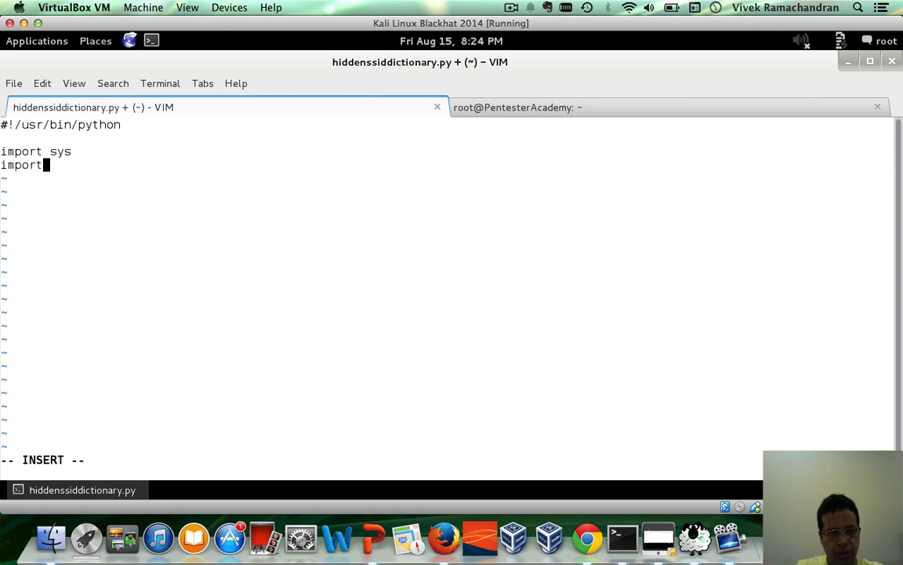
{"action": "type", "text": "from"}
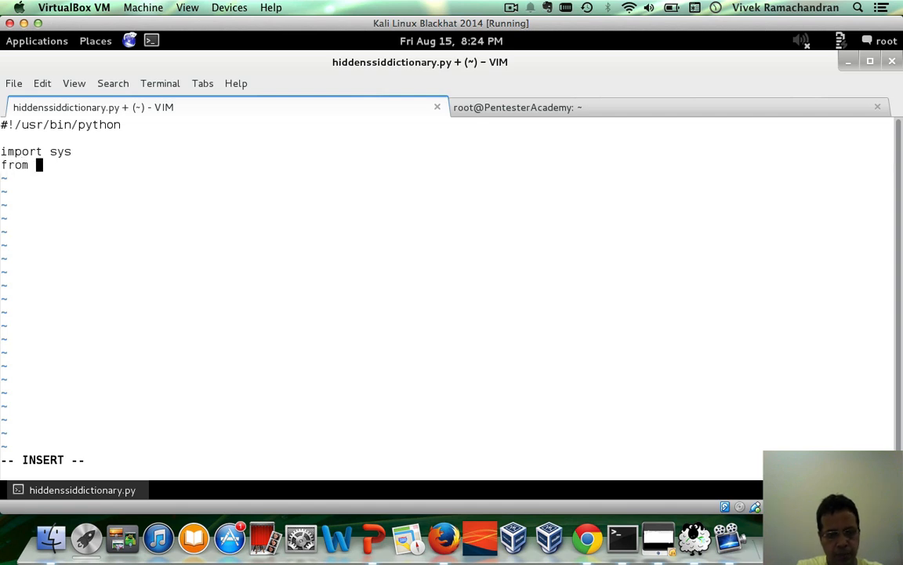
{"action": "type", "text": "scapy.all import *"}
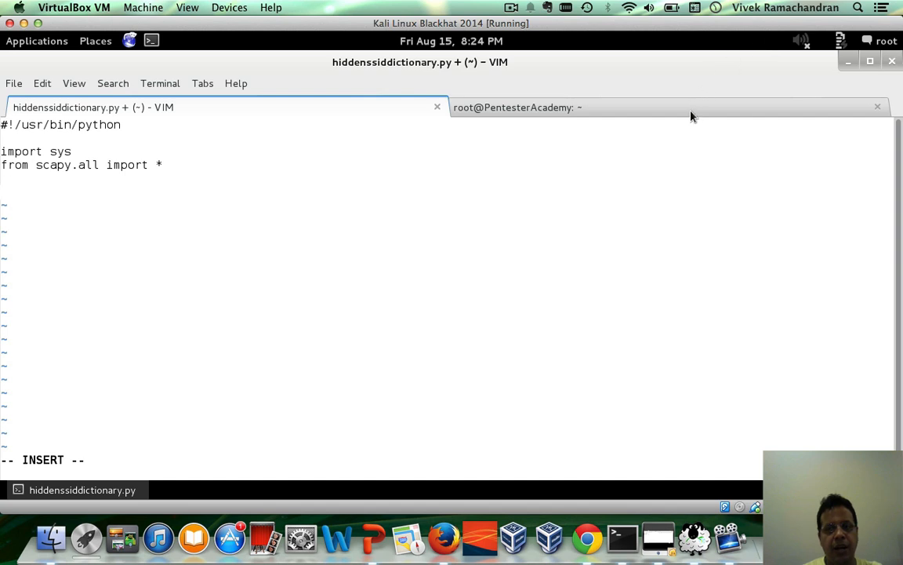
In the second terminal, display ssid_list and scan with airodump-ng on mon0
{"action": "left_click", "coordinate": [518, 107]}
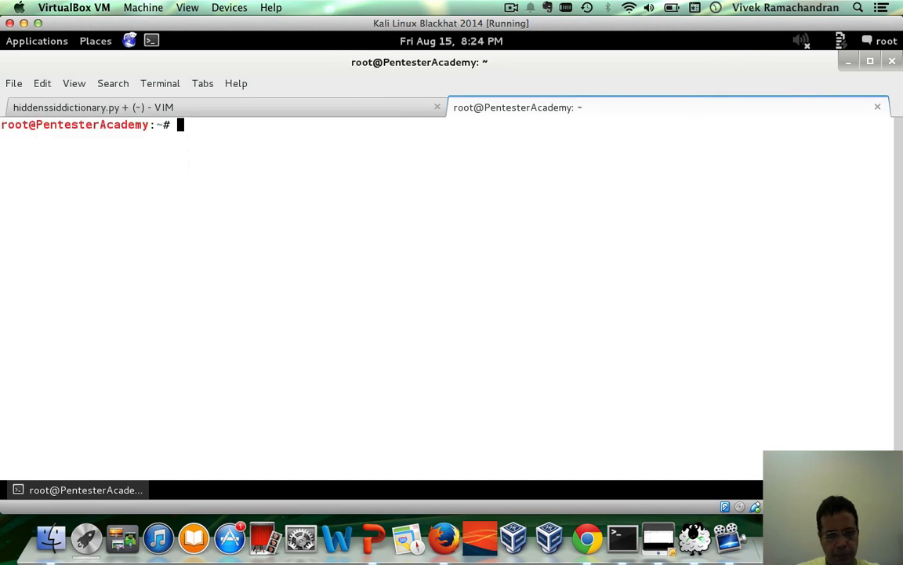
{"action": "type", "text": "cat ssid_list"}
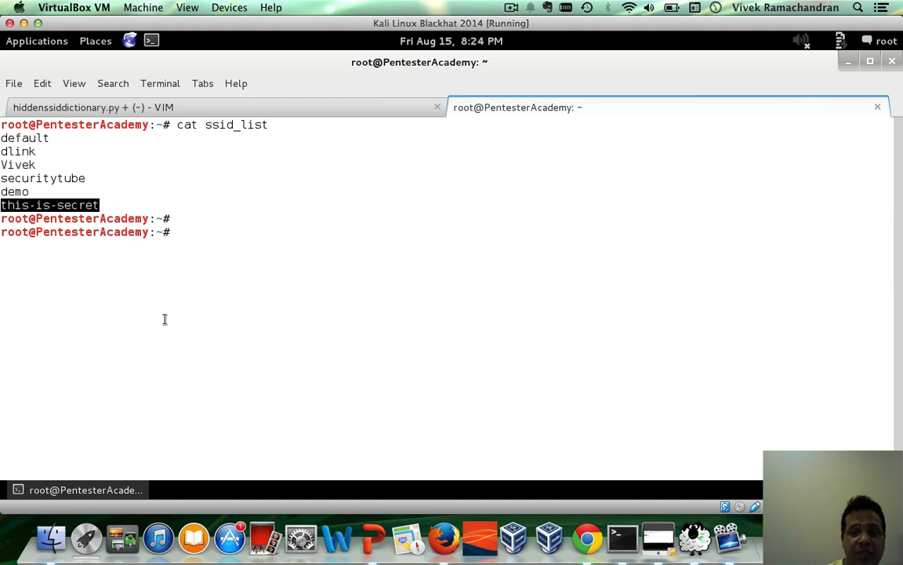
{"action": "type", "text": "air"}
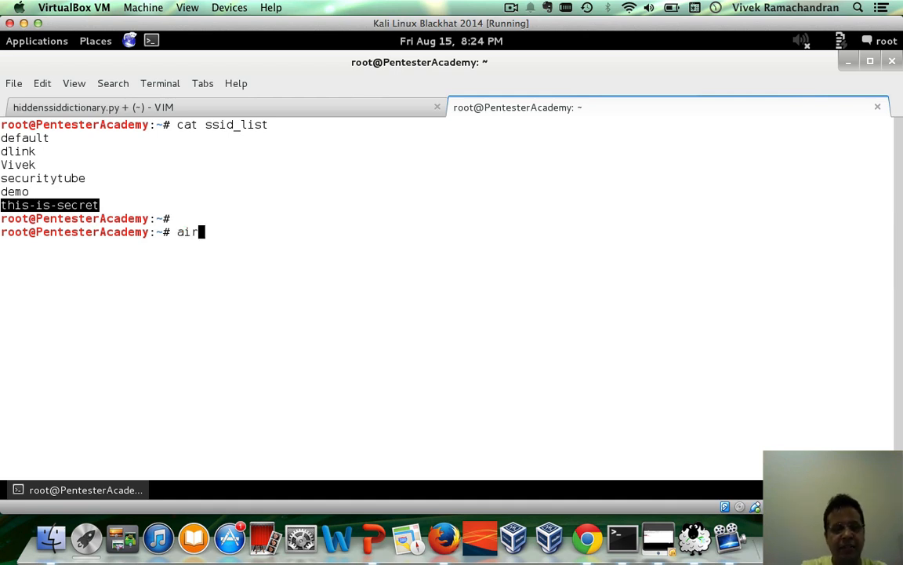
{"action": "type", "text": "odump-ng mon0"}
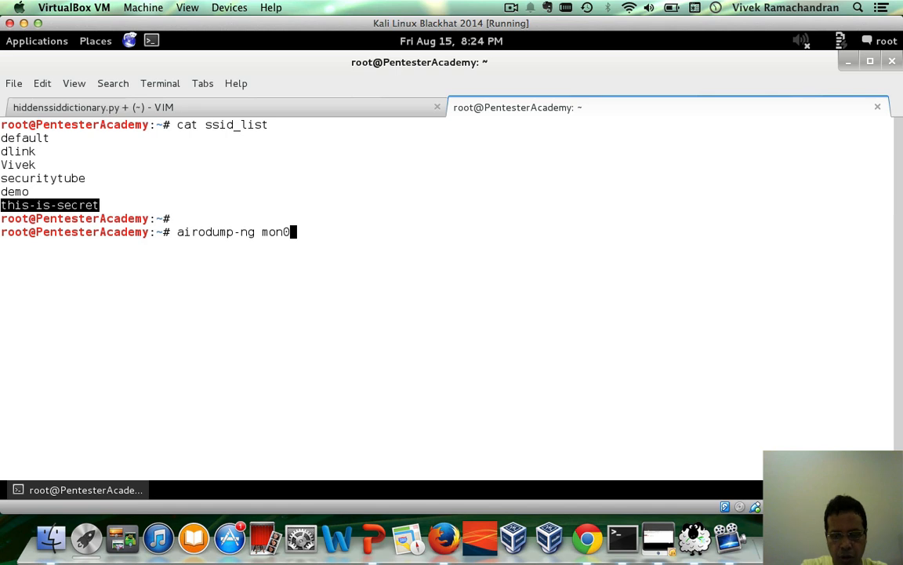
{"action": "key", "text": "Return"}
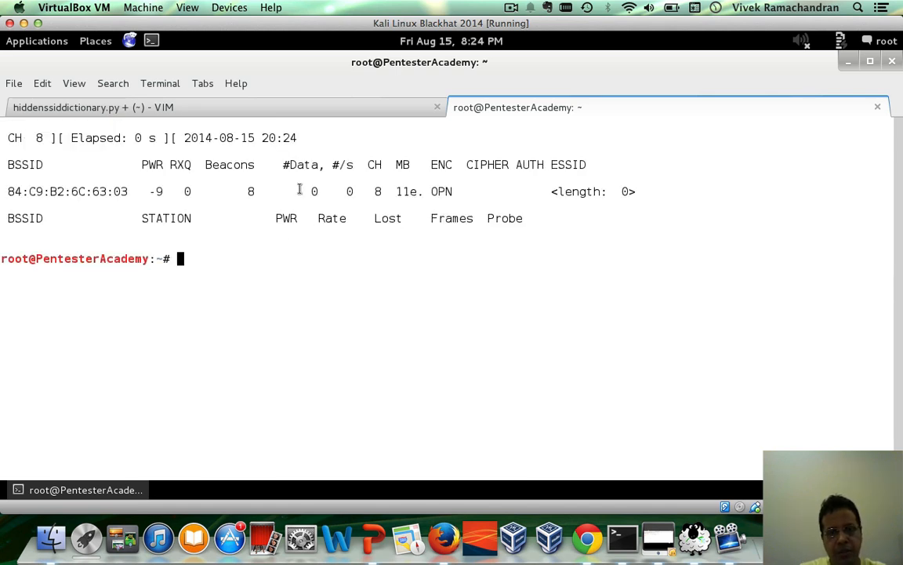
Print the ssid_list wordlist again and return to the Vim tab
{"action": "type", "text": "cat ssid_list"}
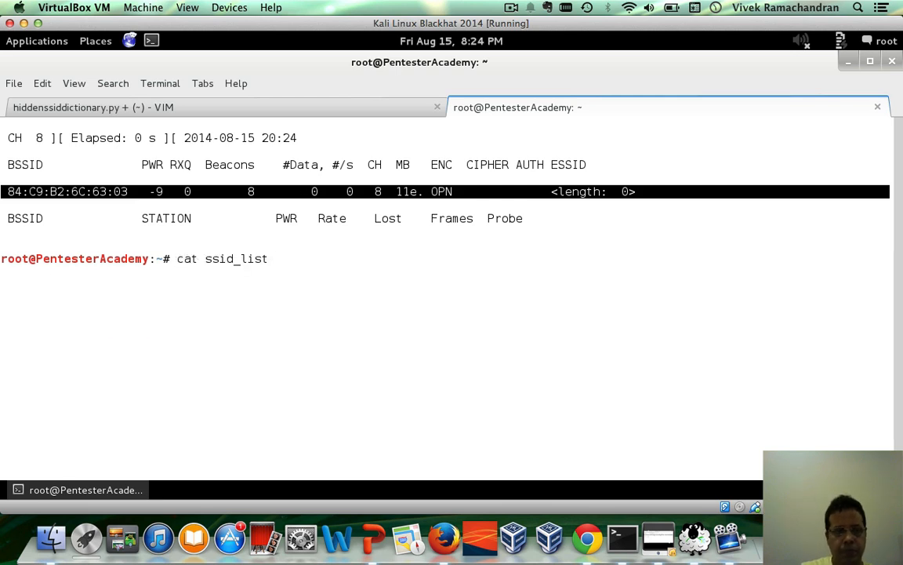
{"action": "key", "text": "Return"}
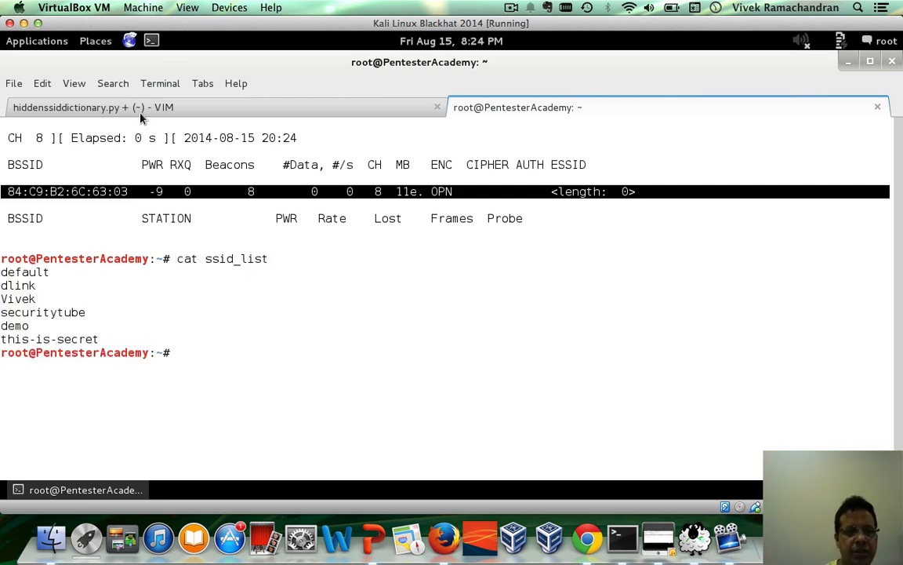
{"action": "left_click", "coordinate": [94, 108]}
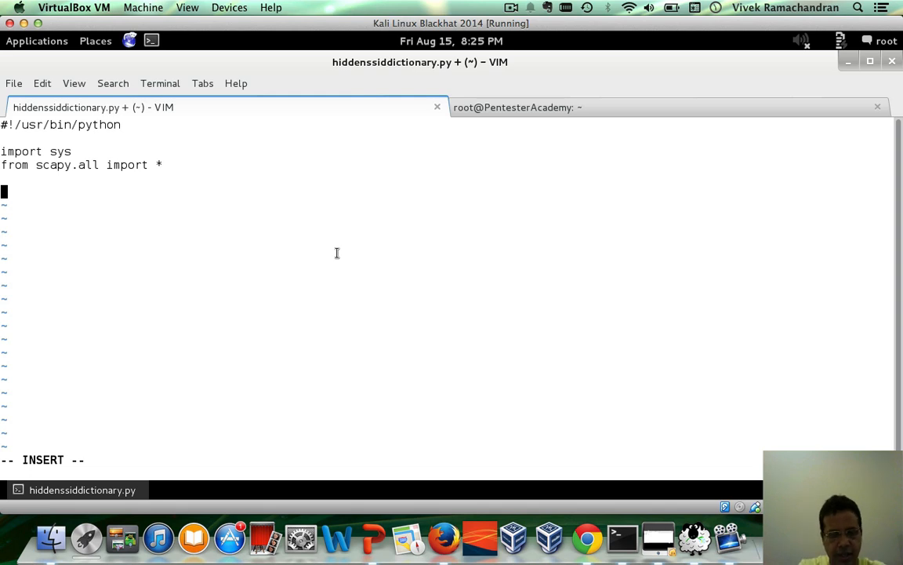
Write the loop header: for ssid in open(sys.argv[1], 'r').readlines():
{"action": "type", "text": "for ssid in"}
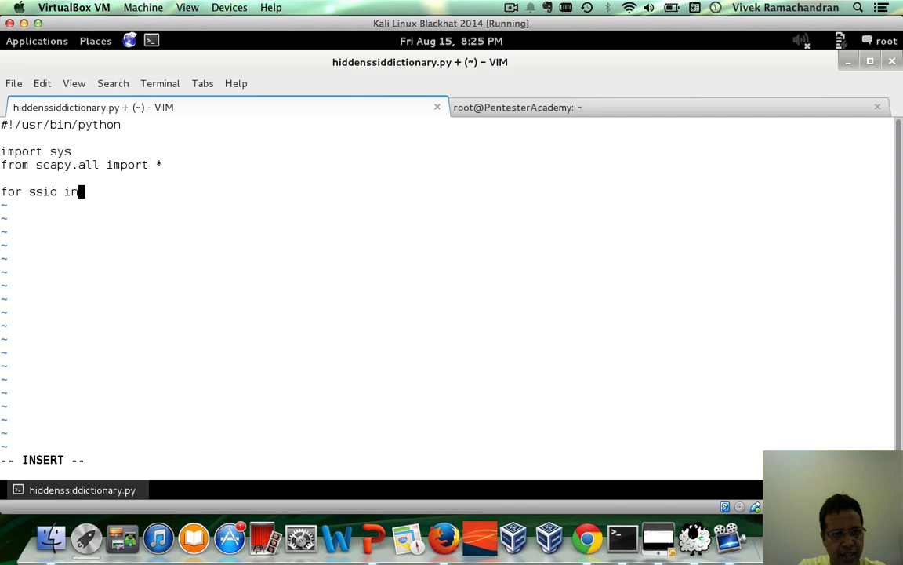
{"action": "type", "text": "open("}
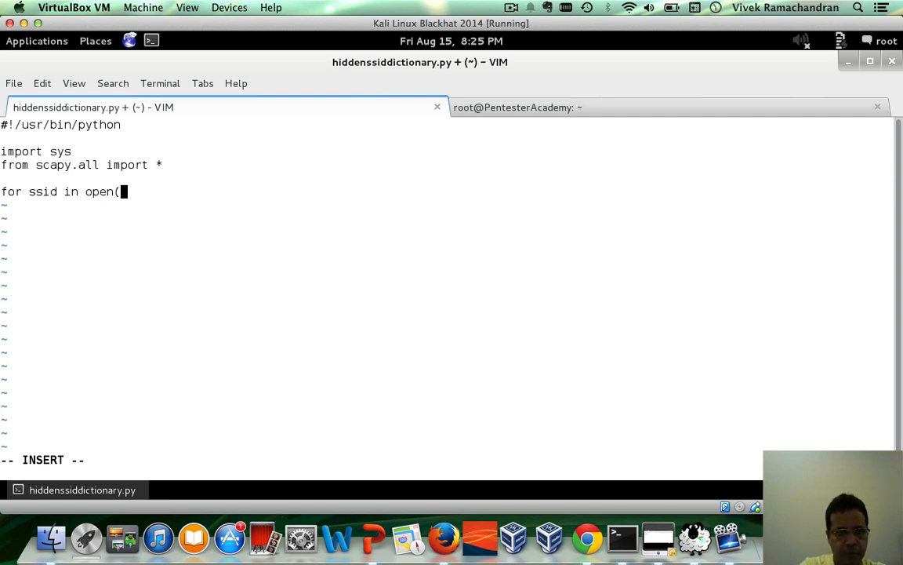
{"action": "type", "text": "s"}
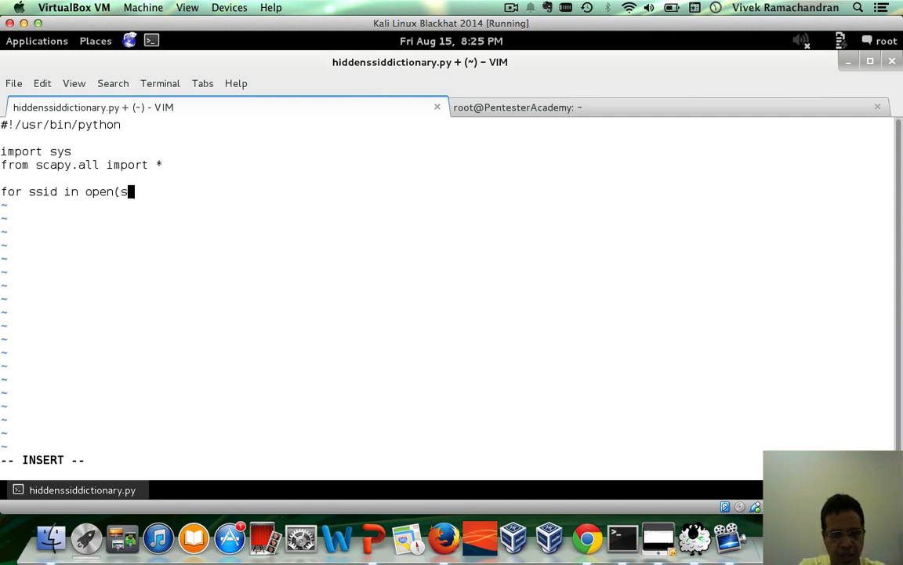
{"action": "type", "text": "ys.argv[1"}
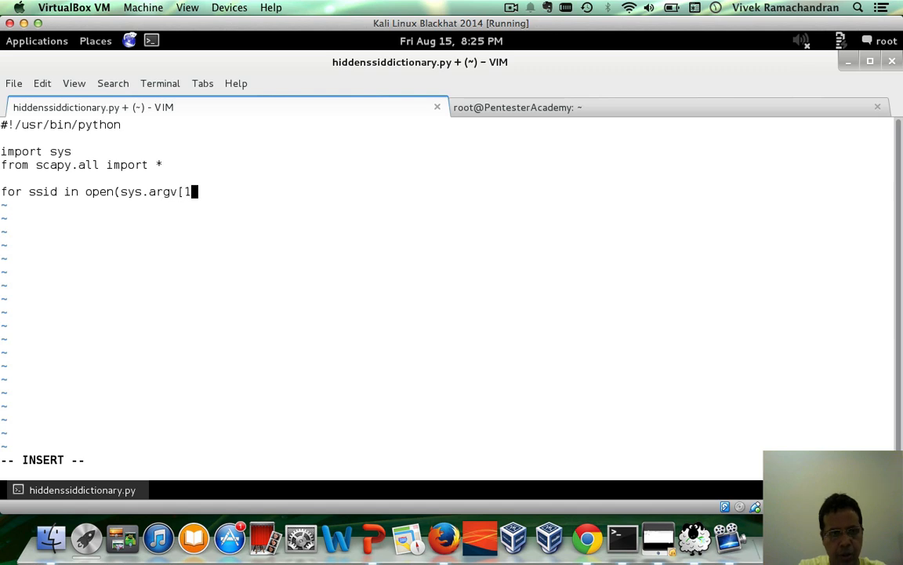
{"action": "type", "text": "],"}
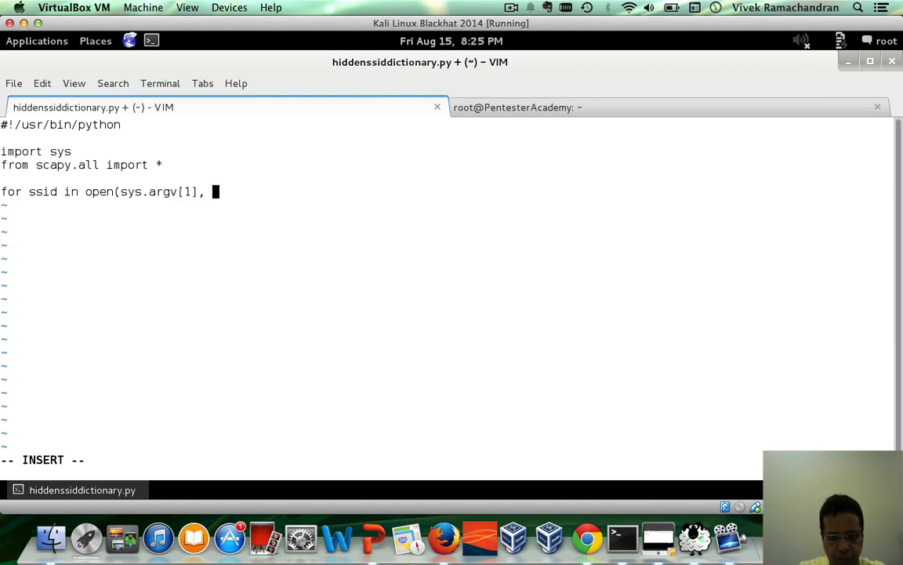
{"action": "type", "text": "'r')"}
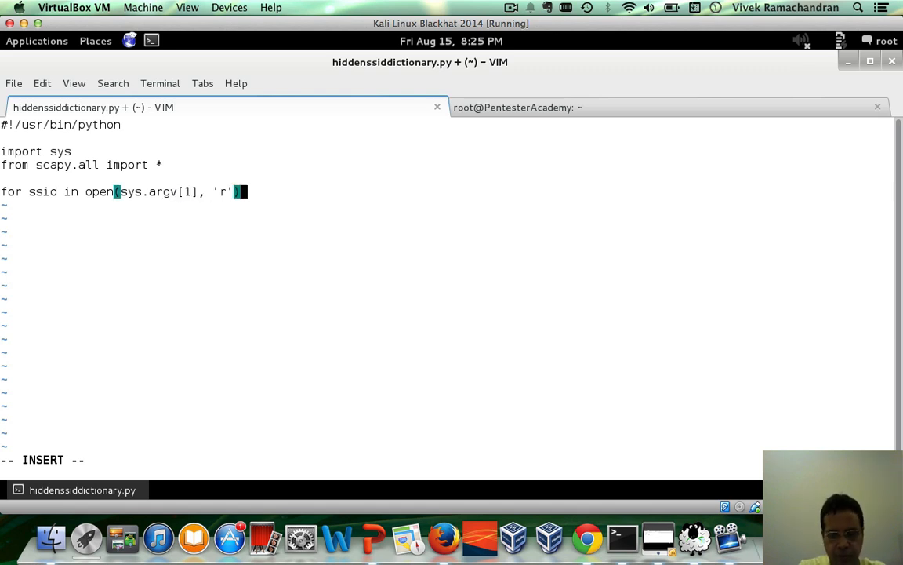
{"action": "type", "text": ".readlines"}
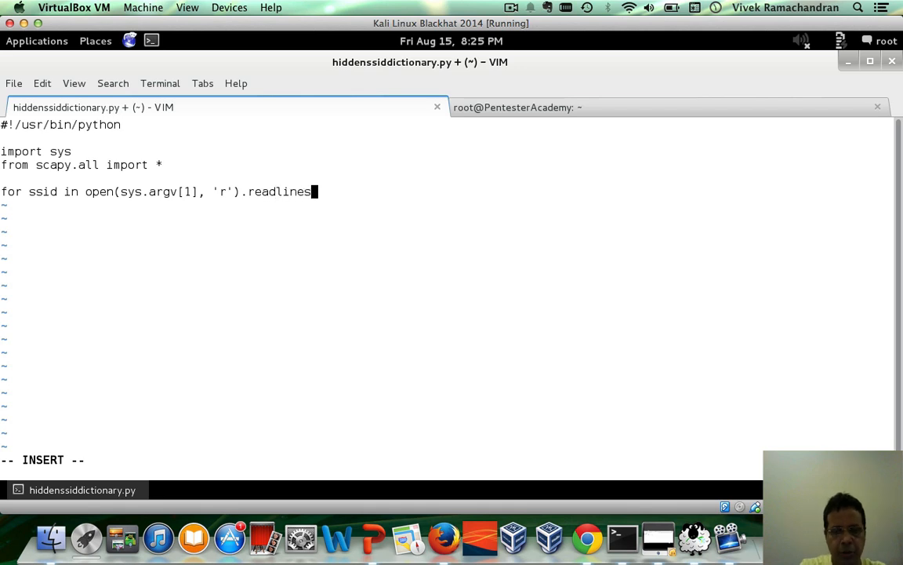
{"action": "type", "text": "() :"}
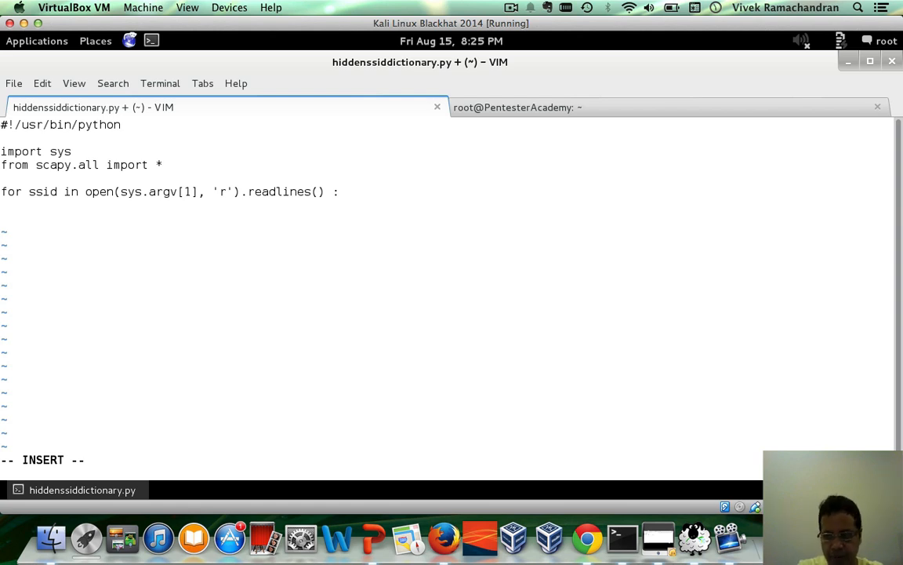
Begin the loop body with pkt = RadioTap() / Dot11(type = 0, subtype = 4,
{"action": "type", "text": "pkt ="}
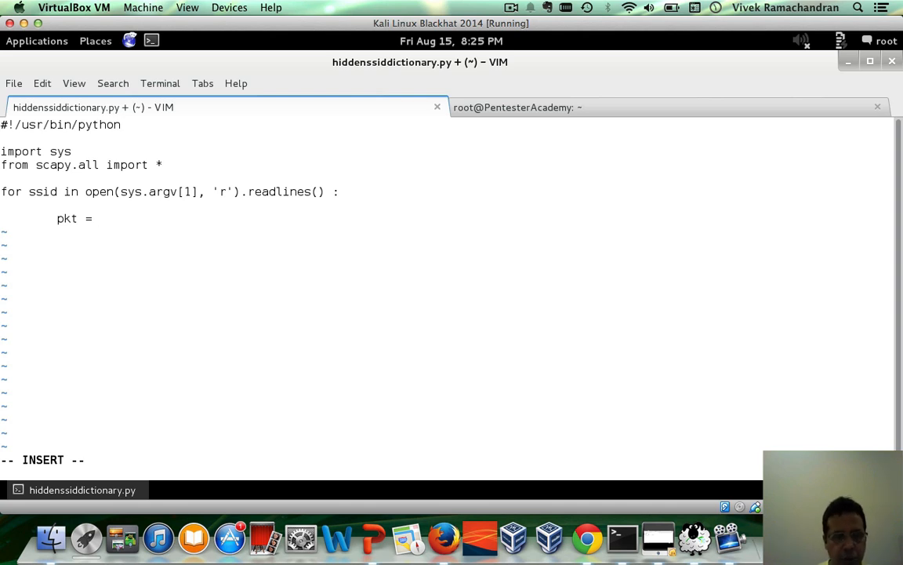
{"action": "type", "text": "Radio"}
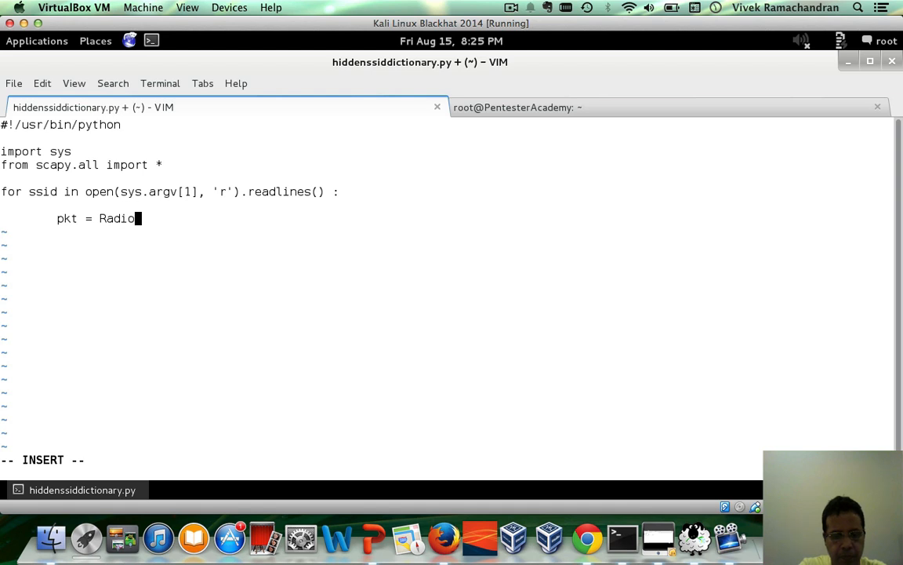
{"action": "type", "text": "Tap()"}
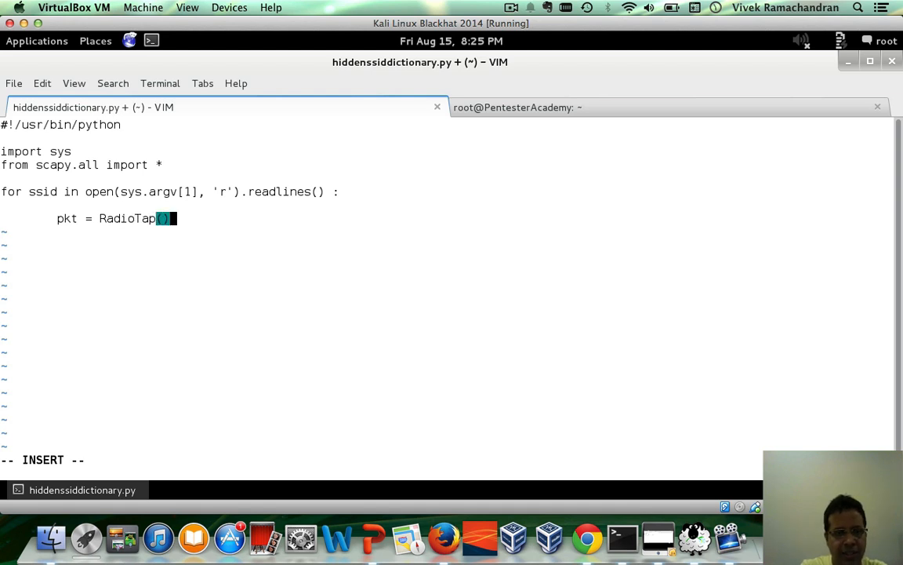
{"action": "type", "text": "/"}
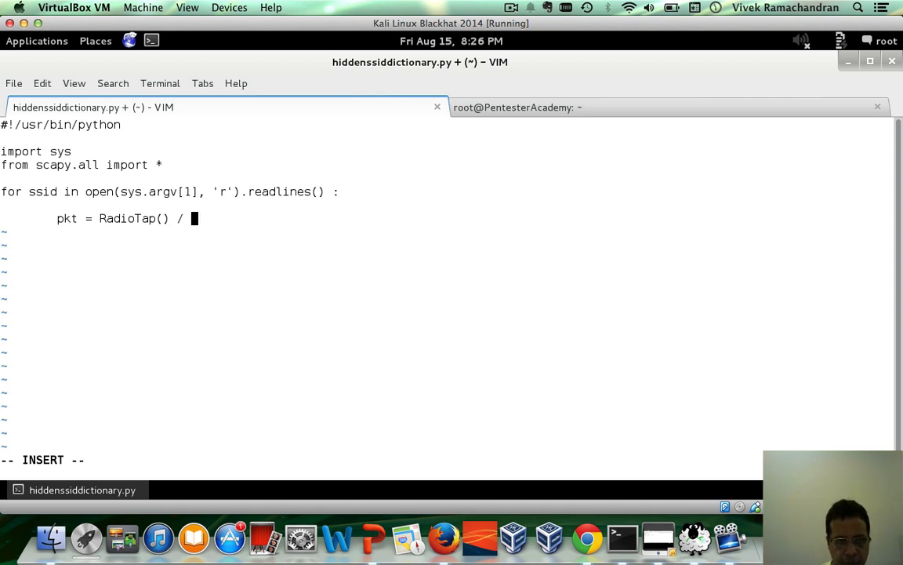
{"action": "type", "text": "D"}
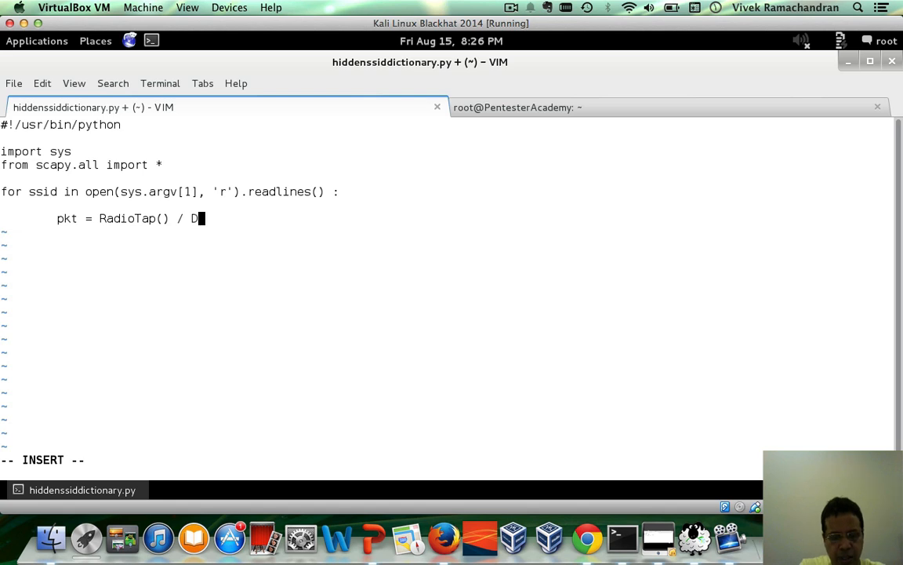
{"action": "type", "text": "ot11"}
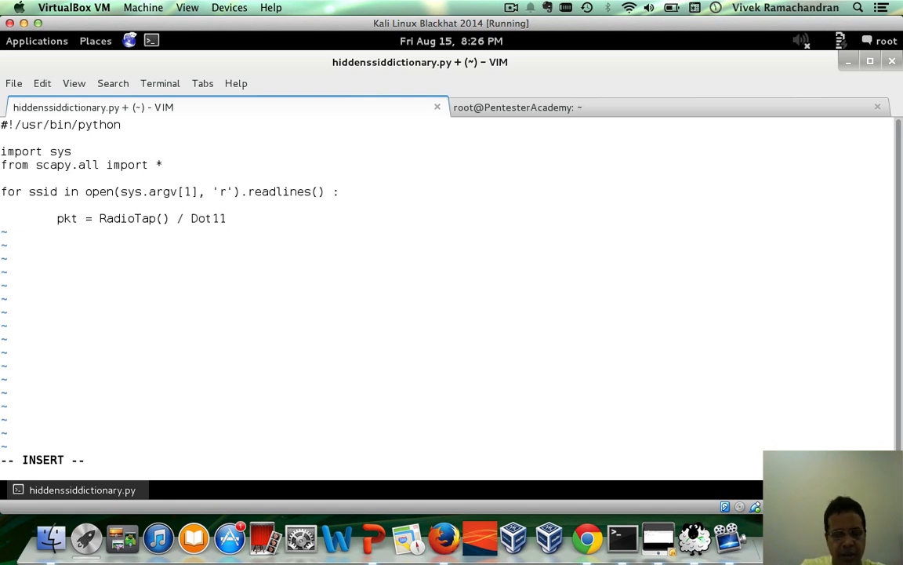
{"action": "type", "text": "("}
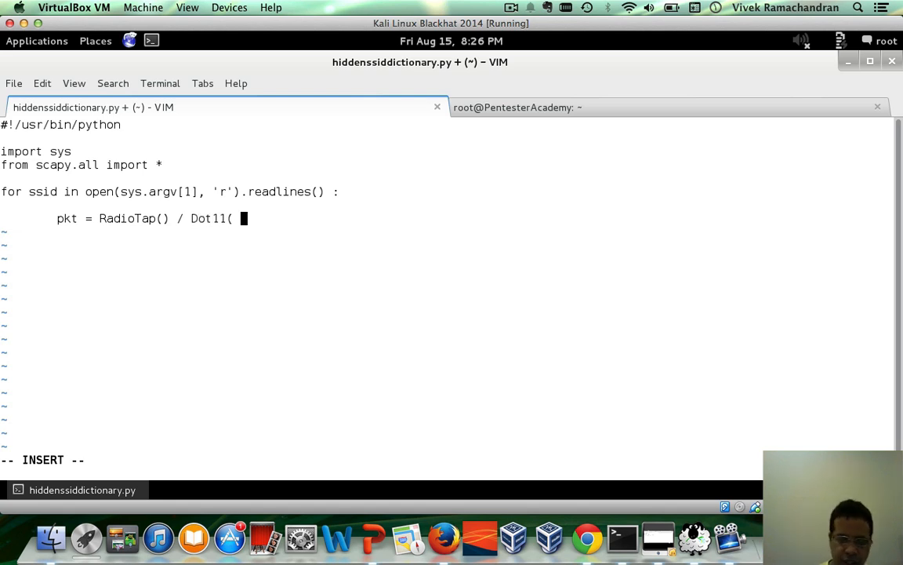
{"action": "type", "text": "type ="}
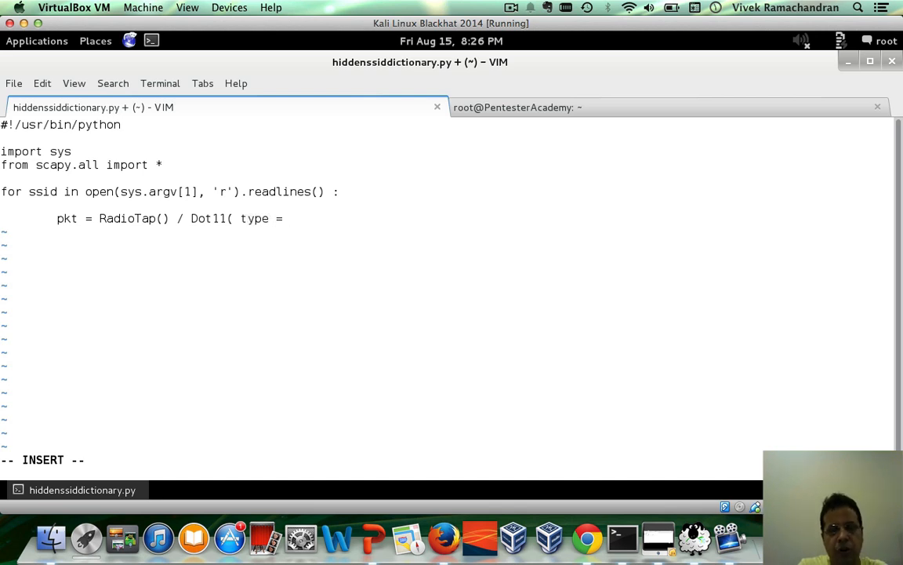
{"action": "type", "text": "0"}
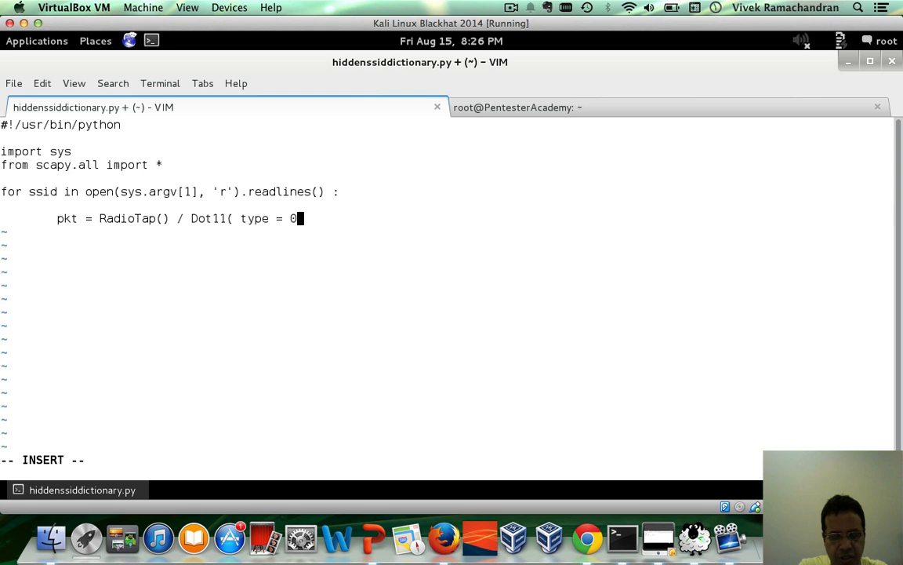
{"action": "type", "text": ","}
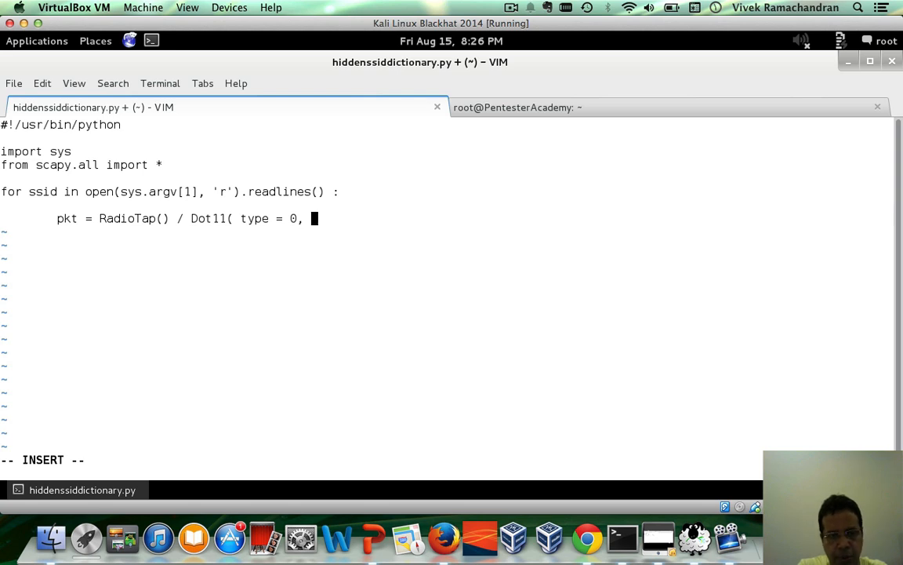
{"action": "type", "text": "subtype = 4,"}
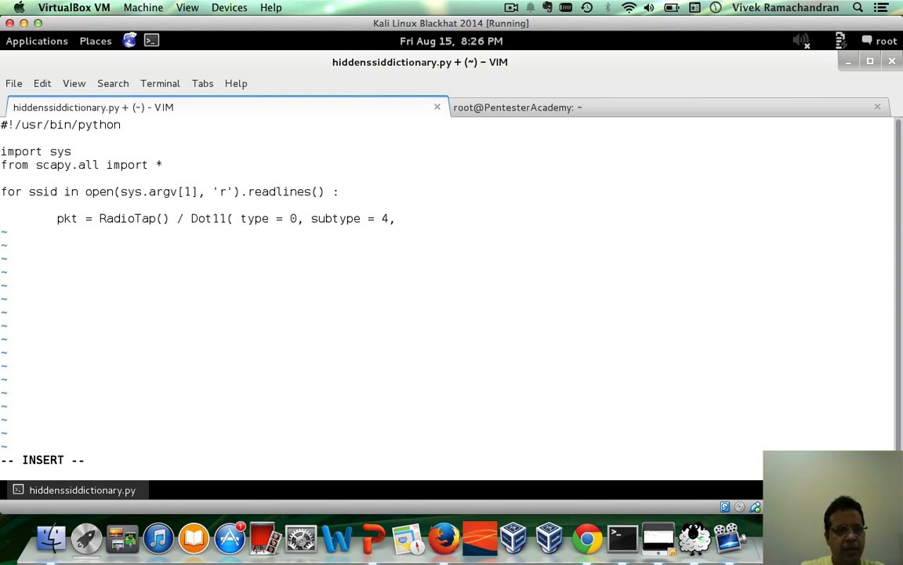
Add mymac = 'aa:aa:aa:aa:aa:aa' and brdmac = 'ff:ff:ff:ff:ff:ff' above the loop
{"action": "type", "text": "mya"}
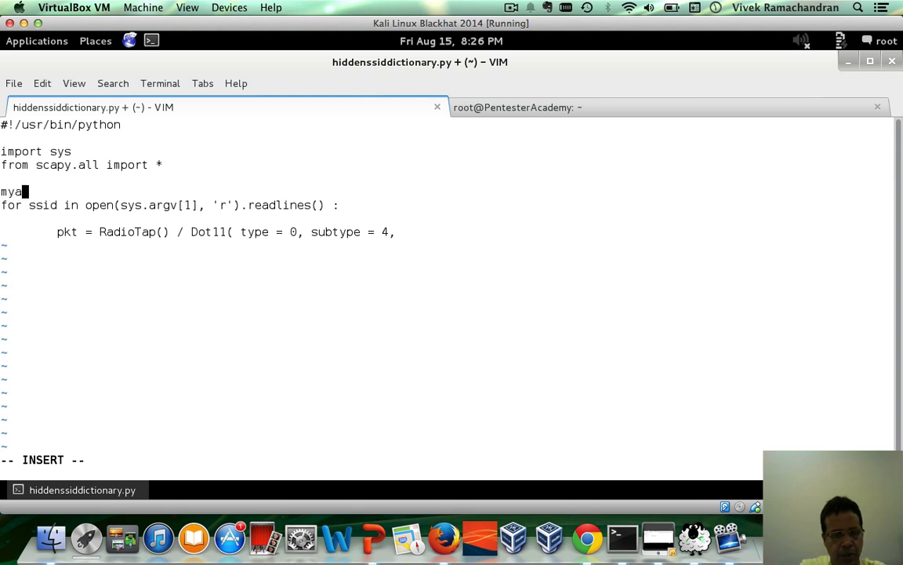
{"action": "type", "text": "mac"}
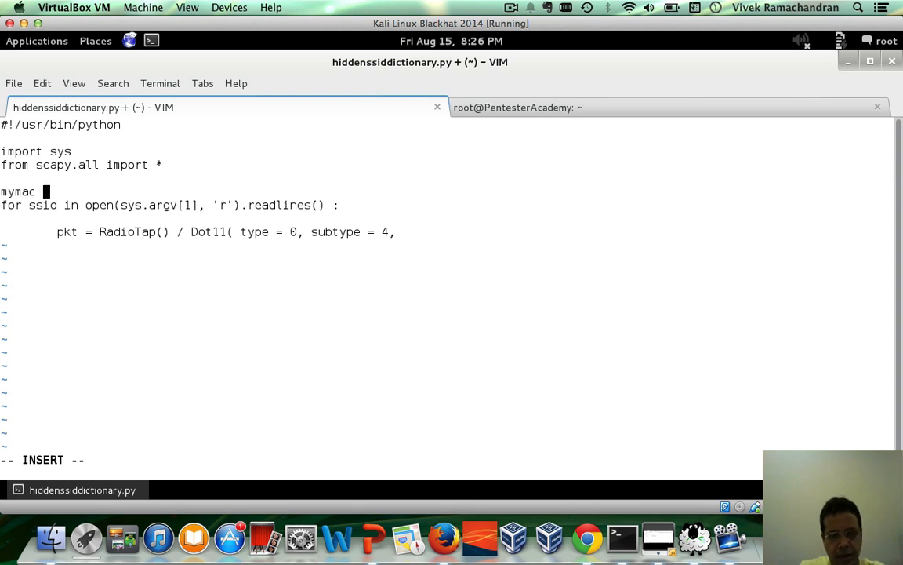
{"action": "type", "text": "= 'aa:aa:"}
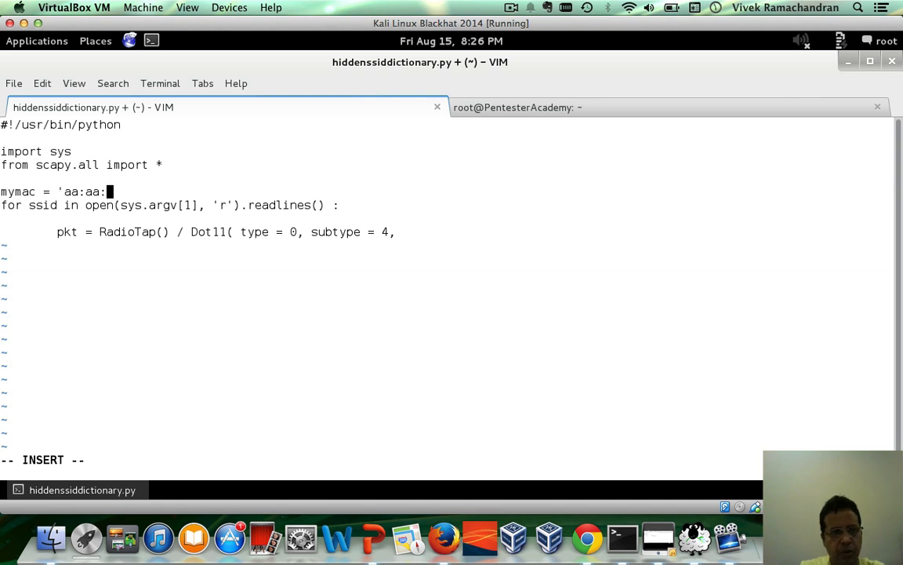
{"action": "type", "text": "aa:aa:aa:aa"}
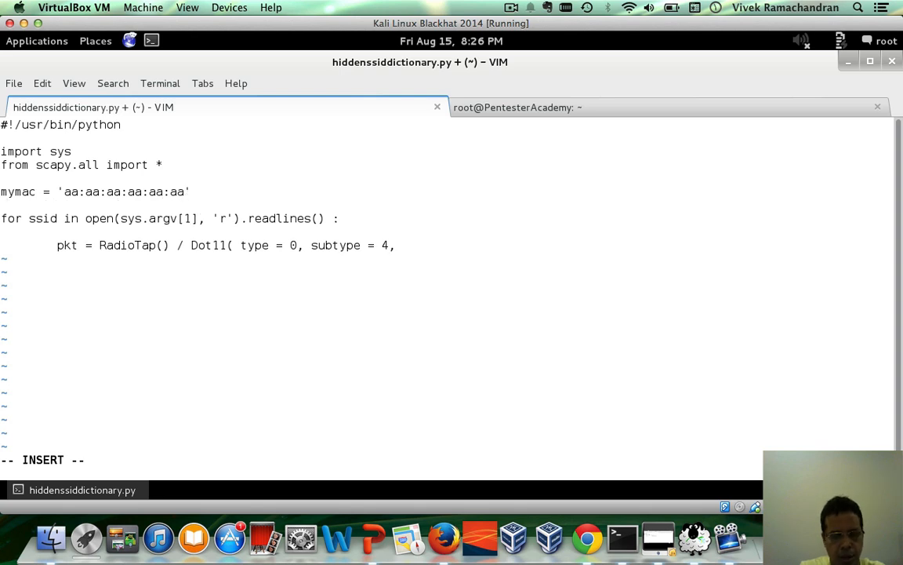
{"action": "type", "text": "broadcas"}
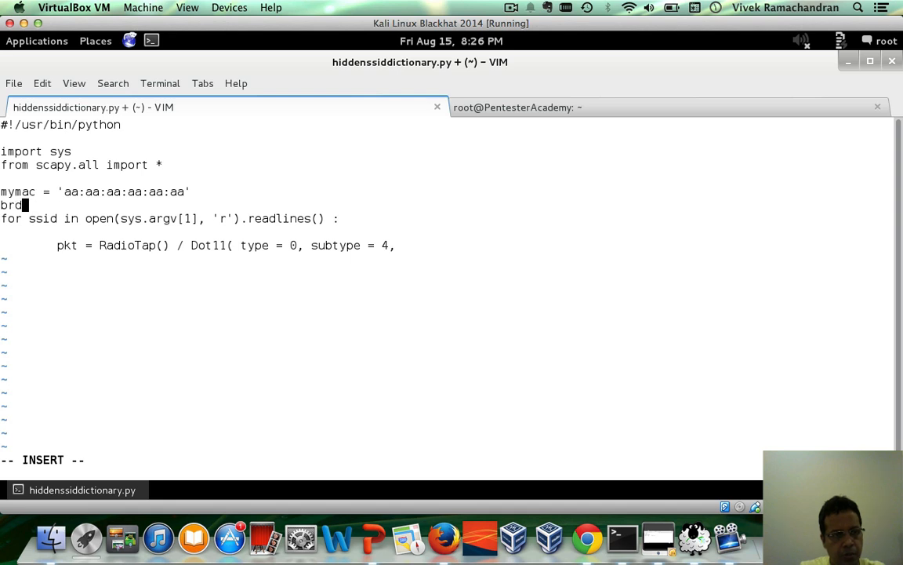
{"action": "type", "text": "mac ="}
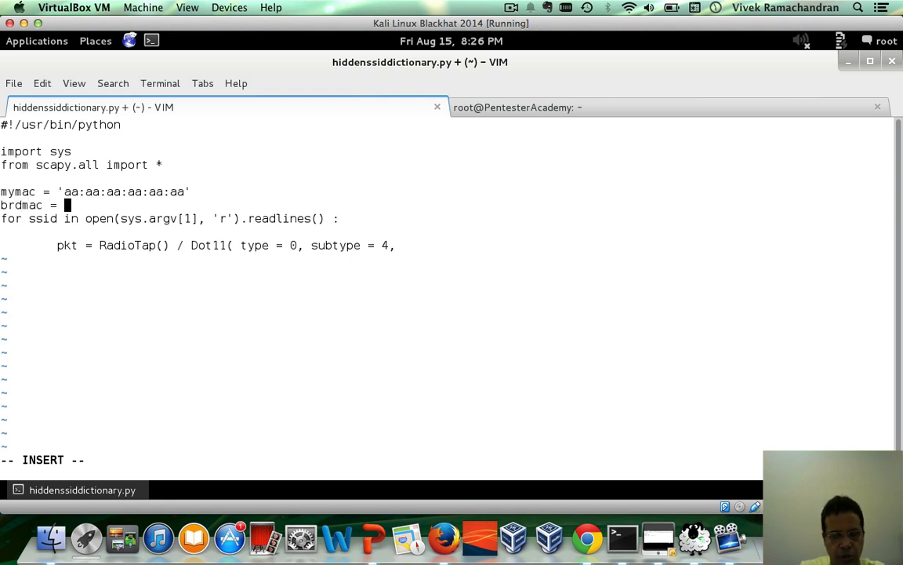
{"action": "type", "text": "'ff:ff:ff:ff:ff:ff'"}
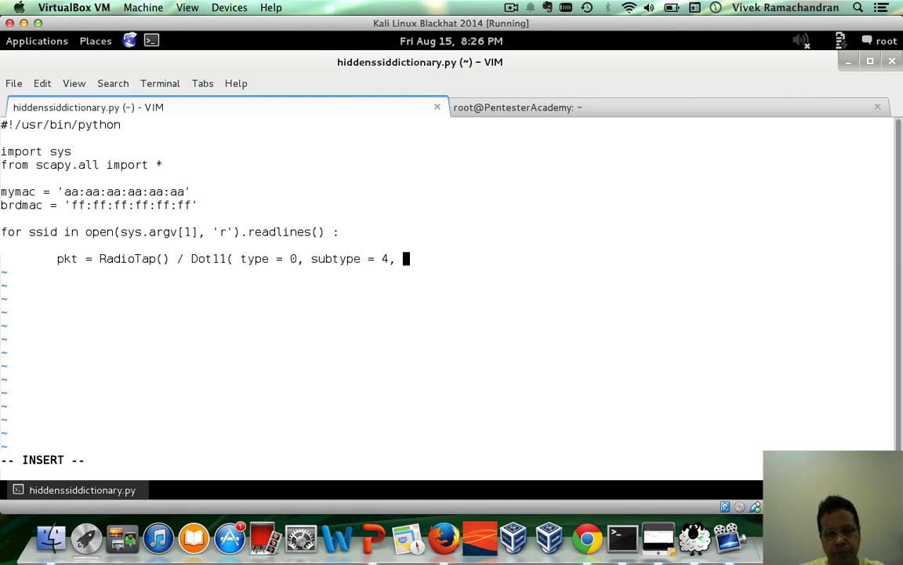
Add addr1 = brdmac to the Dot11 call in the packet line
{"action": "type", "text": "ad"}
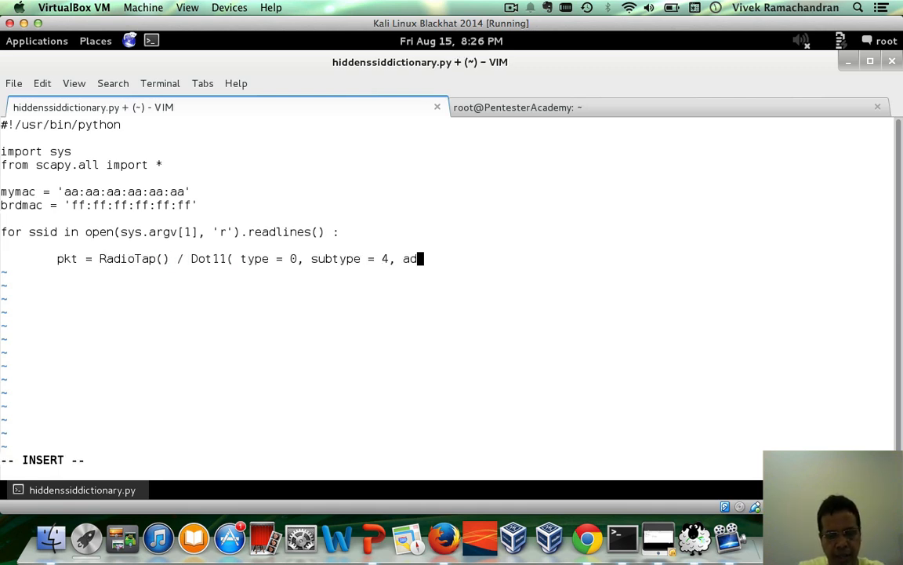
{"action": "type", "text": "dr1"}
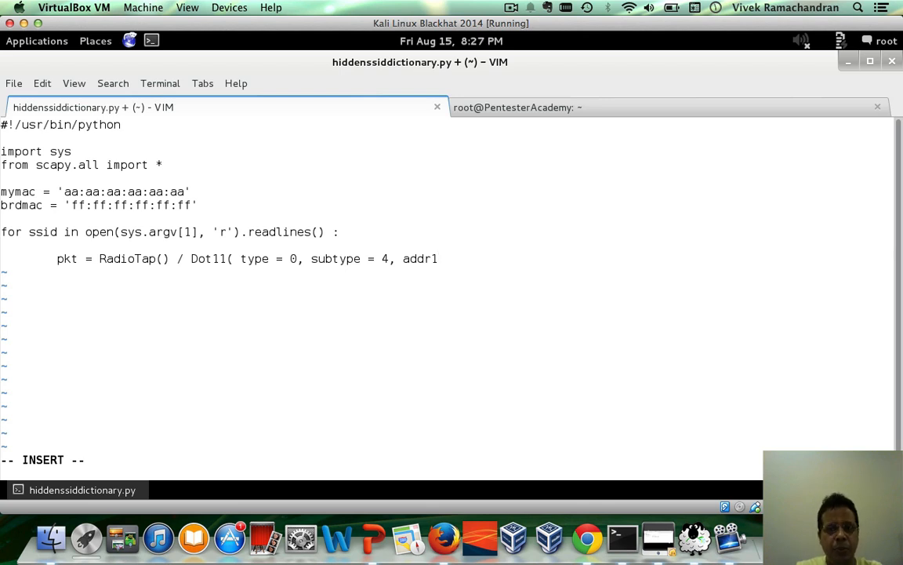
{"action": "type", "text": "="}
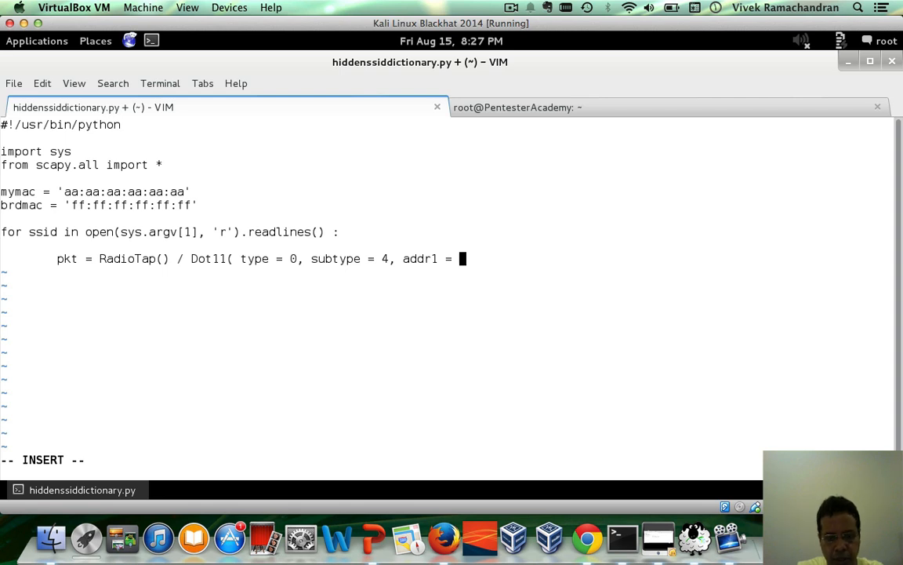
{"action": "type", "text": "brdmac,"}
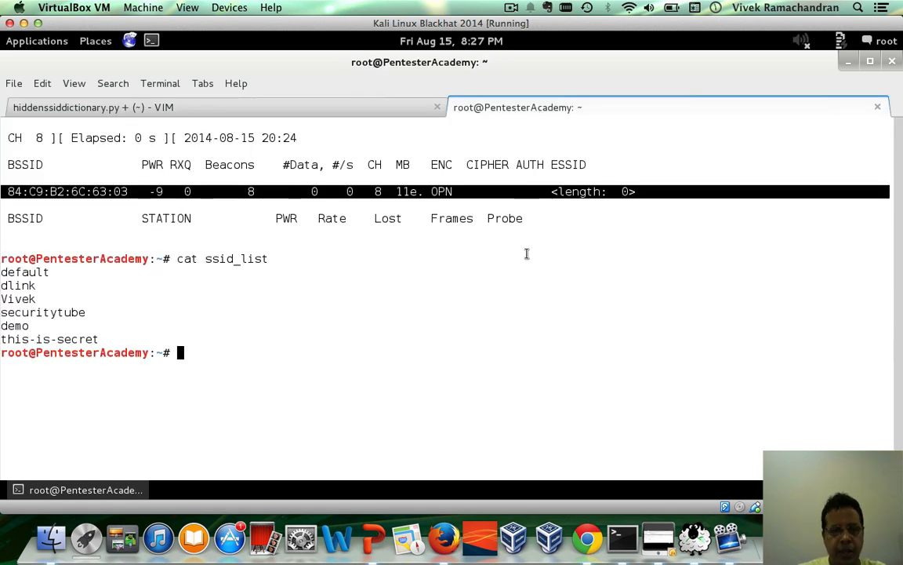
Launch Wireshark in the background with 'wireshark &' for capturing on mon0
{"action": "type", "text": "wireshark &"}
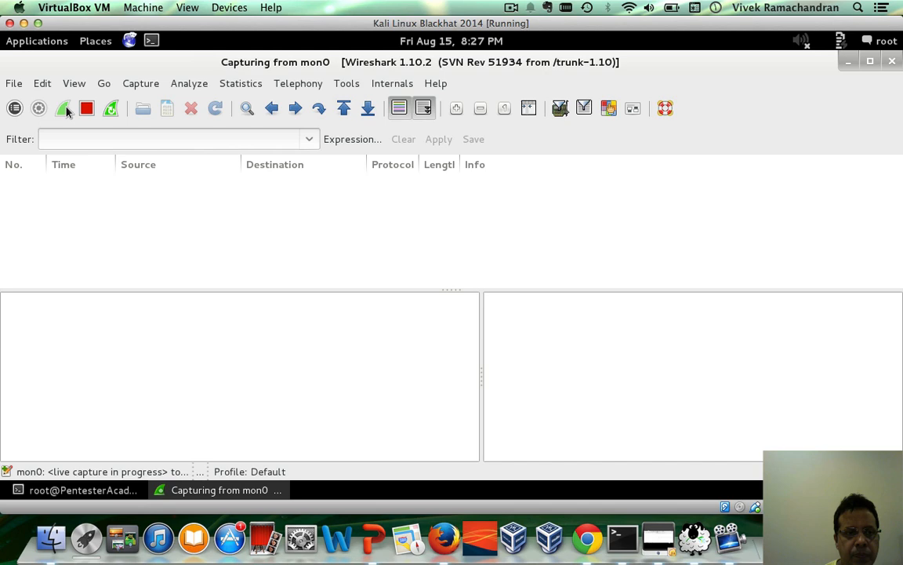
{"action": "mouse_move", "coordinate": [86, 108]}
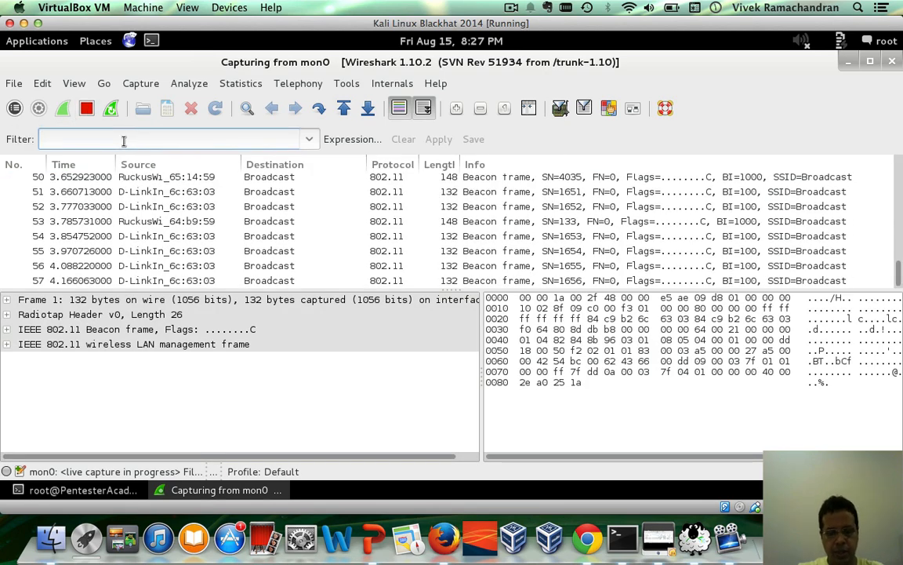
Filter Wireshark to probe requests (wlan.fc.type_subtype == 0x04) and inspect one request's source address
{"action": "type", "text": "wlan"}
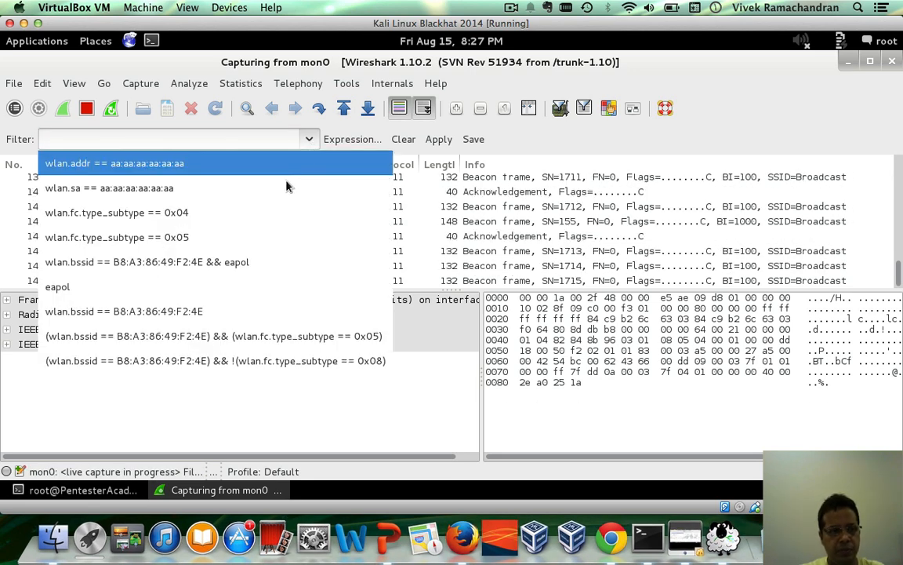
{"action": "left_click", "coordinate": [116, 212]}
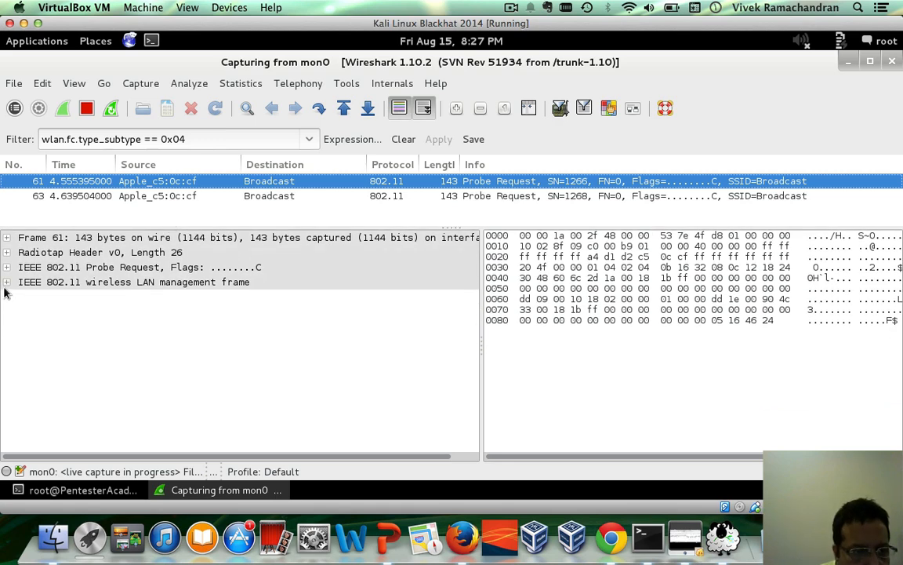
{"action": "left_click", "coordinate": [7, 266]}
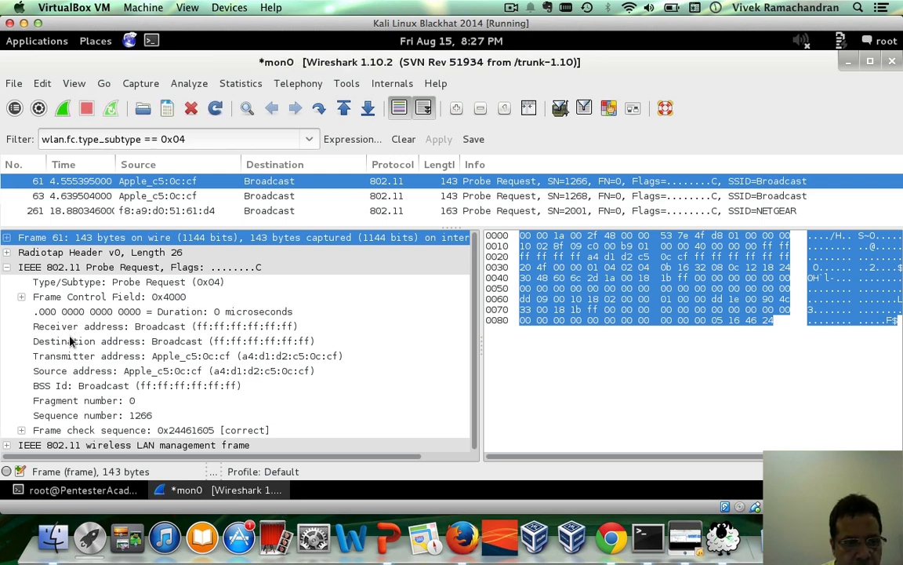
{"action": "left_click", "coordinate": [125, 340]}
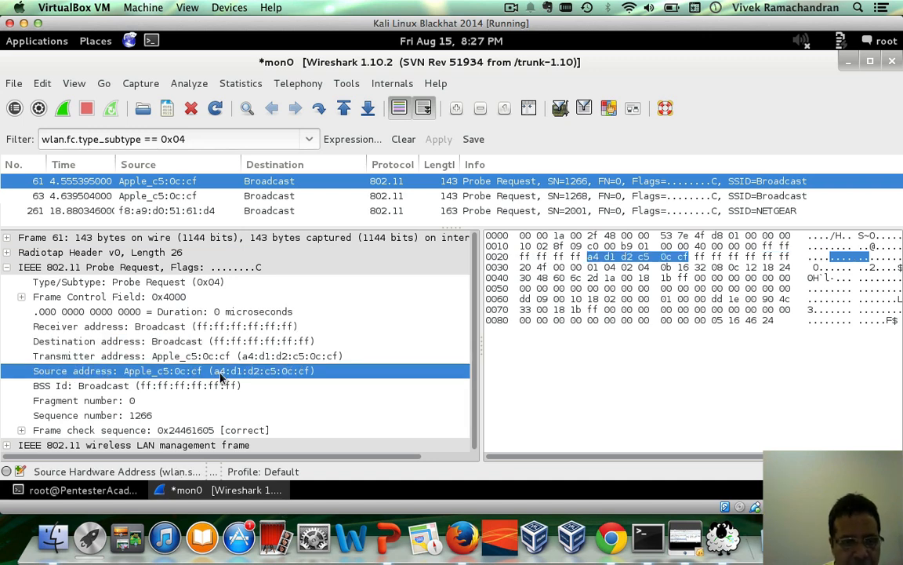
{"action": "left_click", "coordinate": [137, 385]}
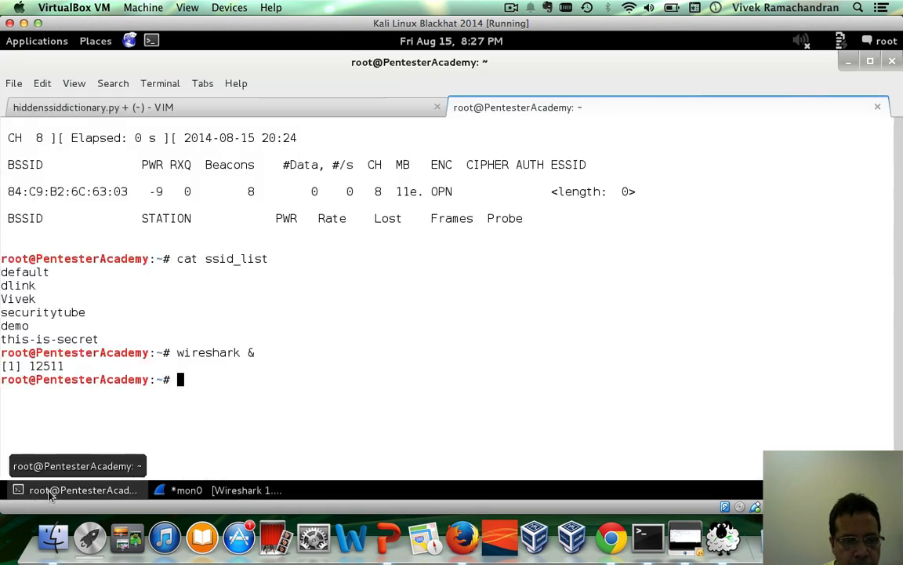
Set addr2 = mymac and addr3 = brdmac in the Dot11 call
{"action": "left_click", "coordinate": [92, 107]}
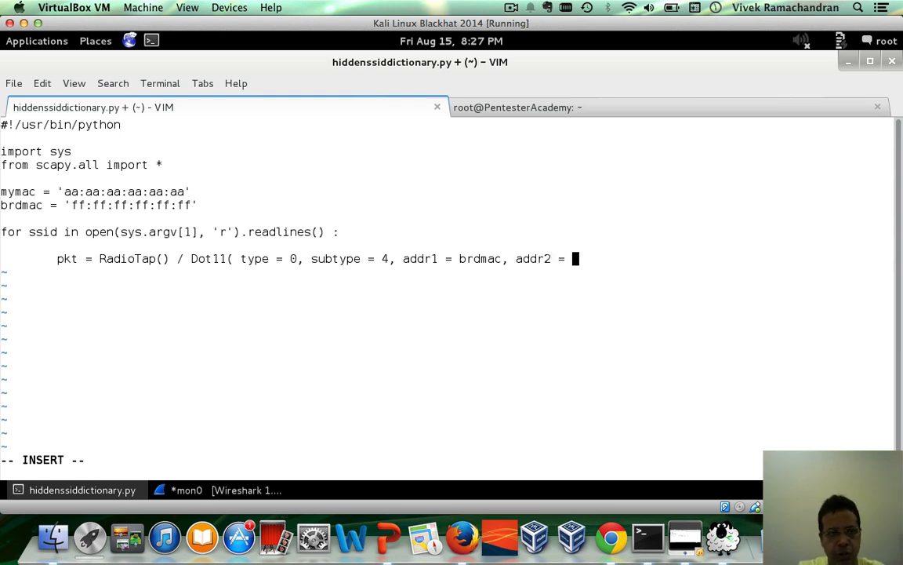
{"action": "type", "text": "mymac,"}
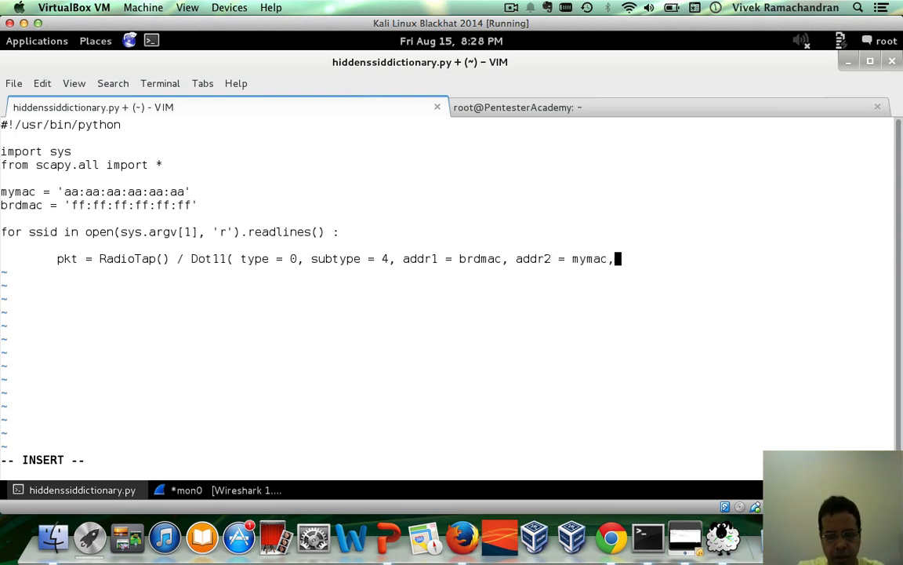
{"action": "type", "text": "addr"}
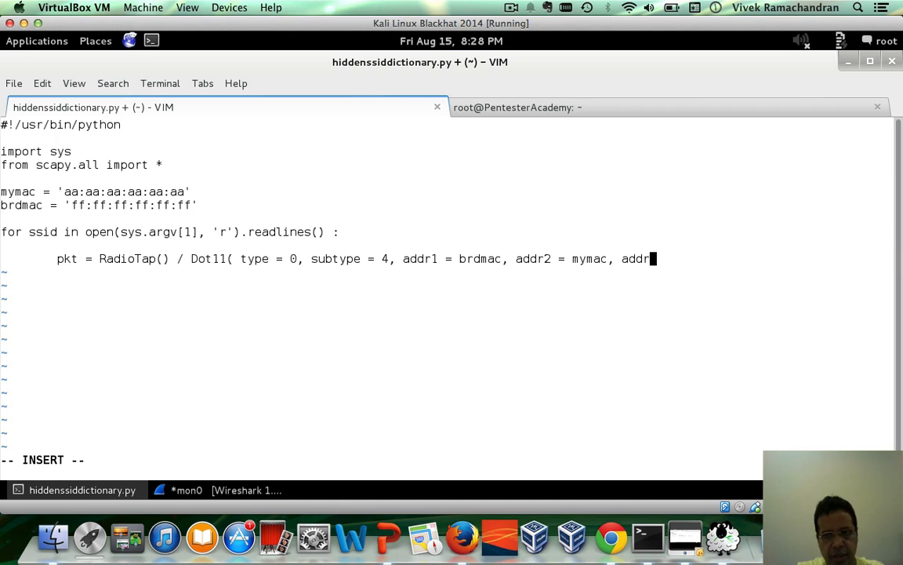
{"action": "type", "text": "3, brdm"}
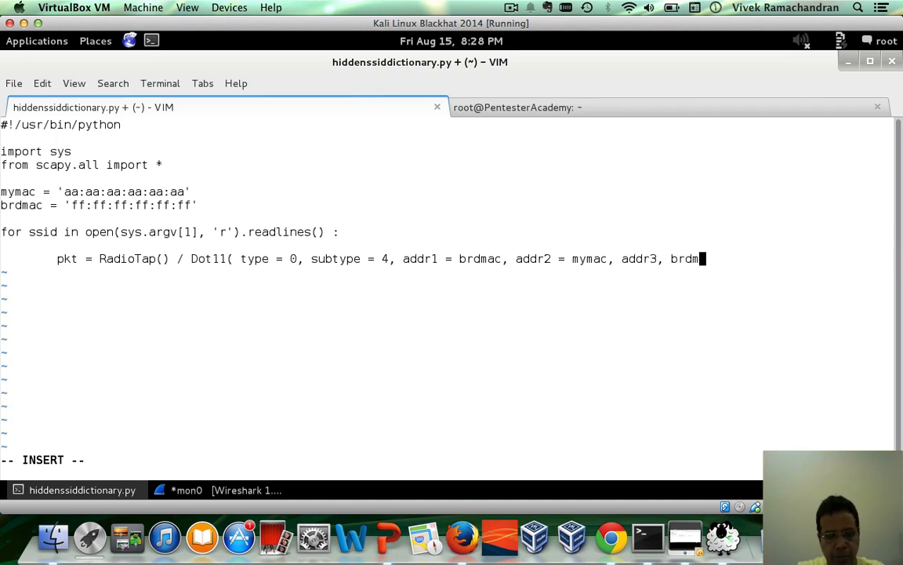
{"action": "type", "text": "ac"}
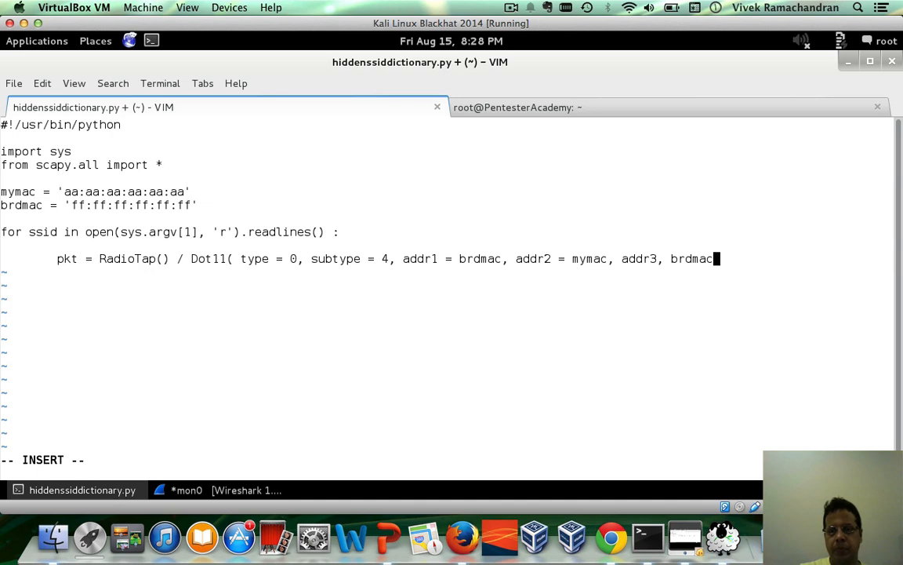
{"action": "key", "text": "BackSpace"}
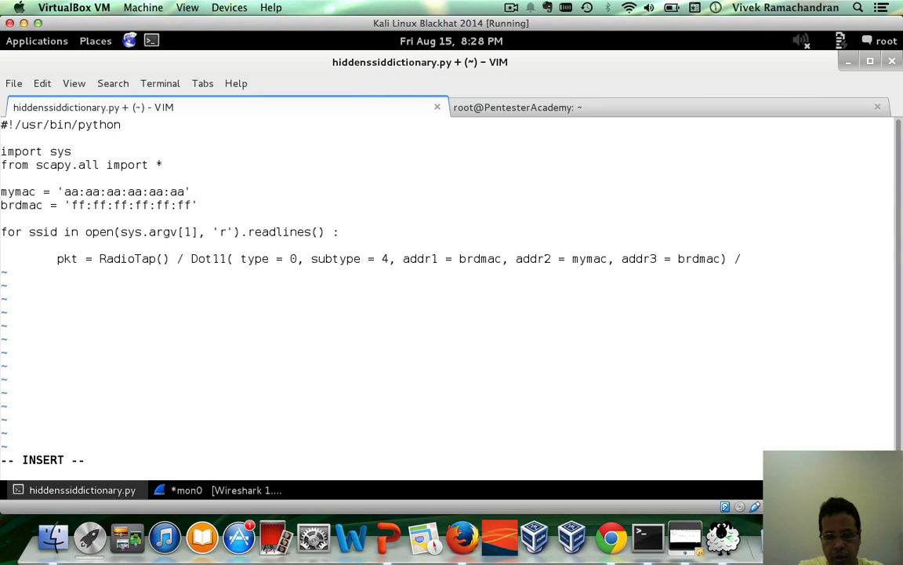
Append / Dot11ProbeReq() / to the packet line
{"action": "type", "text": "Dot11"}
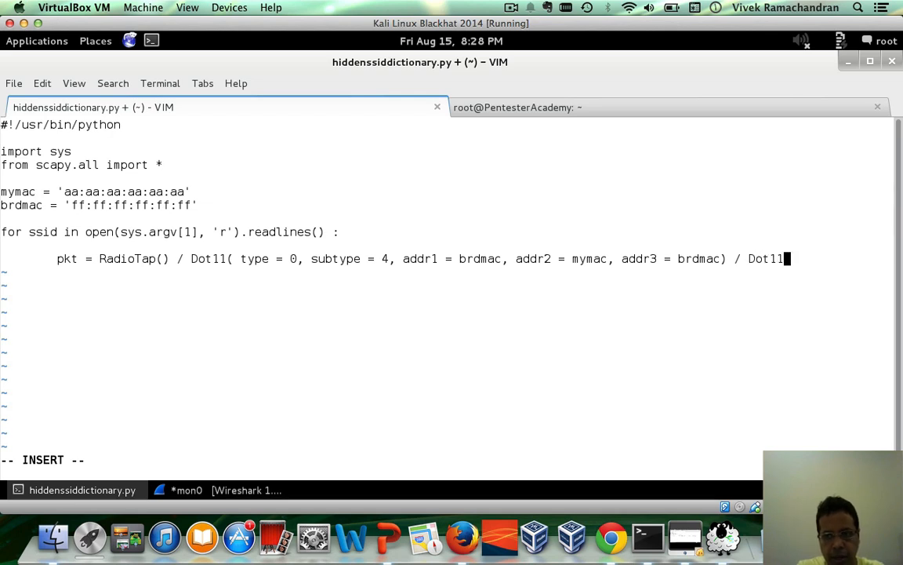
{"action": "type", "text": "ProbeR"}
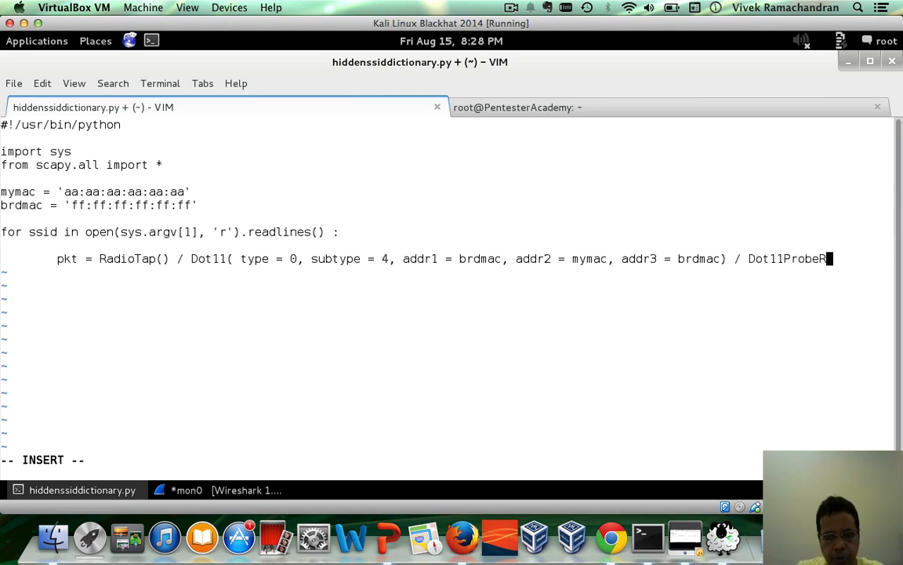
{"action": "type", "text": "eq("}
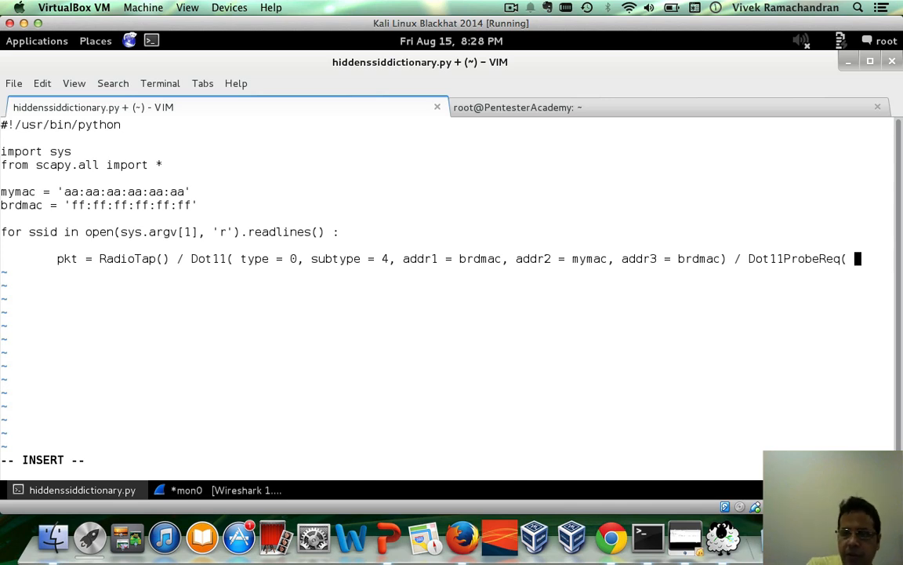
{"action": "type", "text": ")"}
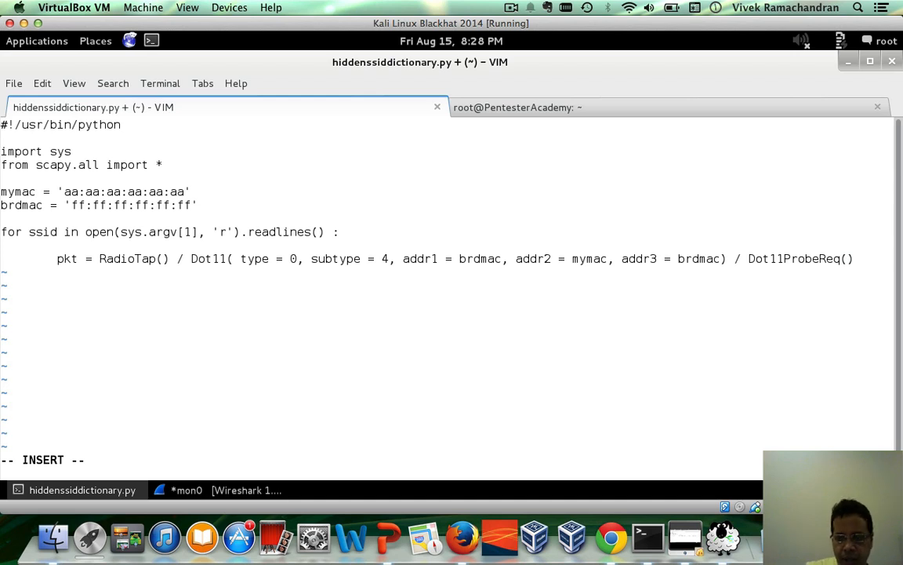
{"action": "type", "text": "/"}
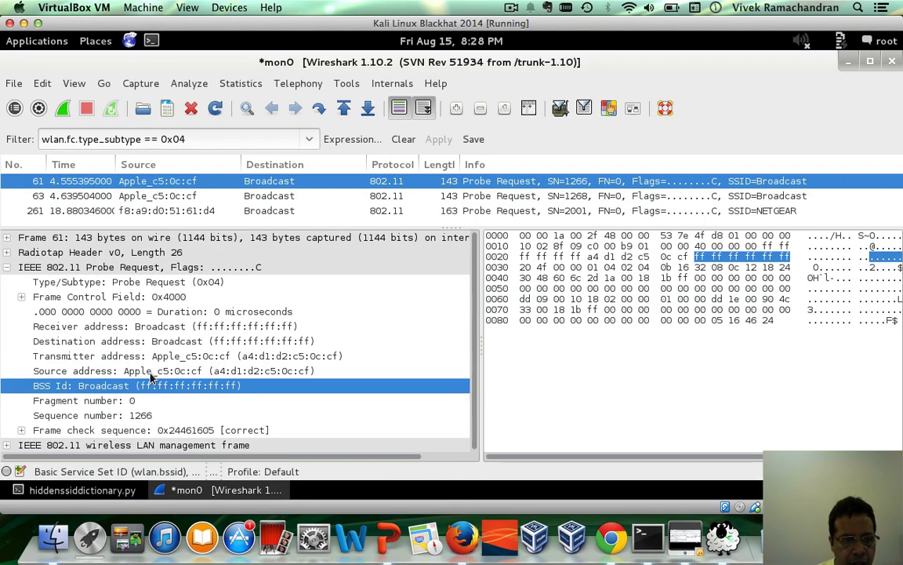
Collapse the 802.11 header and expand the management frame tags to Supported Rates
{"action": "left_click", "coordinate": [7, 266]}
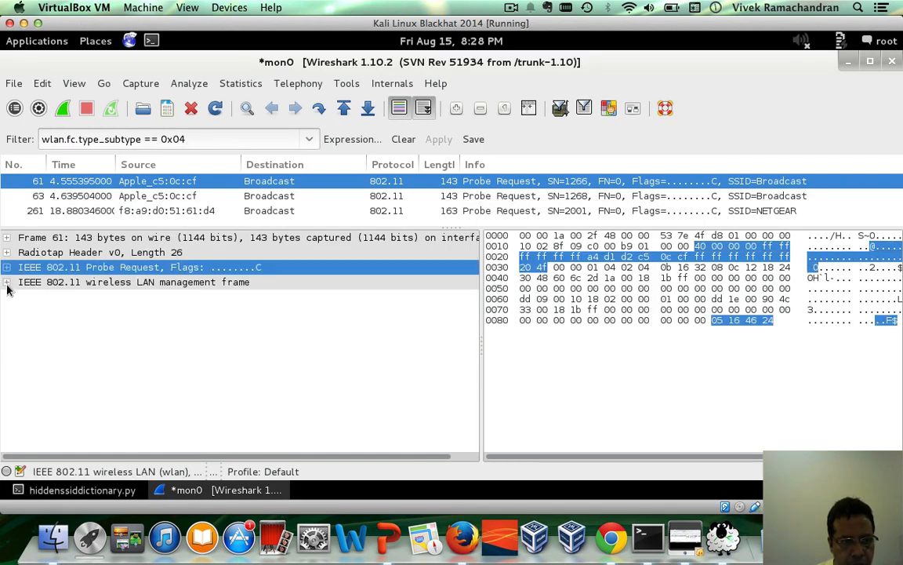
{"action": "left_click", "coordinate": [7, 281]}
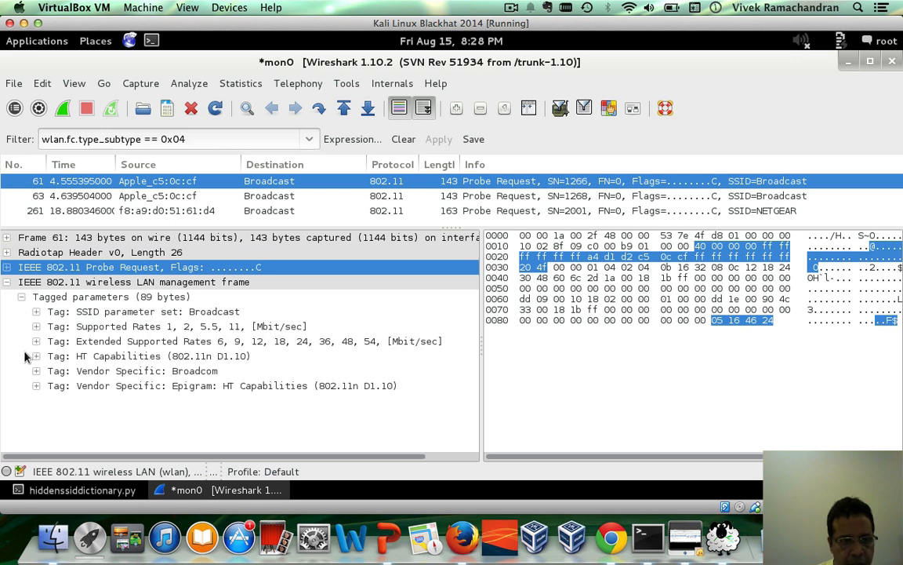
{"action": "mouse_move", "coordinate": [153, 324]}
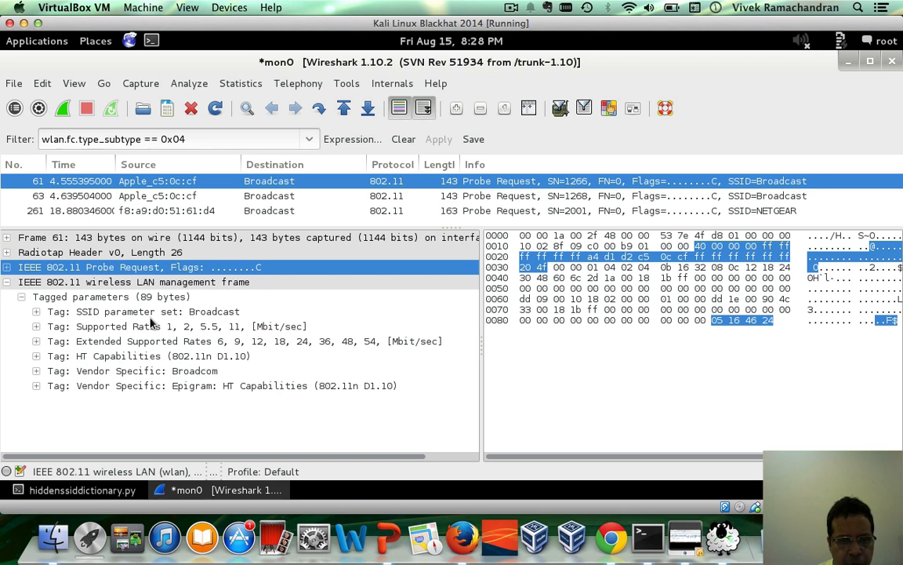
{"action": "mouse_move", "coordinate": [153, 324]}
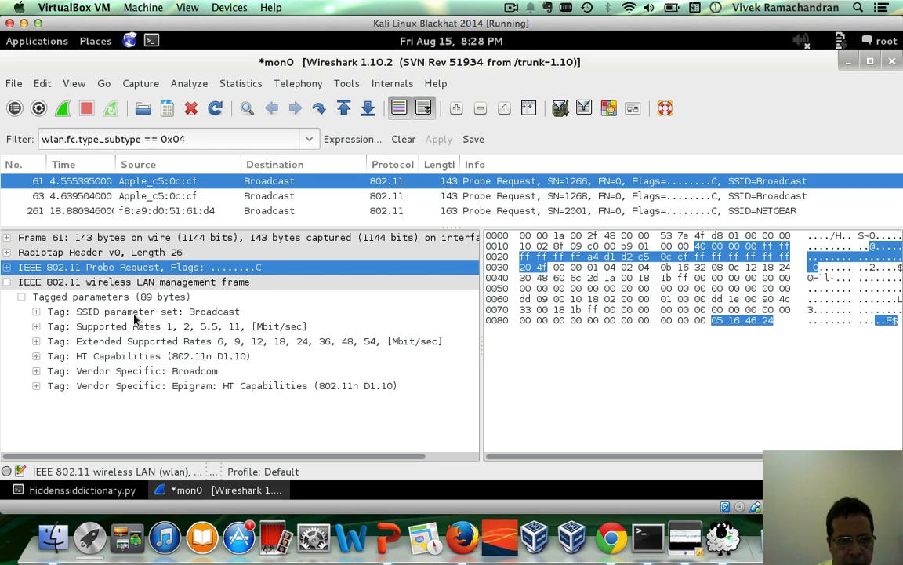
{"action": "left_click", "coordinate": [144, 311]}
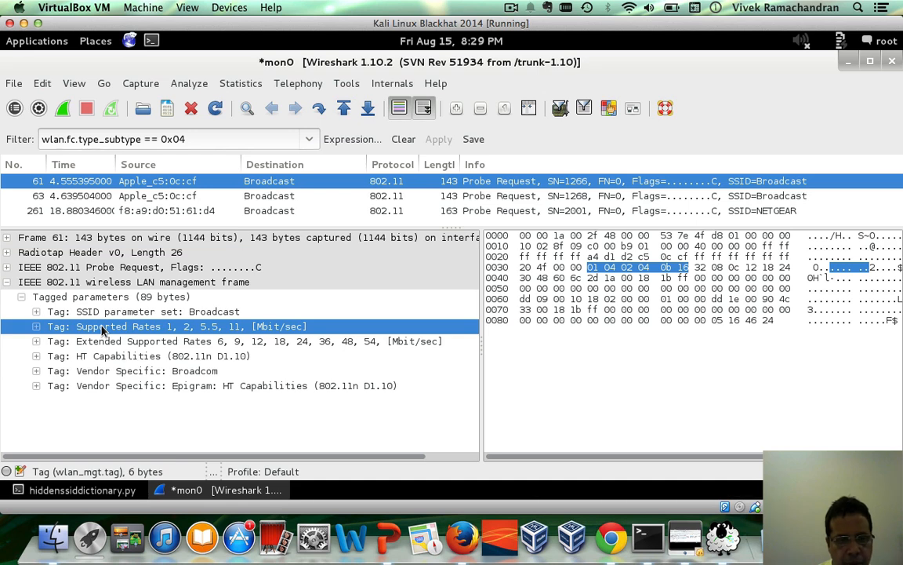
{"action": "mouse_move", "coordinate": [177, 210]}
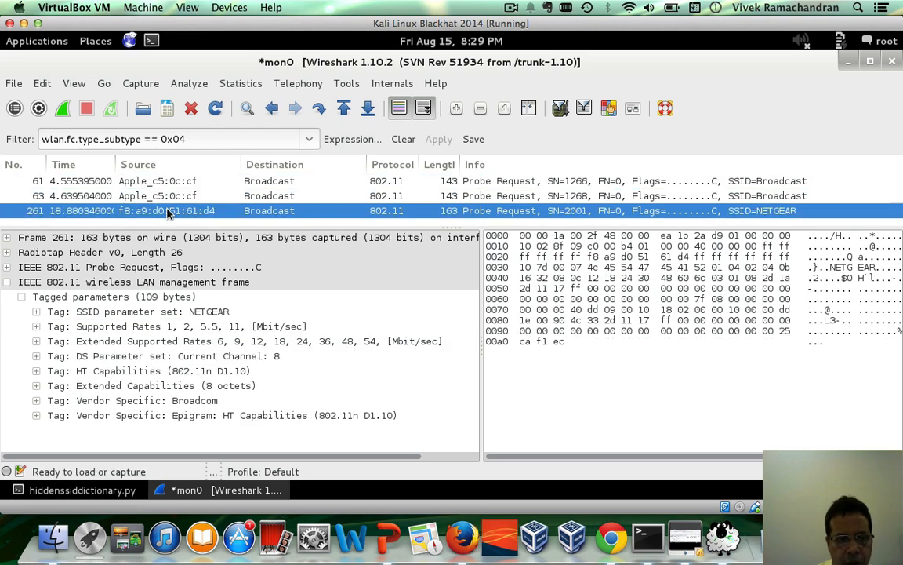
Inspect NETGEAR packet 261's DS Parameter and SSID tags, showing tag number 0
{"action": "left_click", "coordinate": [175, 355]}
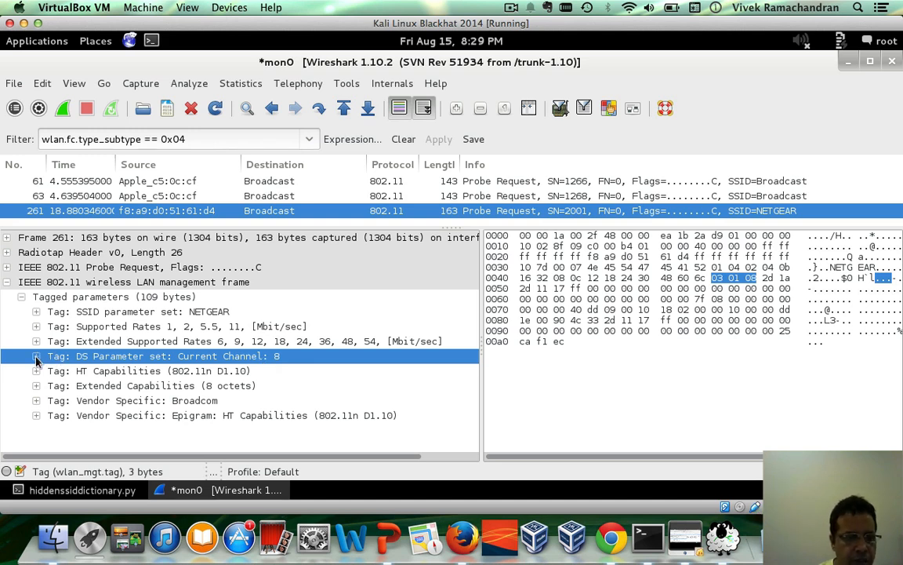
{"action": "left_click", "coordinate": [36, 356]}
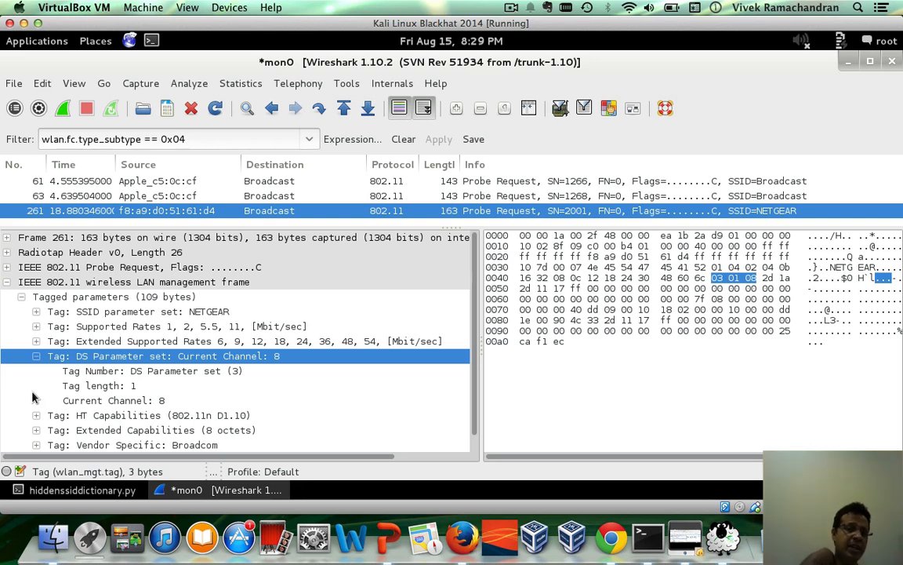
{"action": "mouse_move", "coordinate": [176, 292]}
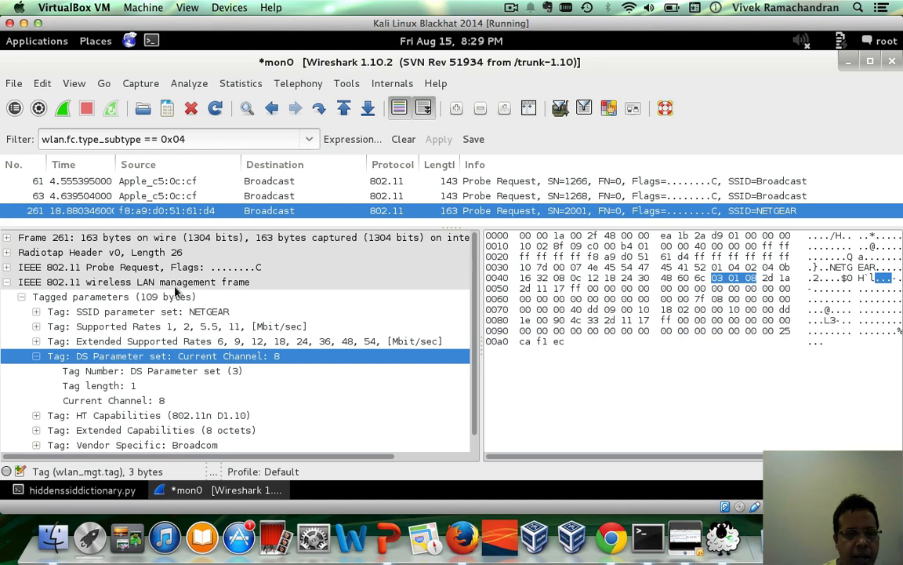
{"action": "mouse_move", "coordinate": [160, 327]}
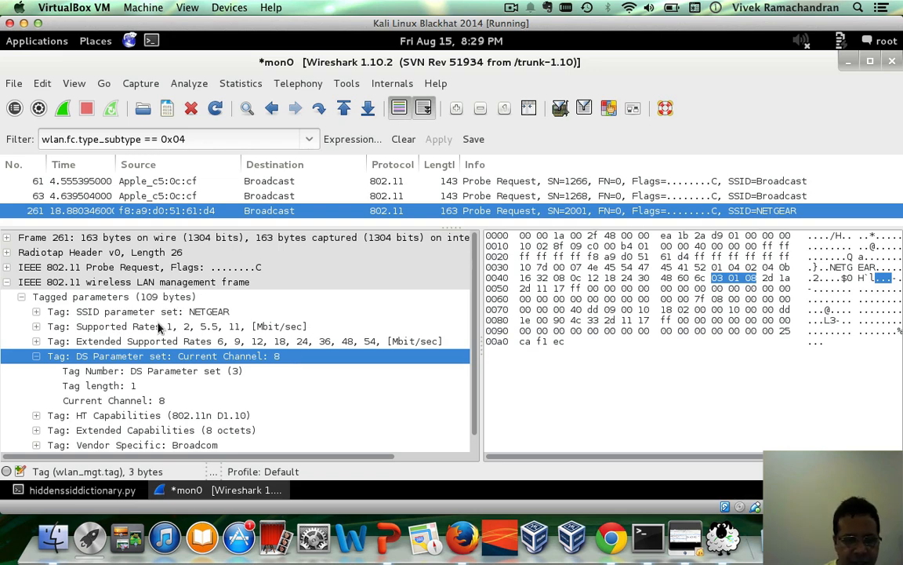
{"action": "mouse_move", "coordinate": [82, 489]}
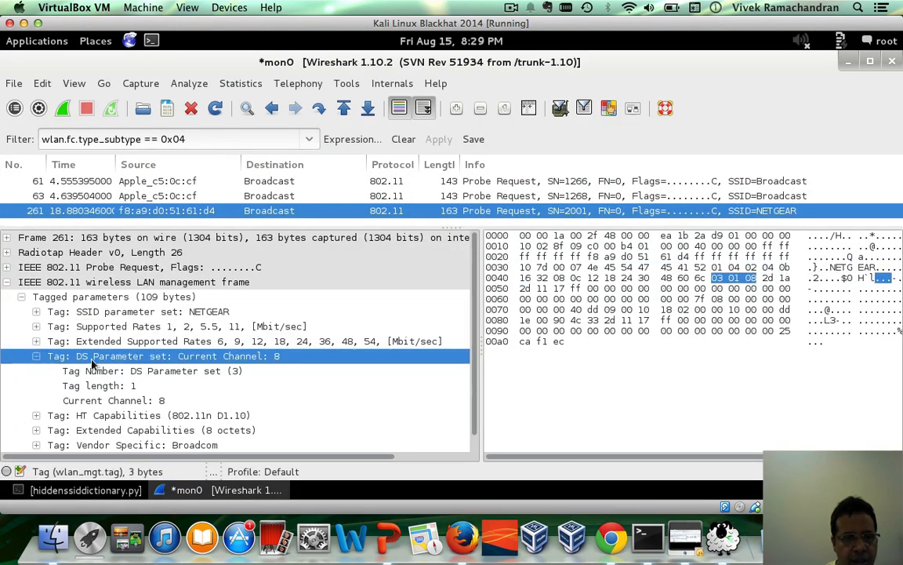
{"action": "left_click", "coordinate": [36, 312]}
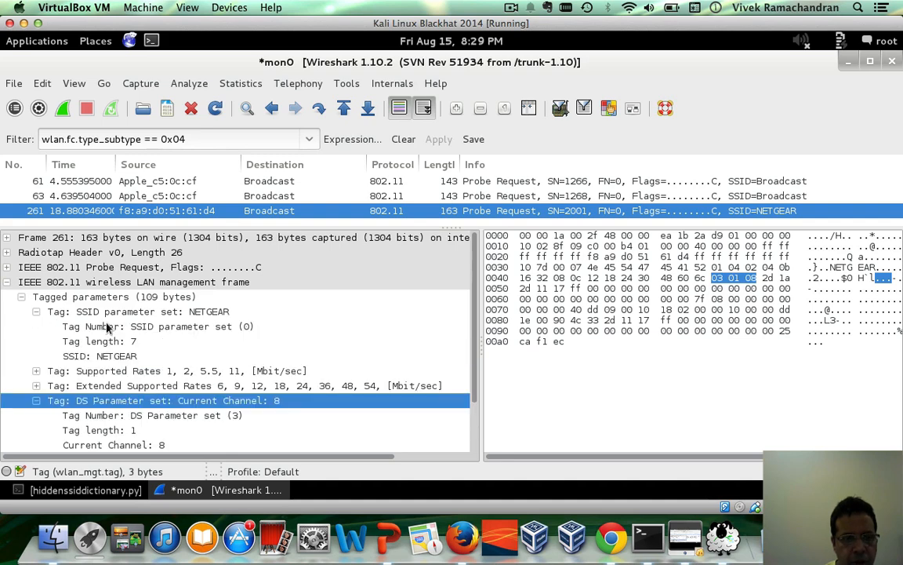
{"action": "left_click", "coordinate": [157, 326]}
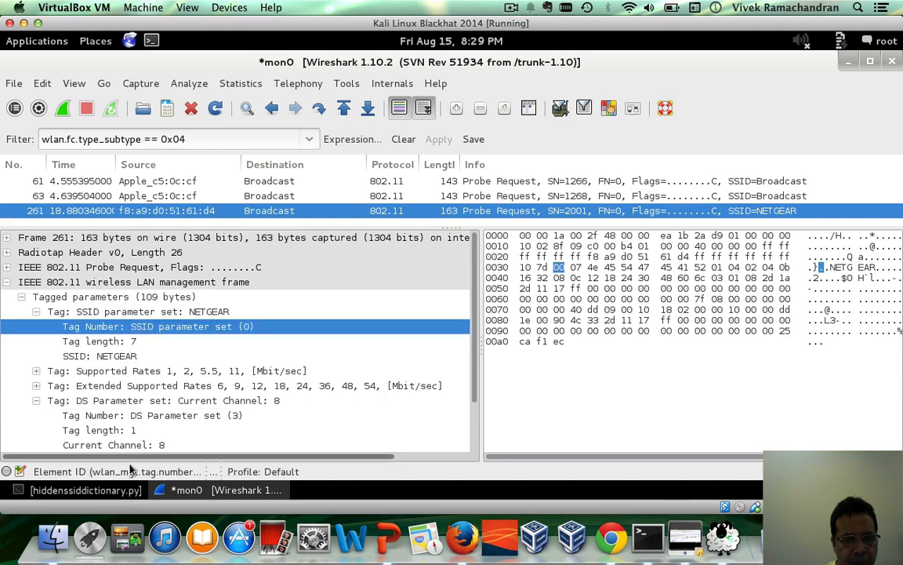
{"action": "left_click", "coordinate": [85, 489]}
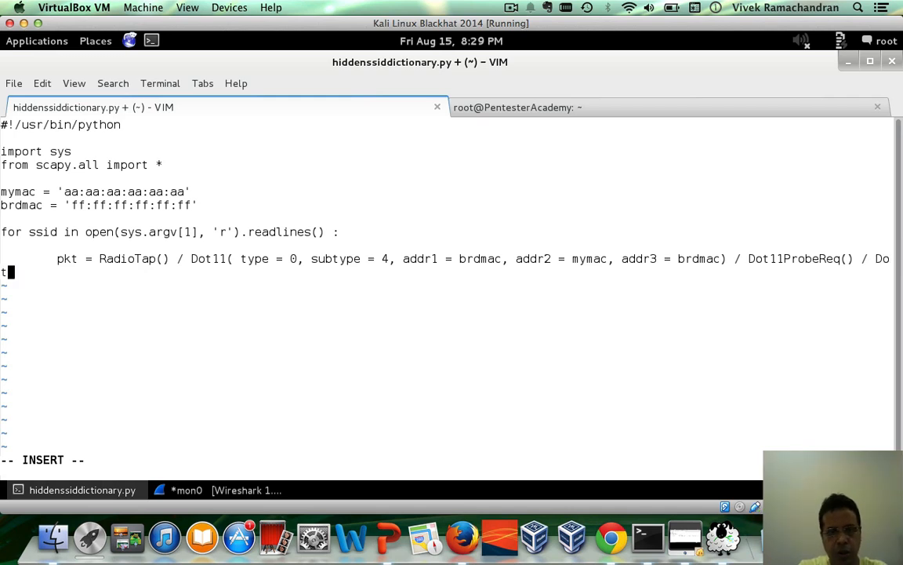
Complete the SSID element as Dot11Elt(ID=0, info=ssid.strip()) on the packet line
{"action": "type", "text": "11Elt"}
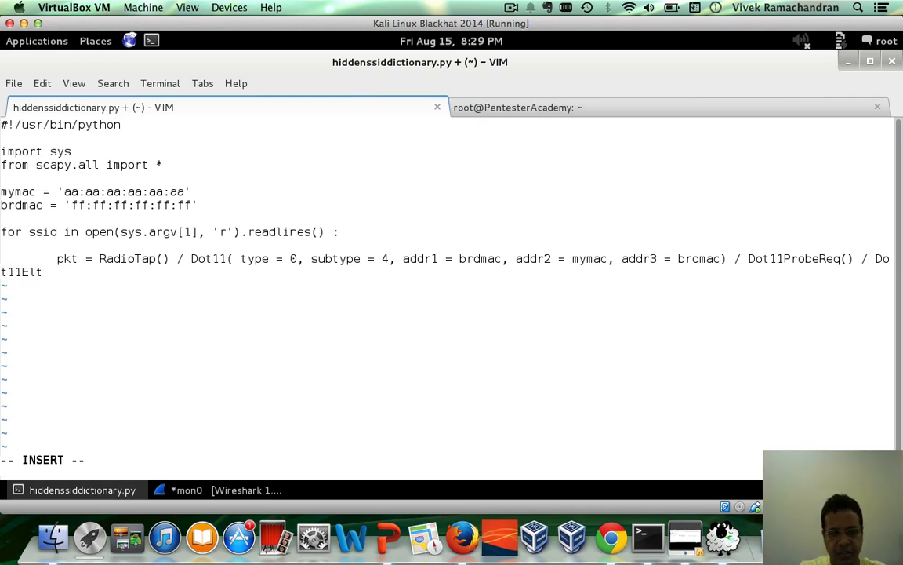
{"action": "type", "text": "(ID"}
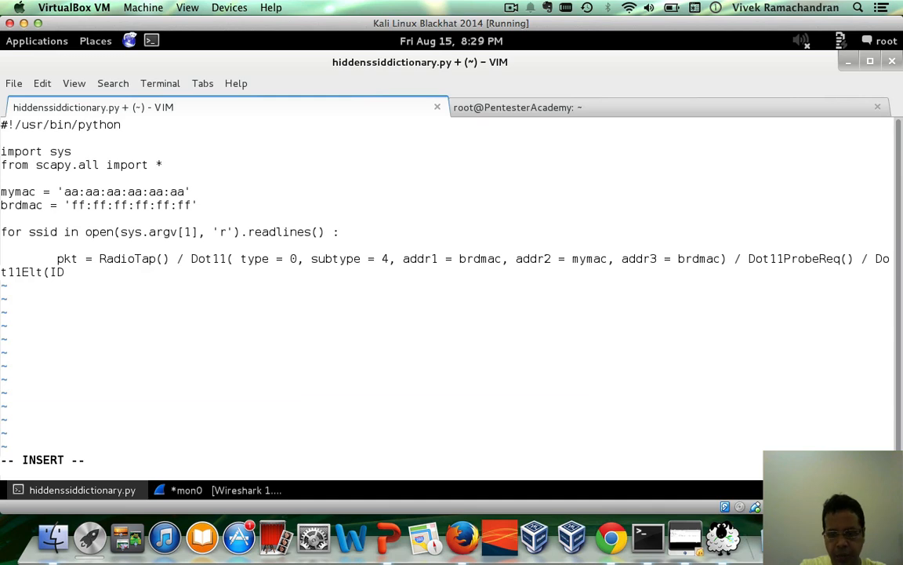
{"action": "type", "text": "=0, info"}
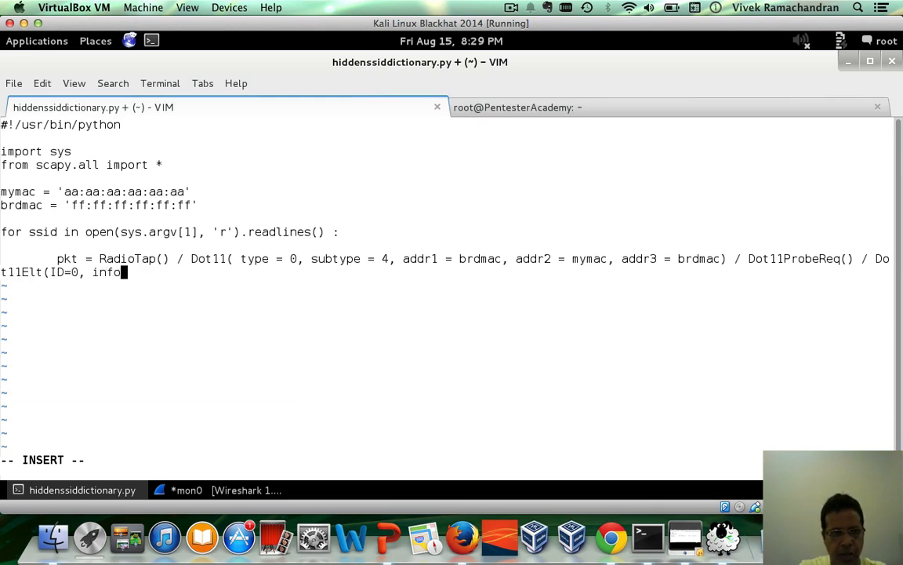
{"action": "type", "text": "="}
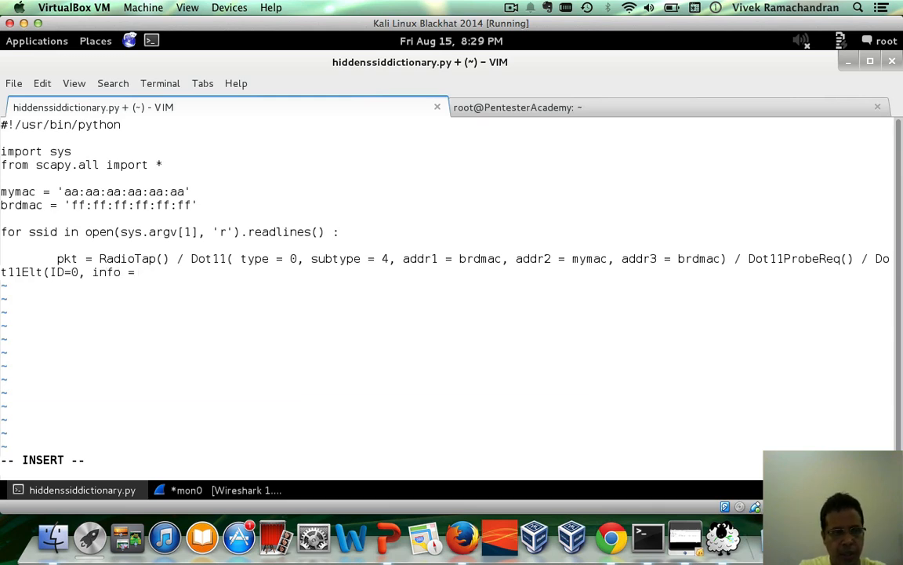
{"action": "type", "text": "ssid.s"}
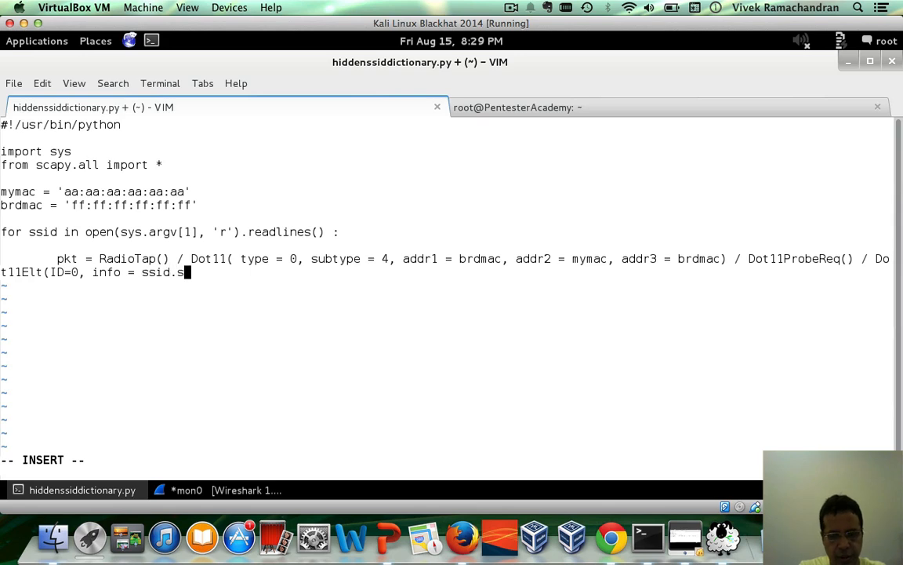
{"action": "type", "text": "trip()"}
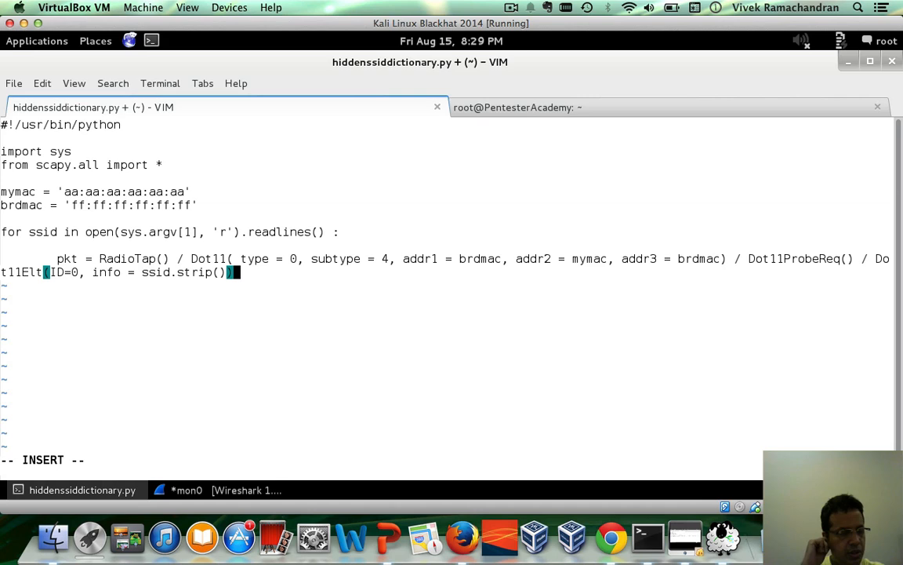
Begin a second Dot11Elt(ID= element right after the SSID element
{"action": "type", "text": ","}
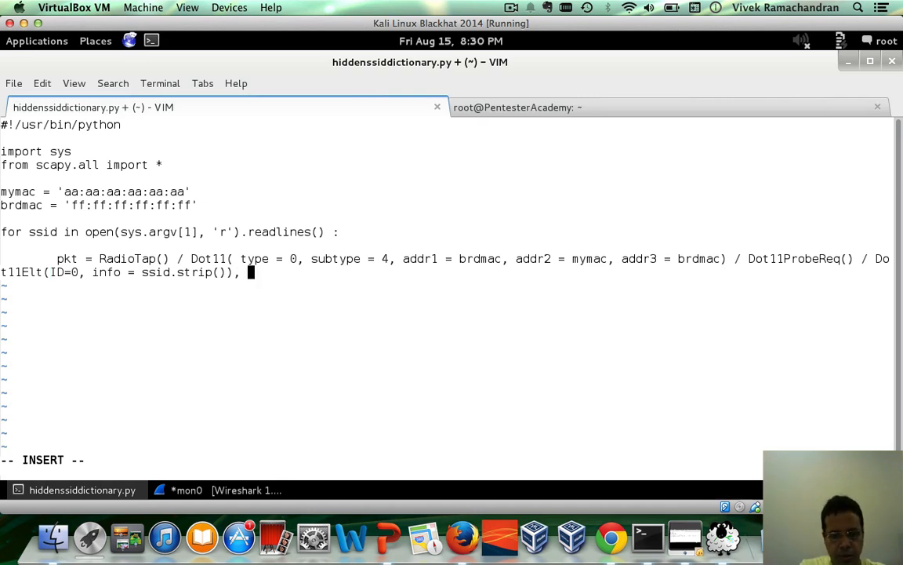
{"action": "type", "text": "Dot11Elt"}
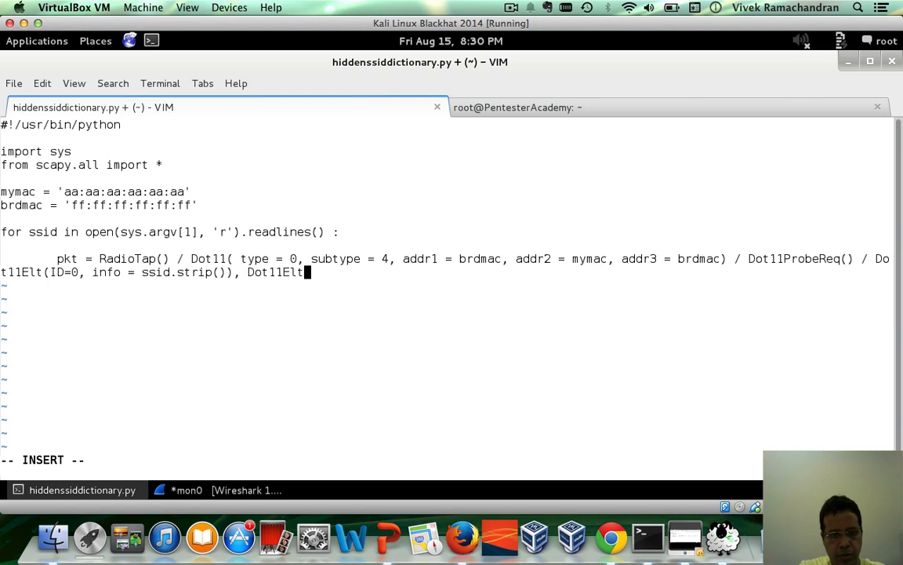
{"action": "type", "text": "(ID"}
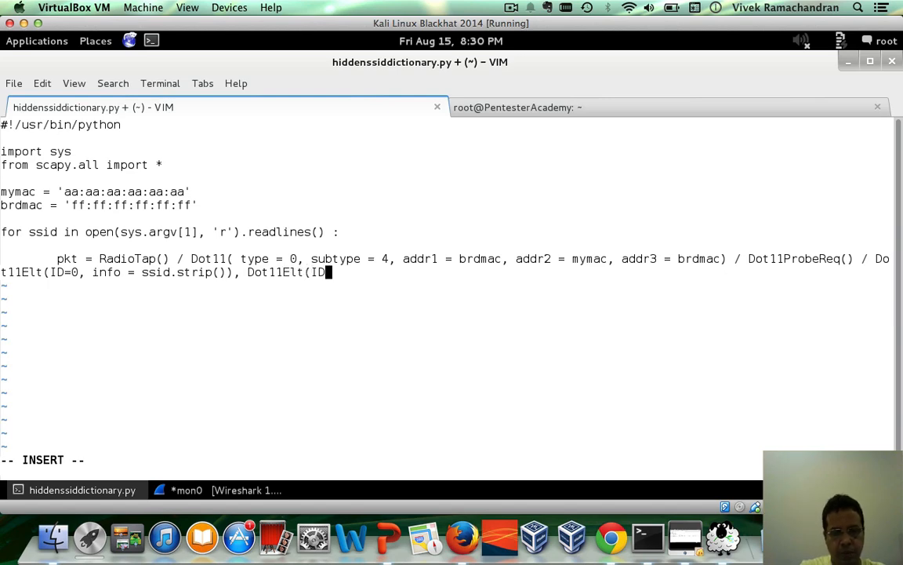
{"action": "type", "text": "="}
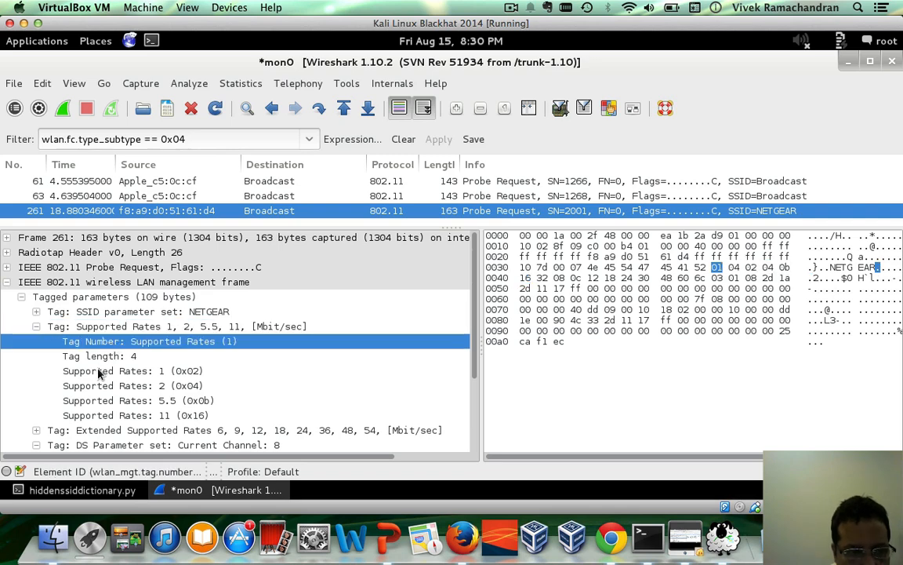
Read Supported Rates in Wireshark and start the ID 1 element's info string
{"action": "left_click", "coordinate": [133, 370]}
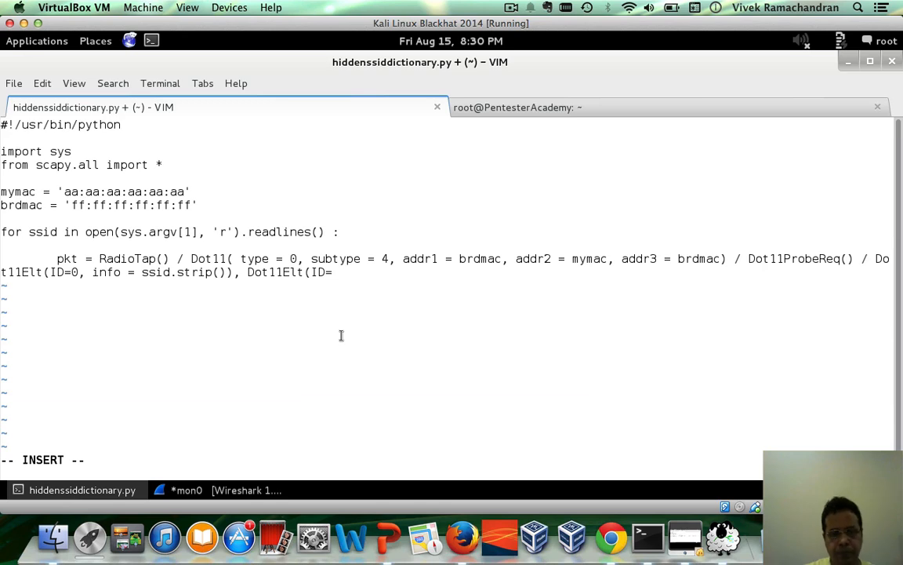
{"action": "type", "text": "1,"}
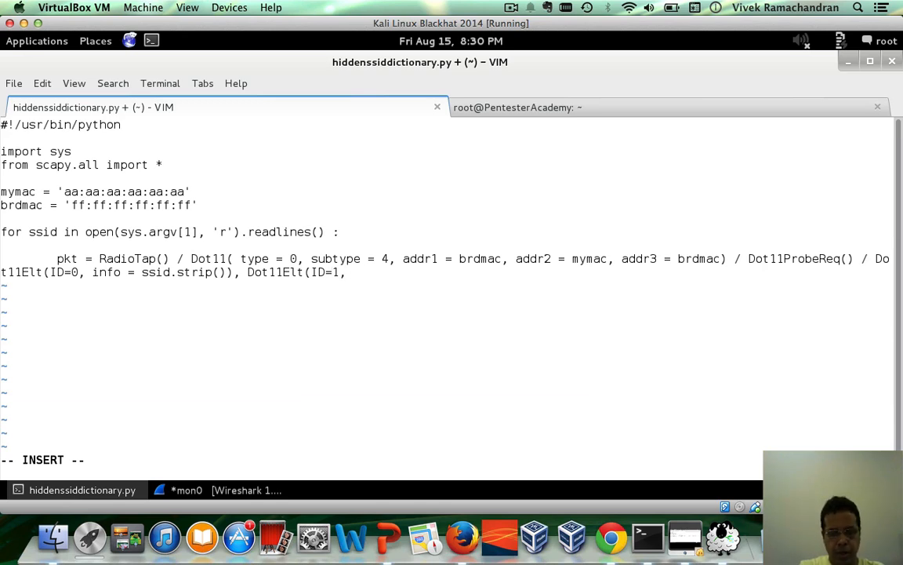
{"action": "type", "text": "info = \""}
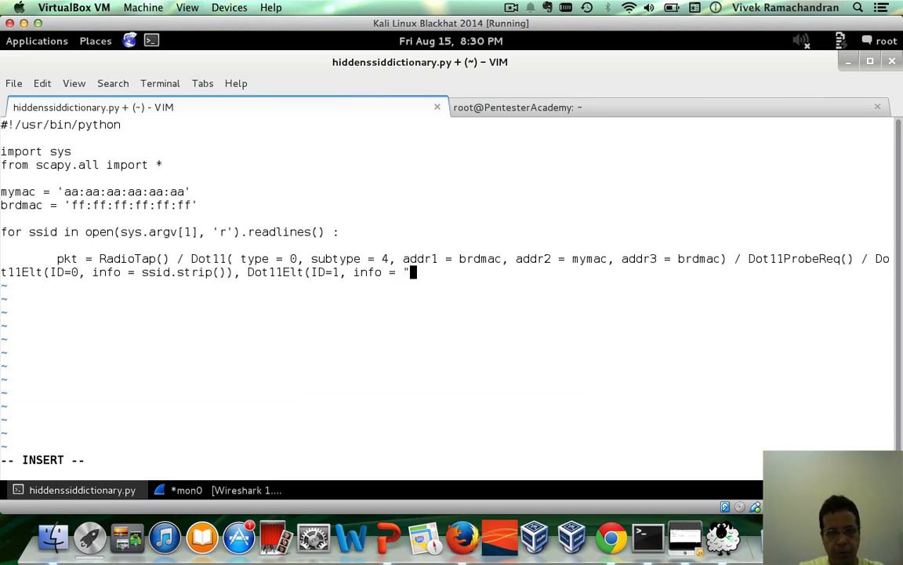
{"action": "type", "text": "\\x"}
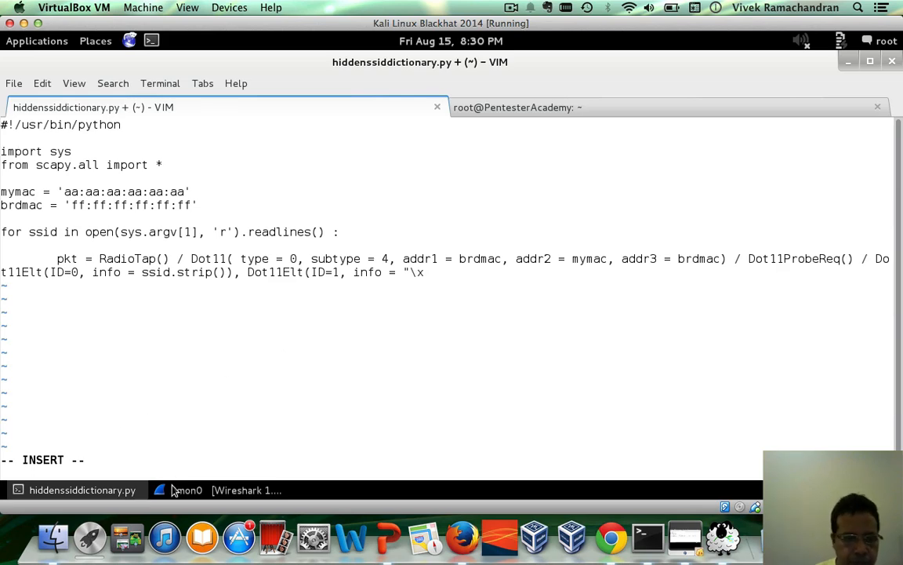
{"action": "left_click", "coordinate": [186, 490]}
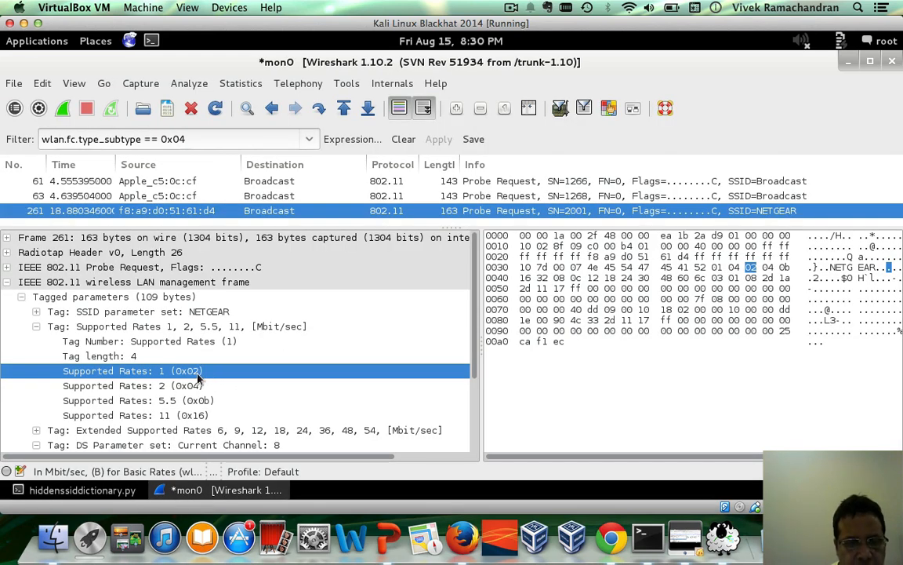
{"action": "mouse_move", "coordinate": [106, 492]}
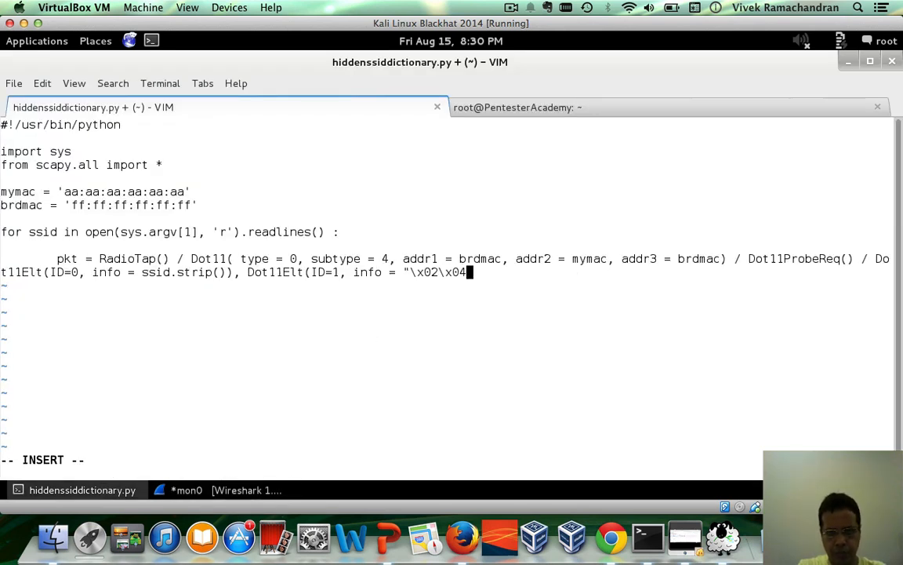
Finish info "\x02\x04\x0b\x16" and begin a third Dot11Elt( element
{"action": "type", "text": "\\x0b"}
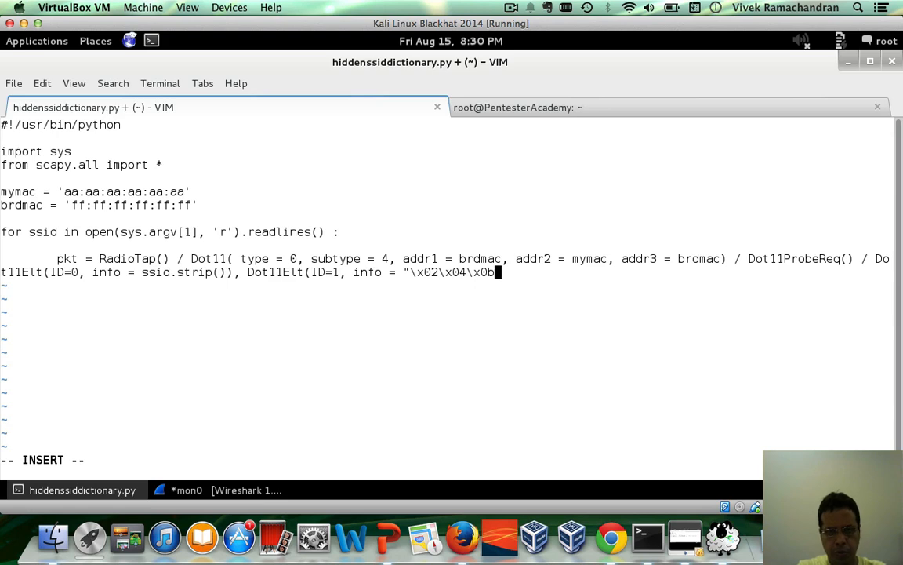
{"action": "type", "text": "\\x16"}
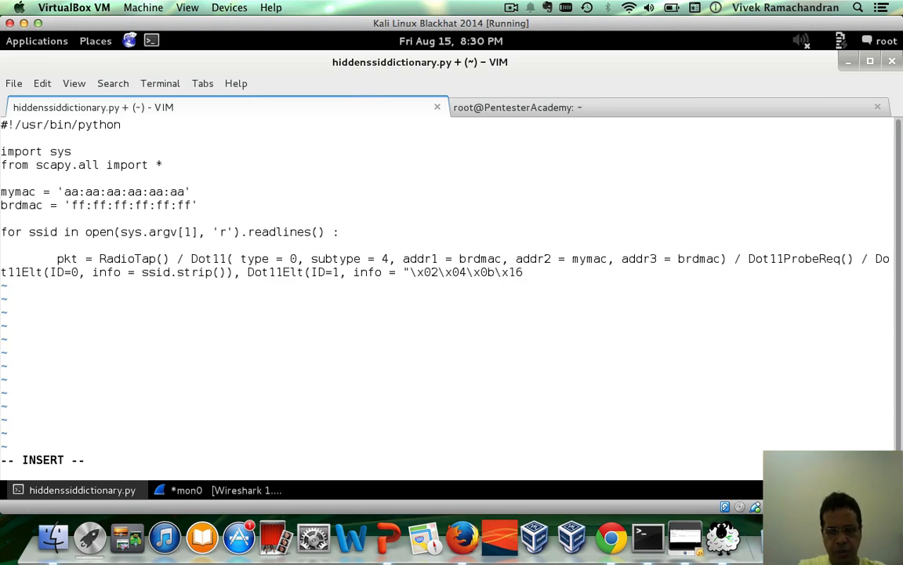
{"action": "type", "text": "\") /"}
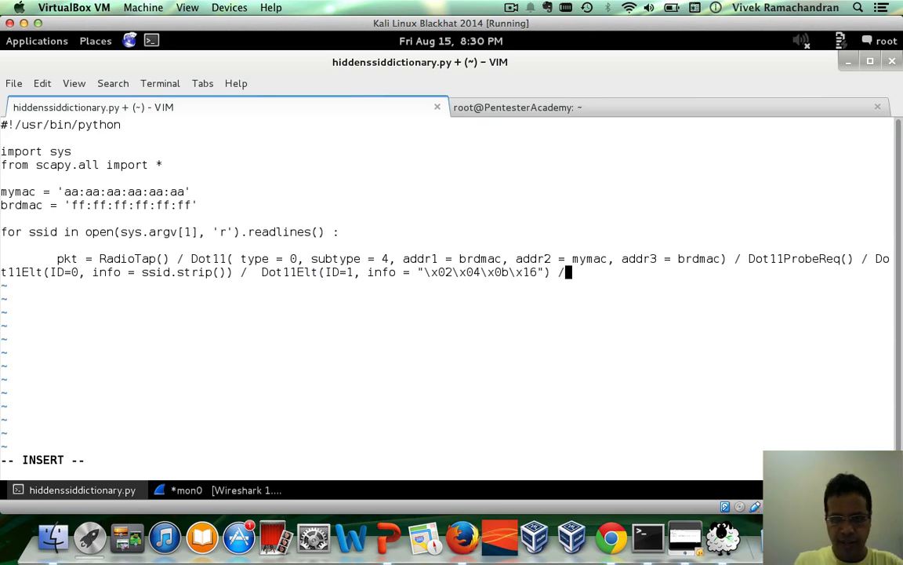
{"action": "type", "text": "Dot11E"}
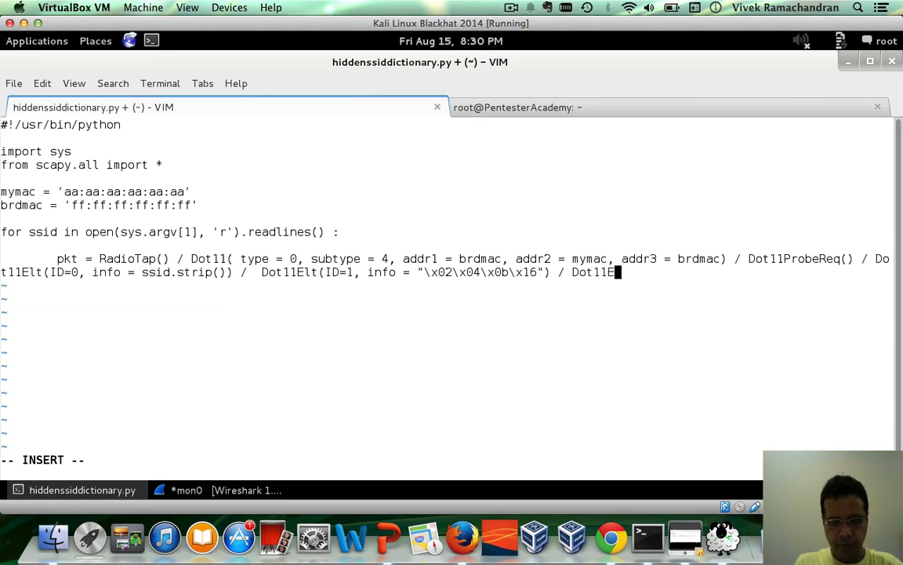
{"action": "type", "text": "lt("}
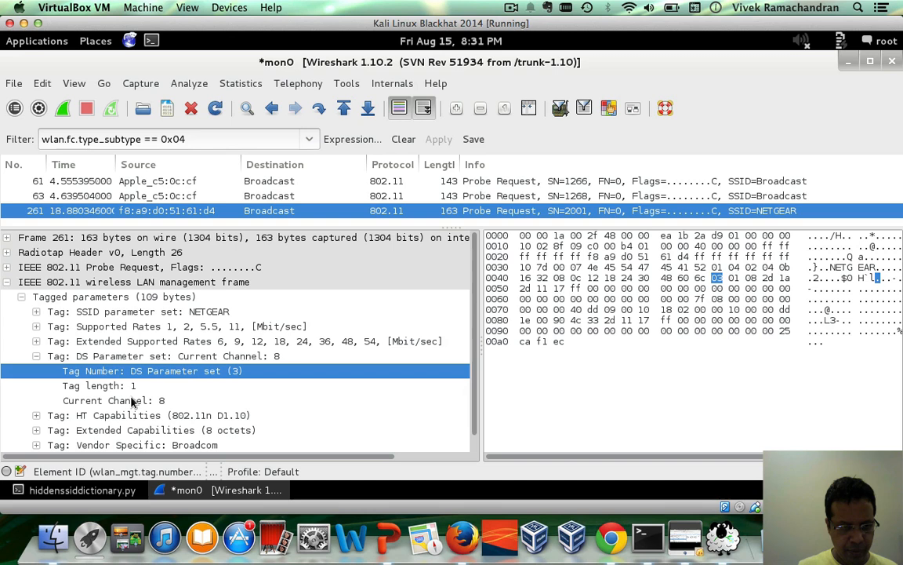
Check the DS Parameter channel in Wireshark and add Dot11Elt(ID=3, info="\x08")
{"action": "left_click", "coordinate": [113, 400]}
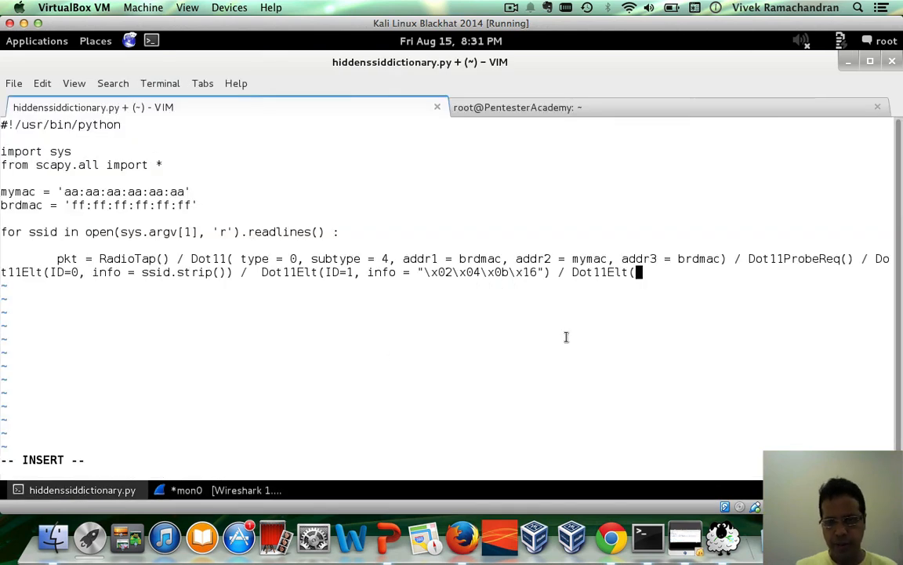
{"action": "type", "text": "ID="}
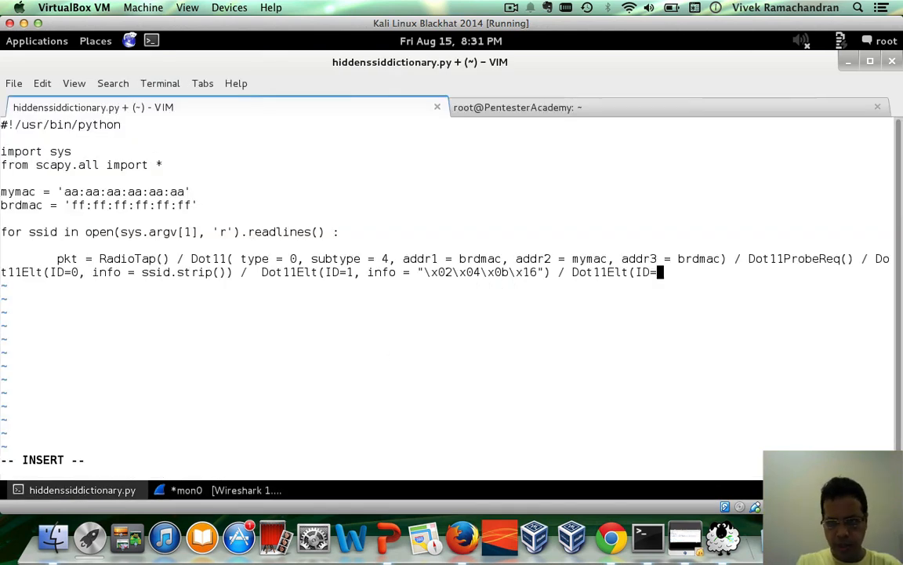
{"action": "type", "text": "3"}
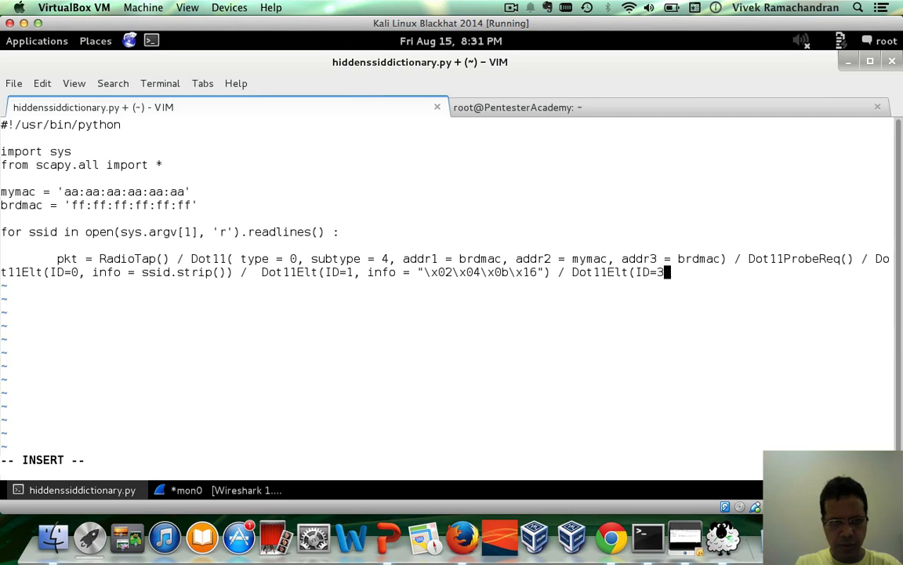
{"action": "type", "text": ", i"}
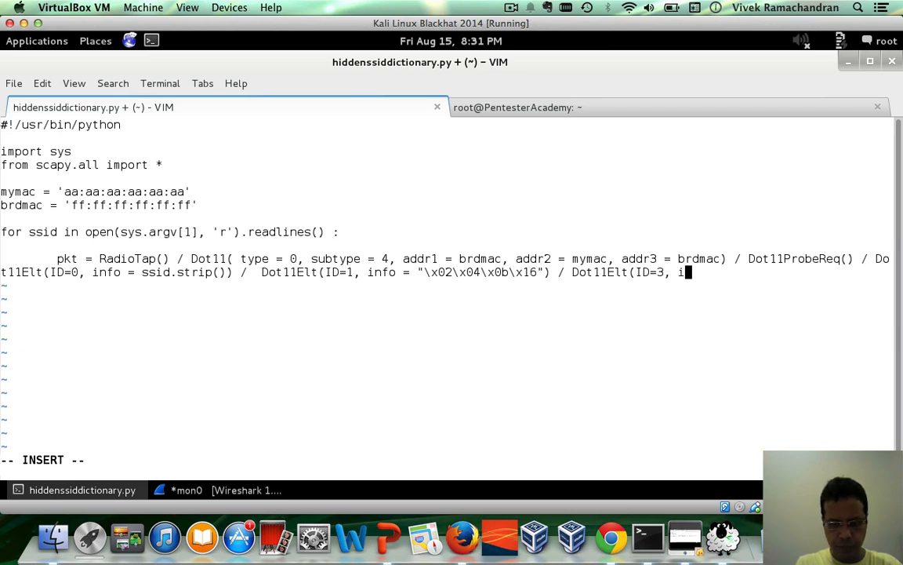
{"action": "type", "text": "nfo = \"\\x"}
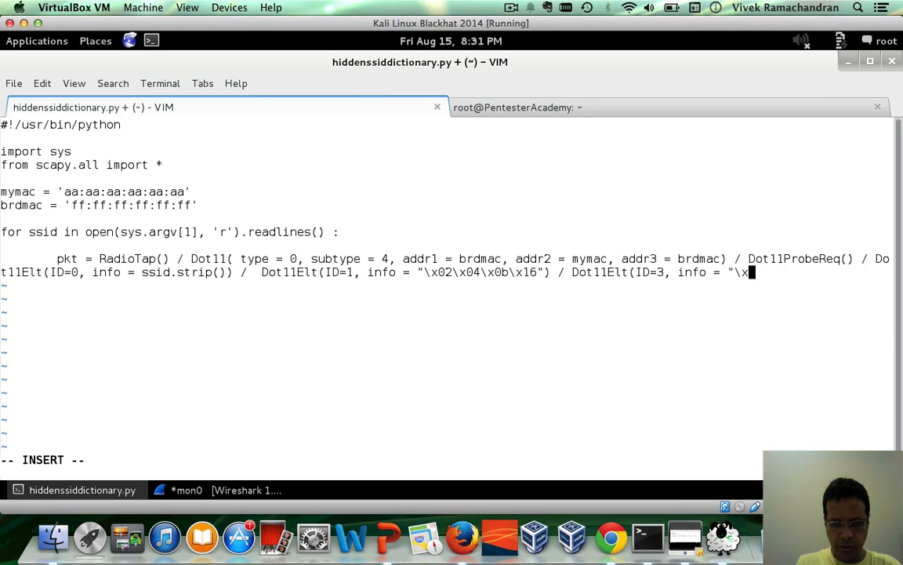
{"action": "type", "text": "08\")"}
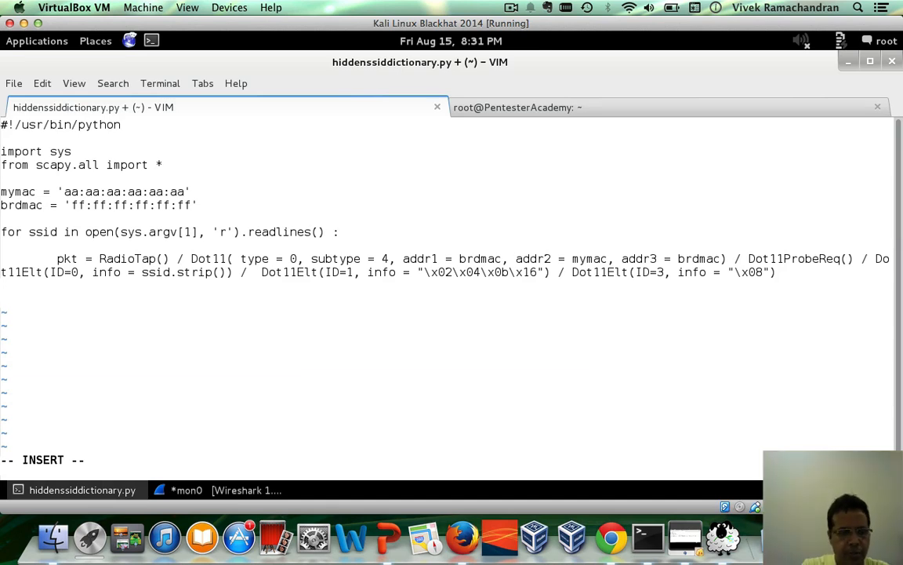
{"action": "type", "text": "sendp"}
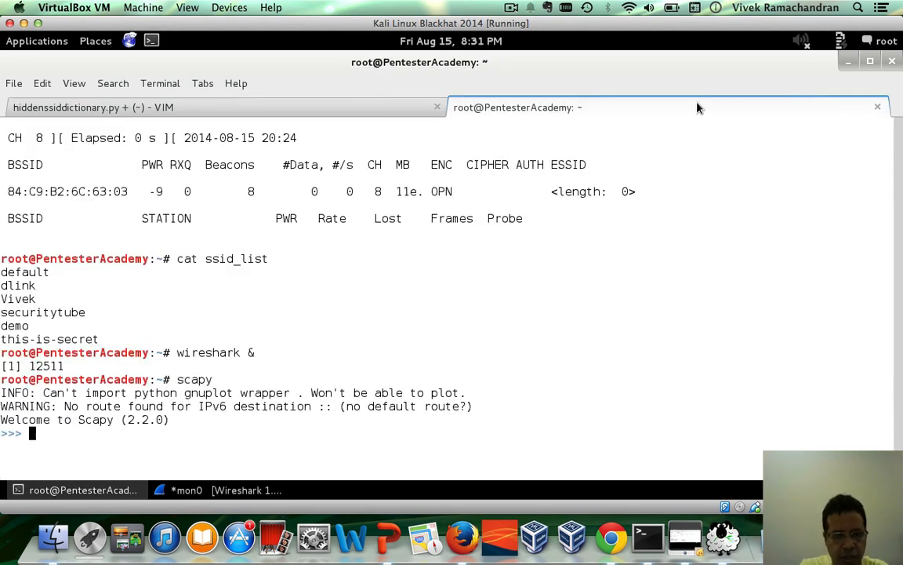
Run lsc() in Scapy and highlight the sendp layer-2 send entry
{"action": "type", "text": "lsc()"}
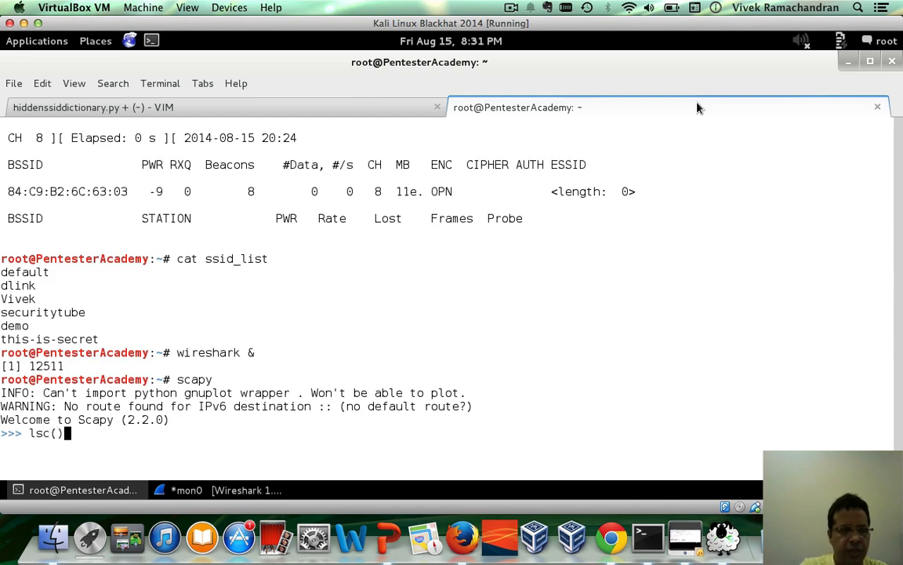
{"action": "key", "text": "Return"}
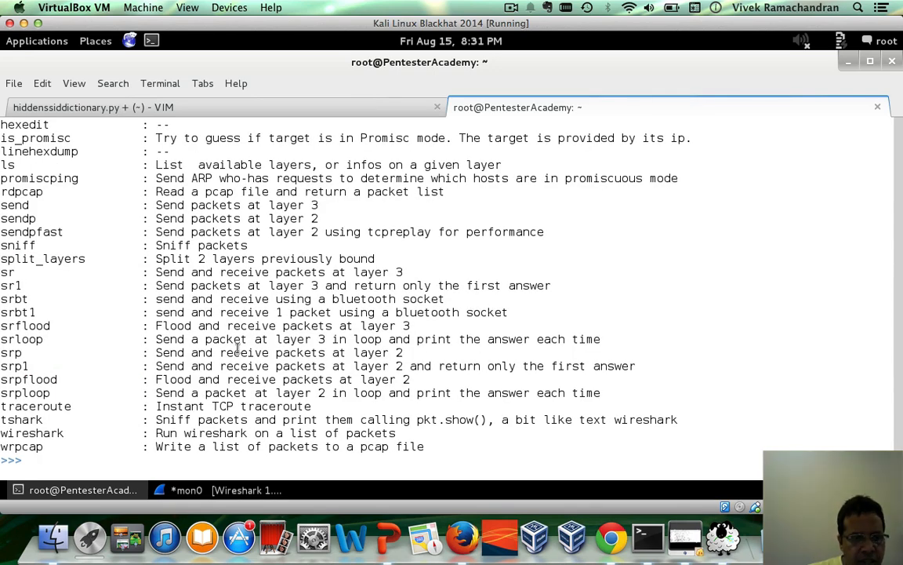
{"action": "double_click", "coordinate": [18, 218]}
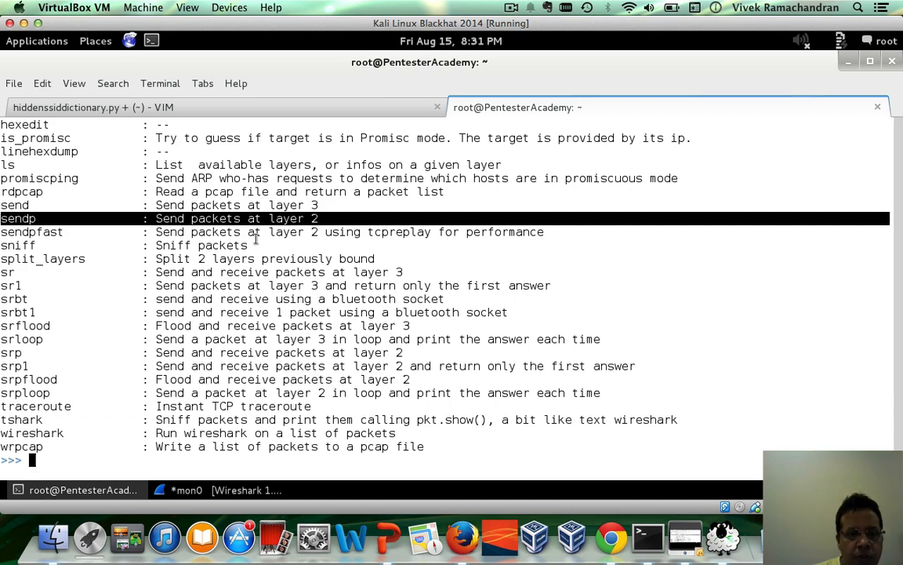
{"action": "mouse_move", "coordinate": [216, 107]}
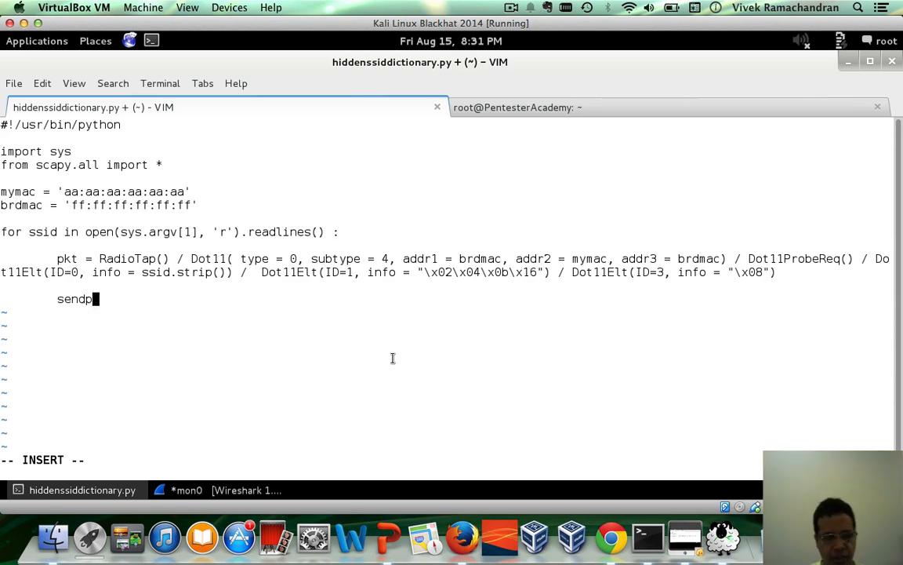
Write sendp(pkt, iface="mon0", count=3, ...) in the loop and save the script
{"action": "type", "text": "("}
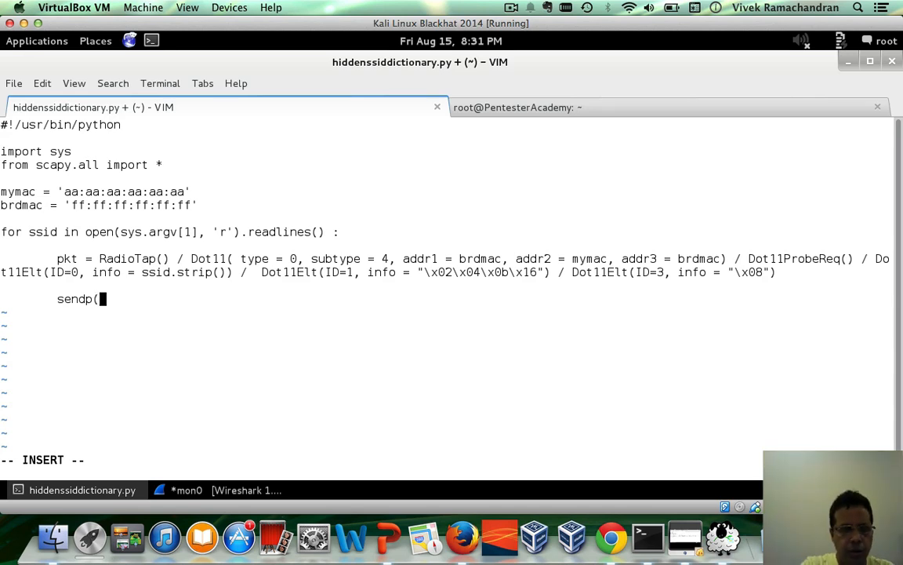
{"action": "type", "text": "pkt, i"}
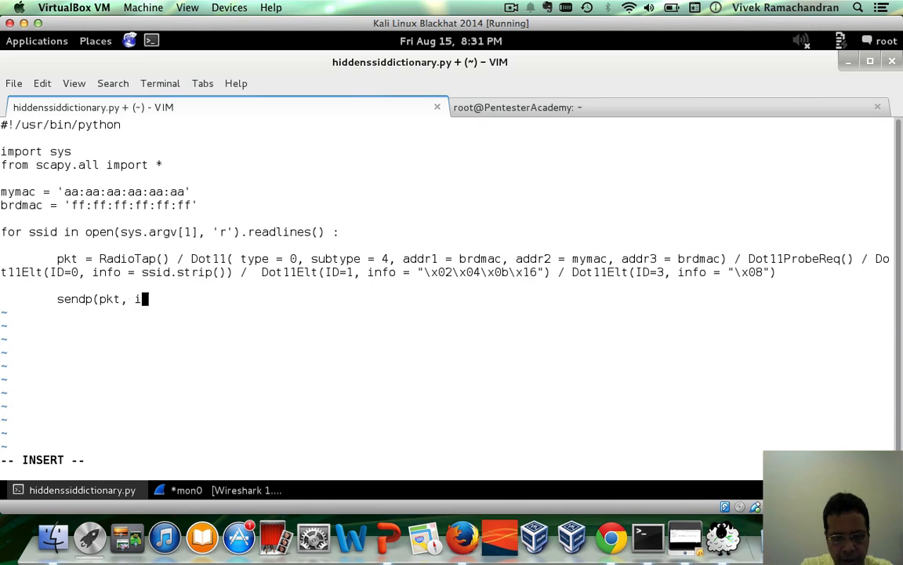
{"action": "type", "text": "face = mon0\""}
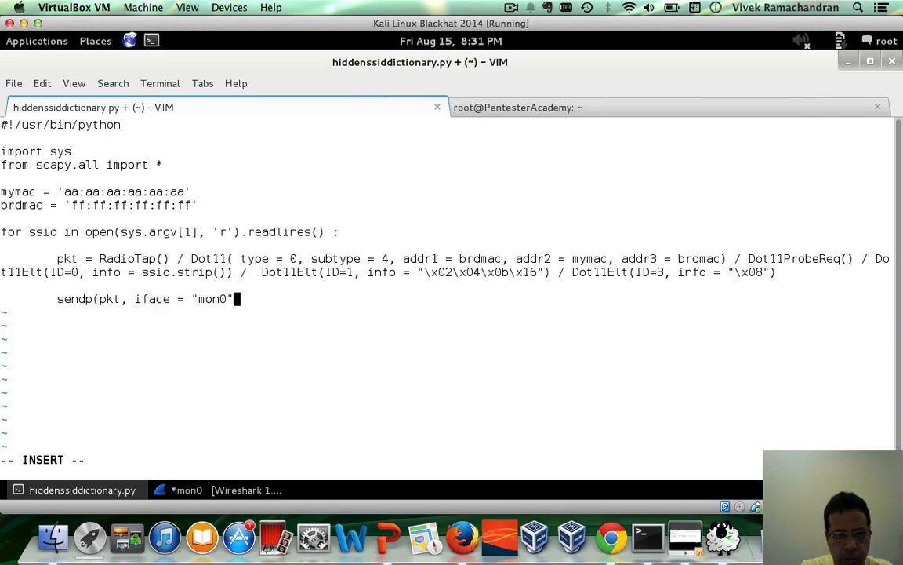
{"action": "type", "text": ", count"}
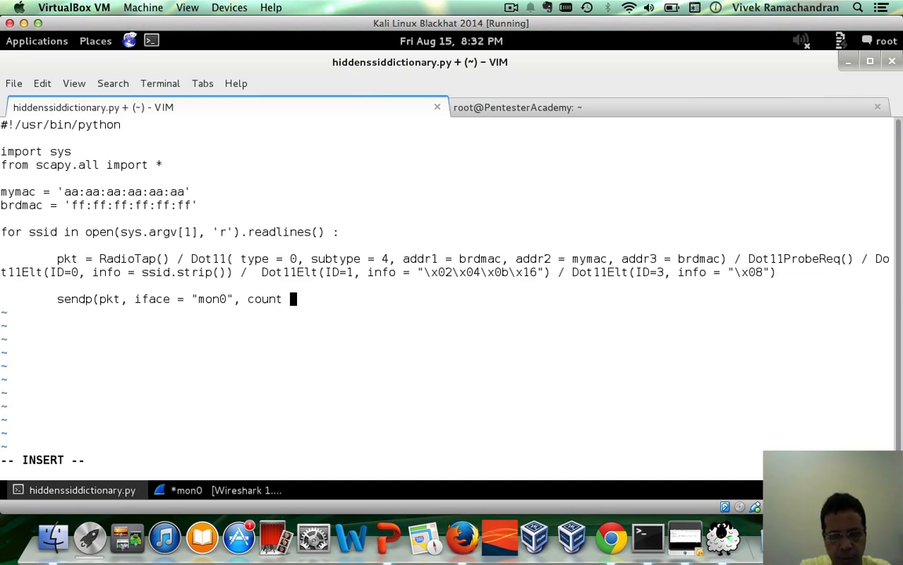
{"action": "type", "text": "= 3,"}
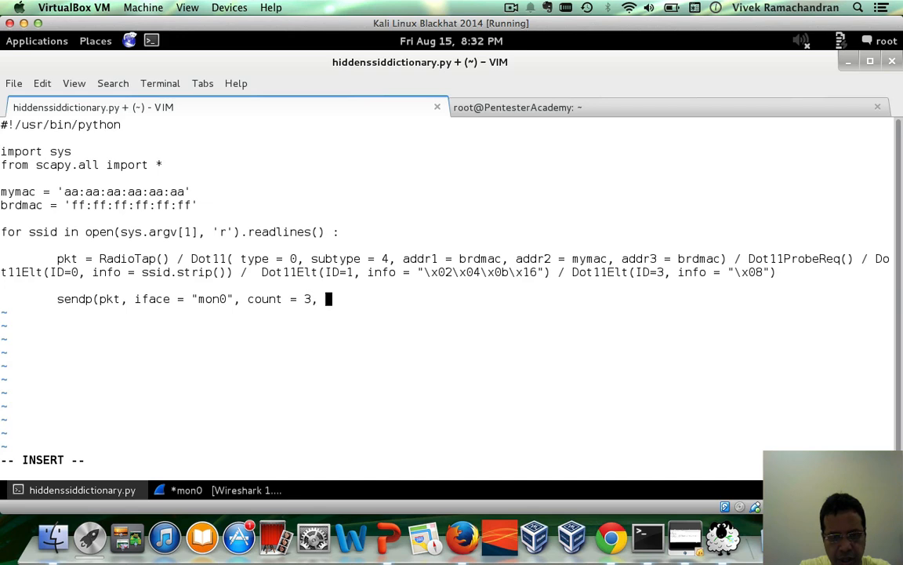
{"action": "type", "text": "i"}
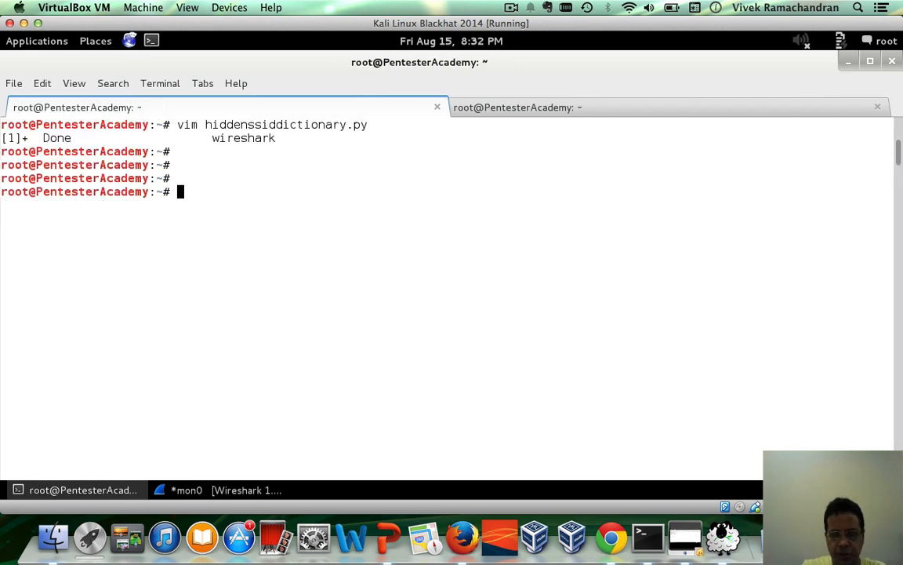
Make hiddenssiddictionary.py executable, run it with ssid_list, and reopen it in Vim
{"action": "type", "text": "./hiddenssid.py"}
{"action": "type", "text": "chmod a+x hi"}
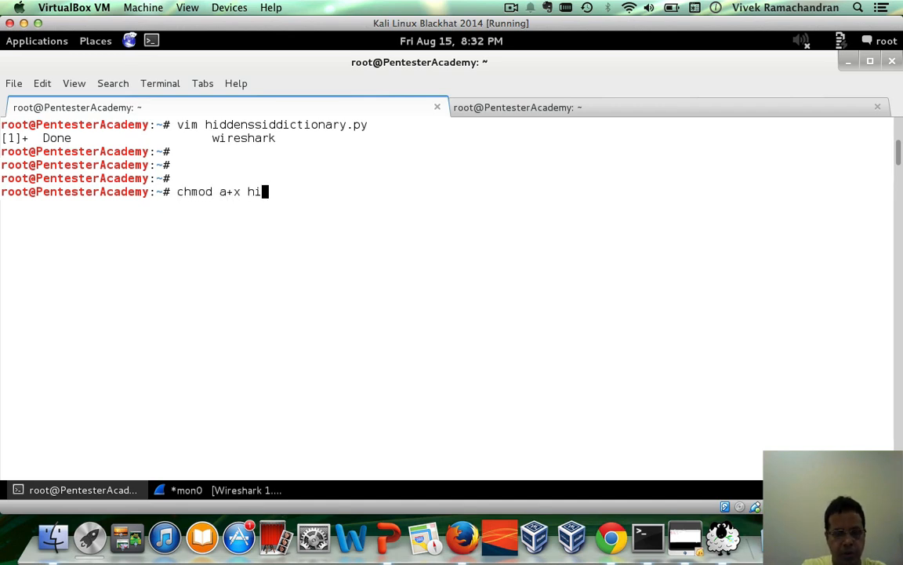
{"action": "type", "text": "denssiddictionary.py"}
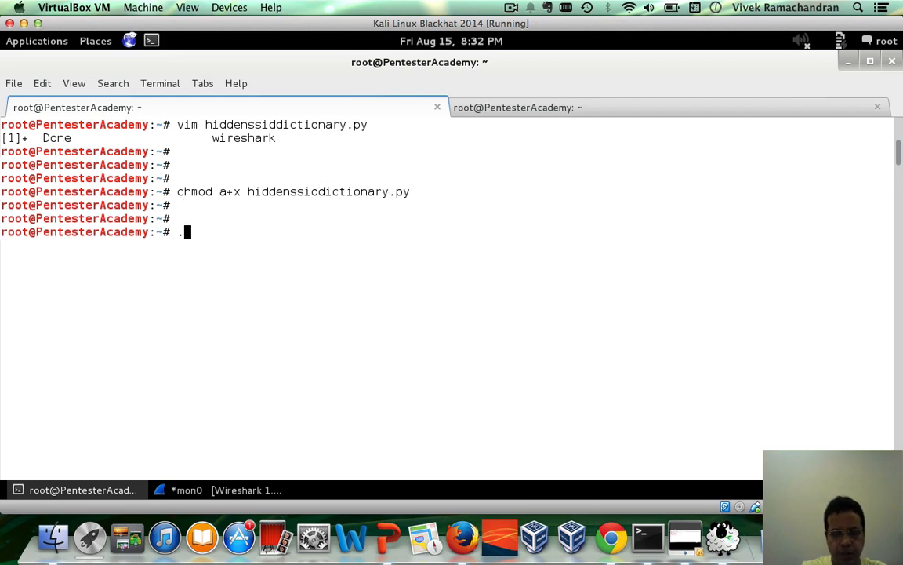
{"action": "type", "text": "/hiddenssid"}
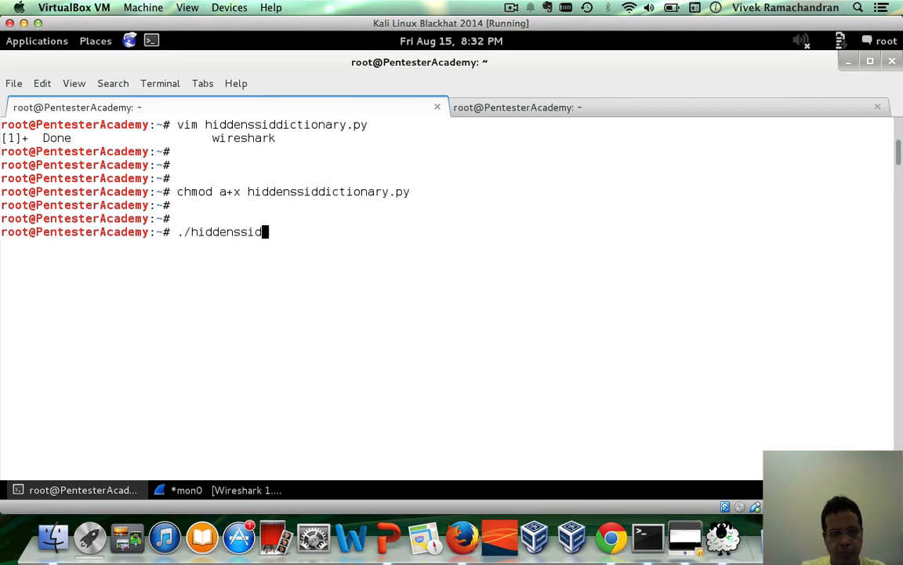
{"action": "type", "text": "dictionary.py"}
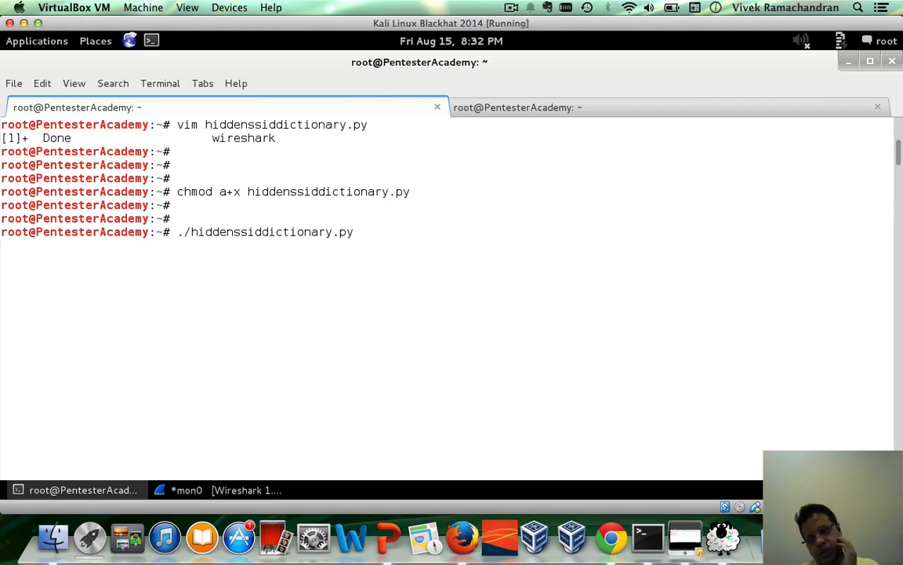
{"action": "type", "text": "sss"}
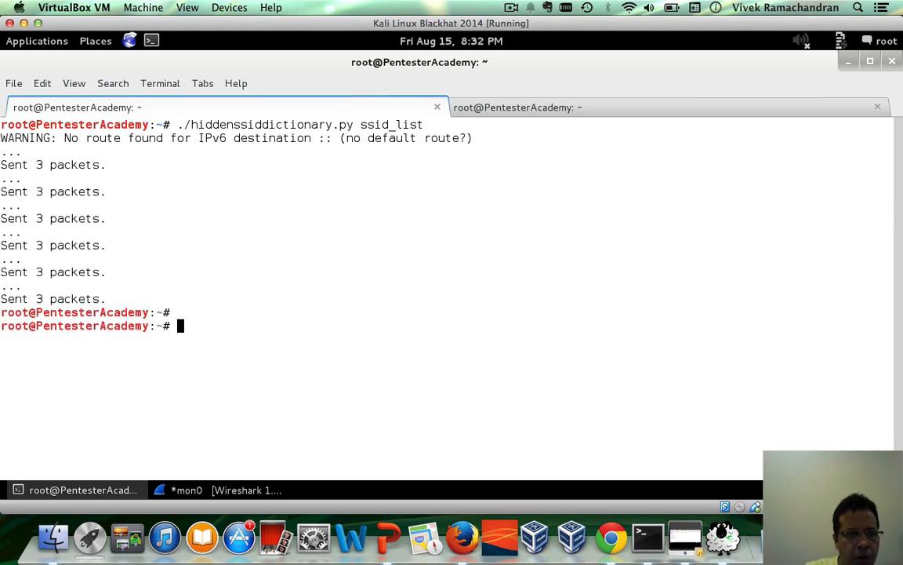
{"action": "type", "text": "vim hiddenssiddictionary.py"}
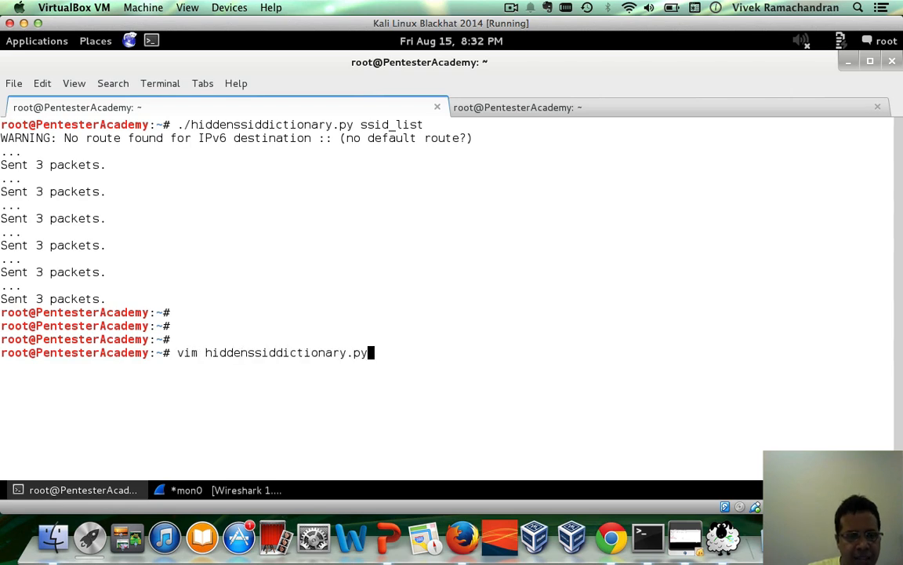
Insert print "\nTrying SSID : ", ssid above the sendp call
{"action": "key", "text": "Return"}
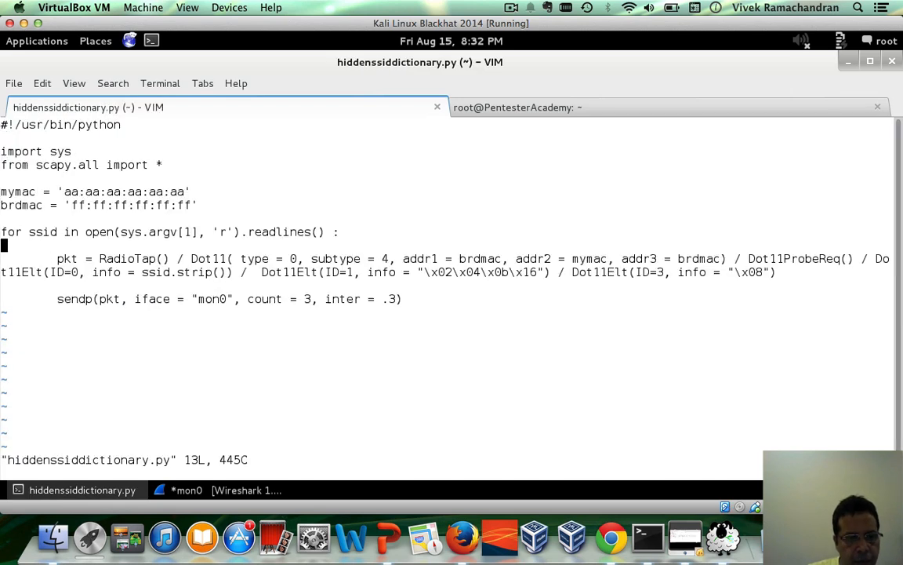
{"action": "key", "text": "i"}
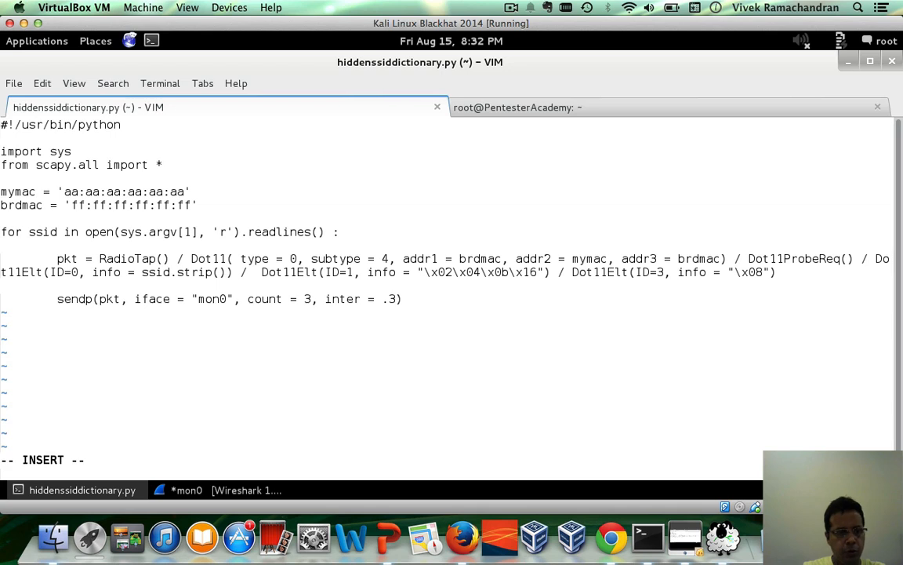
{"action": "type", "text": "print \""}
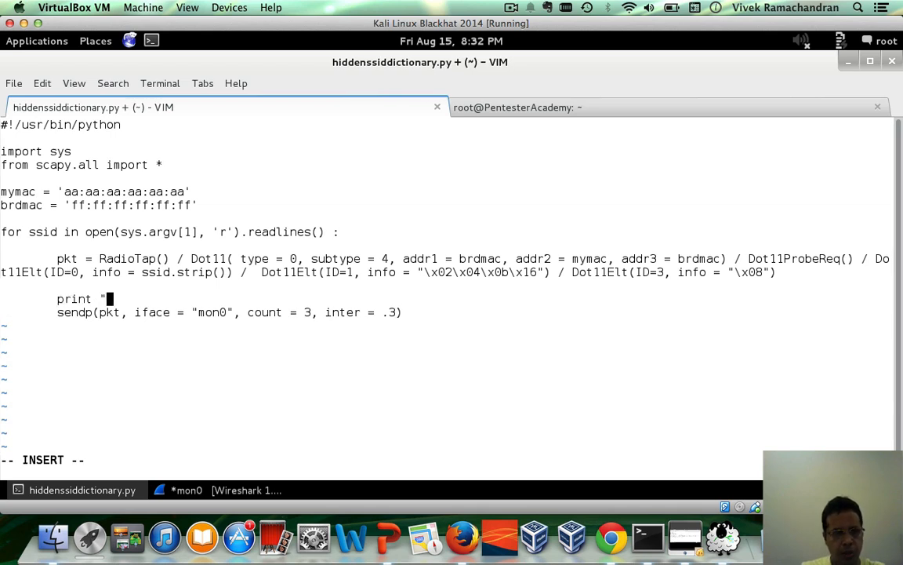
{"action": "type", "text": "Trying S"}
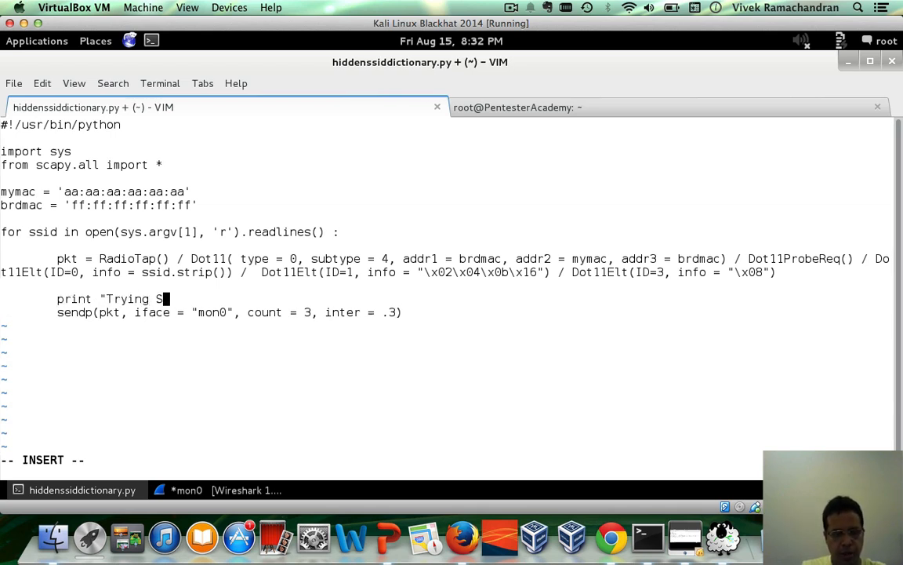
{"action": "type", "text": "SID"}
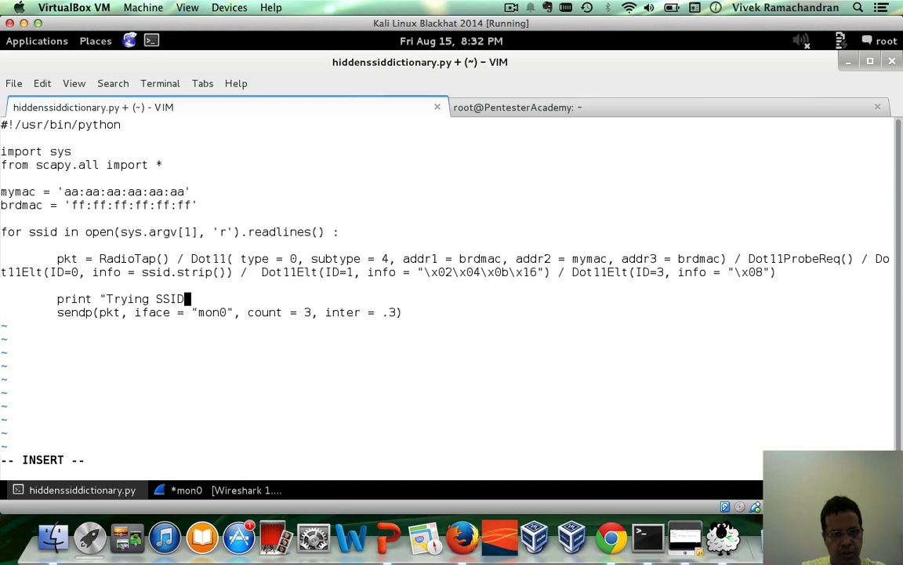
{"action": "type", "text": ": \", ssid"}
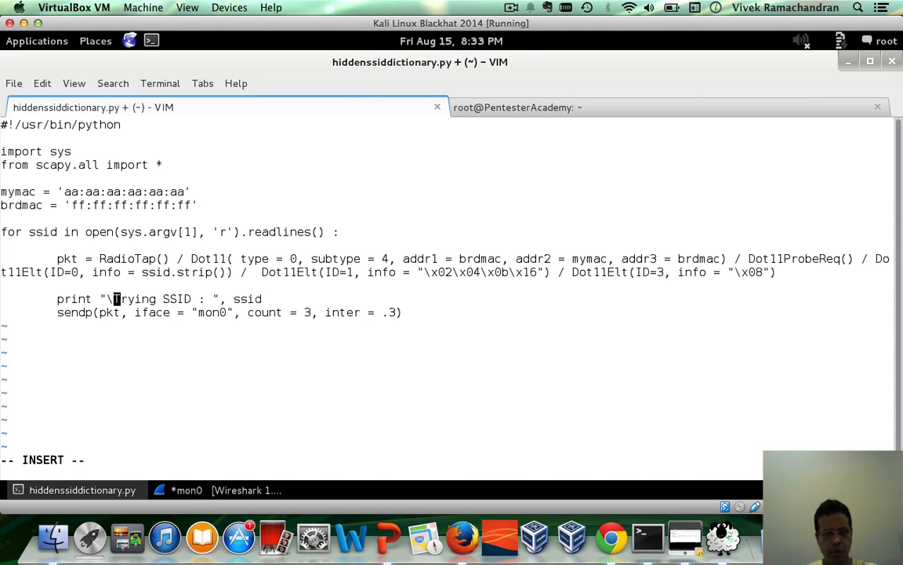
{"action": "type", "text": "n"}
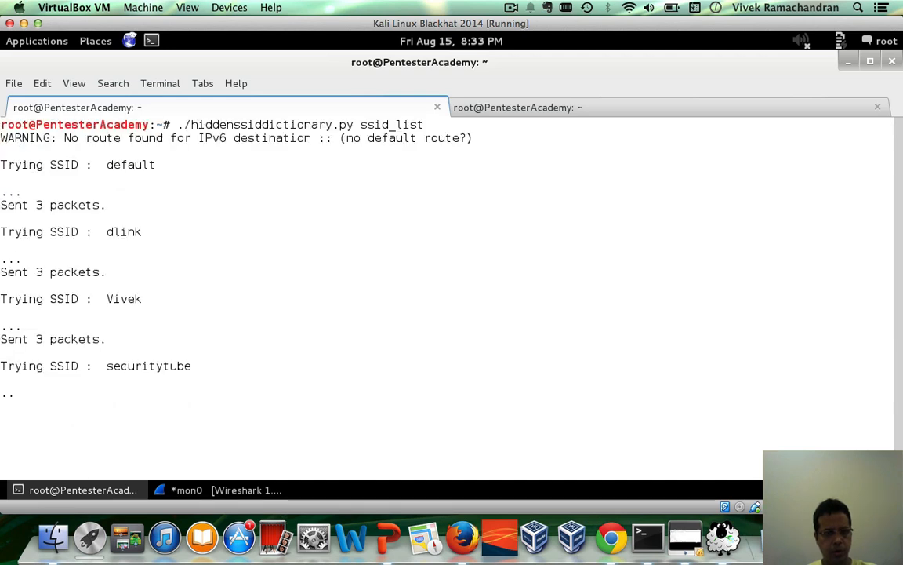
Run ./uncoverhiddenssids.py mon0 10000000 to reveal this-is-secret, then stop it
{"action": "scroll", "scroll_direction": "down", "scroll_amount": 3}
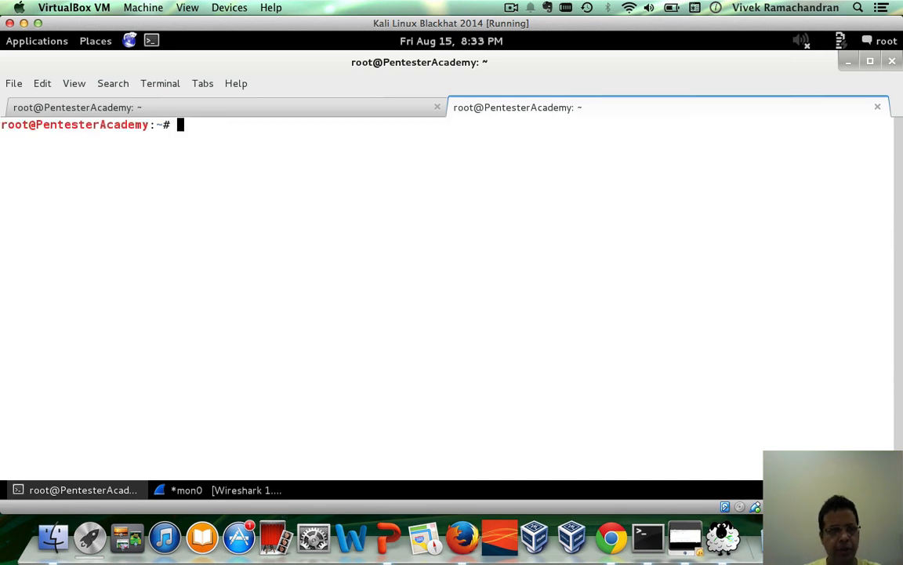
{"action": "type", "text": "cat ssid_list"}
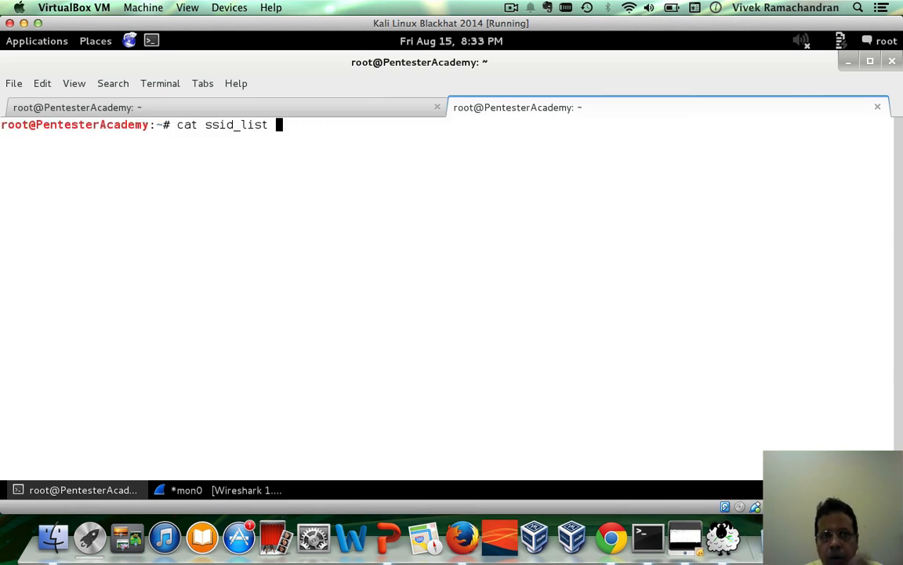
{"action": "type", "text": "./uncoverhiddenssids.py mon0 10000000"}
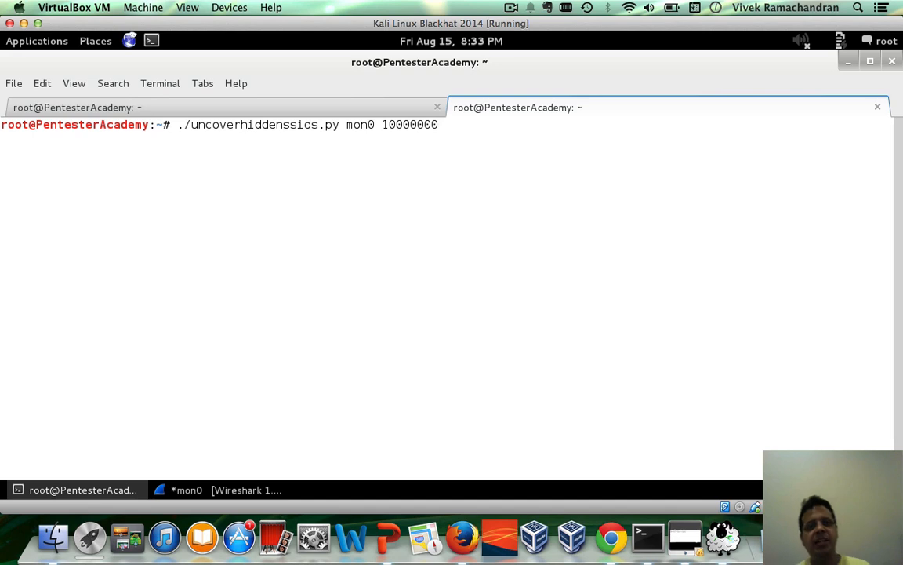
{"action": "key", "text": "Return"}
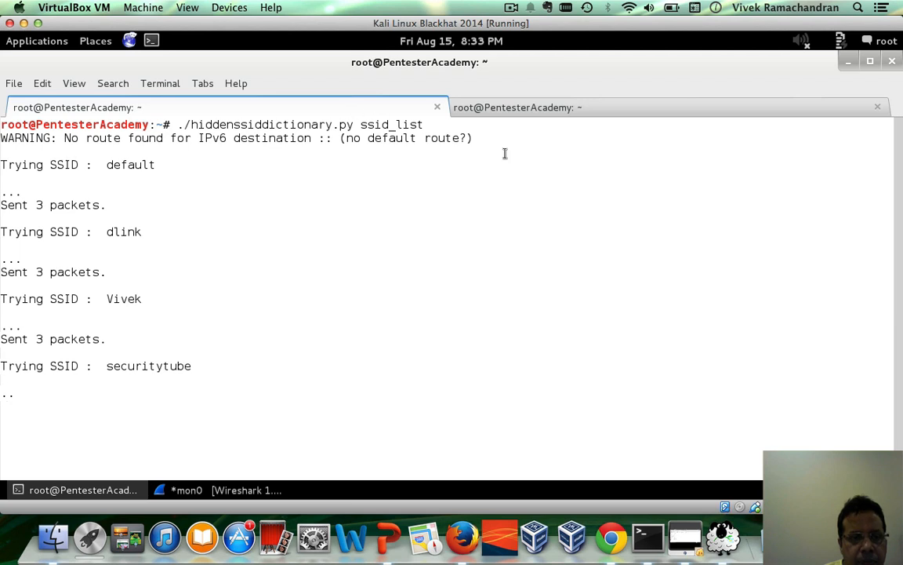
{"action": "scroll", "scroll_direction": "down", "scroll_amount": 3}
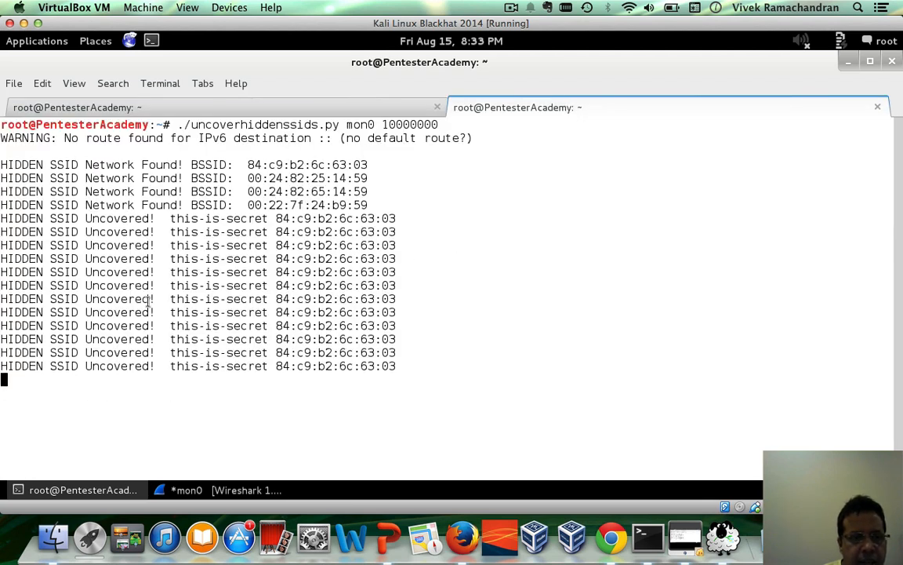
{"action": "key", "text": "ctrl+c"}
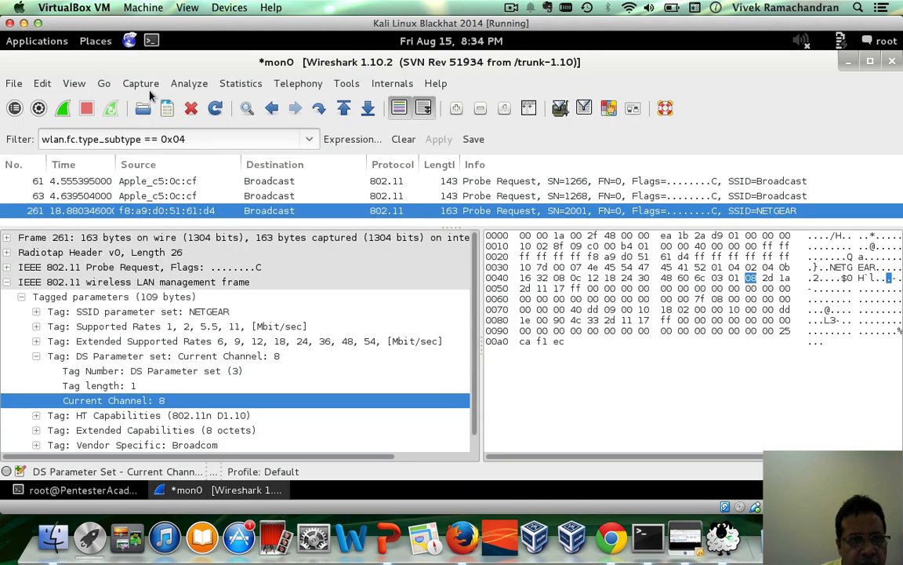
Start a new mon0 capture filtered to wlan.addr == aa:aa:aa:aa:aa:aa
{"action": "left_click", "coordinate": [208, 139]}
{"action": "type", "text": "wlan.addr =="}
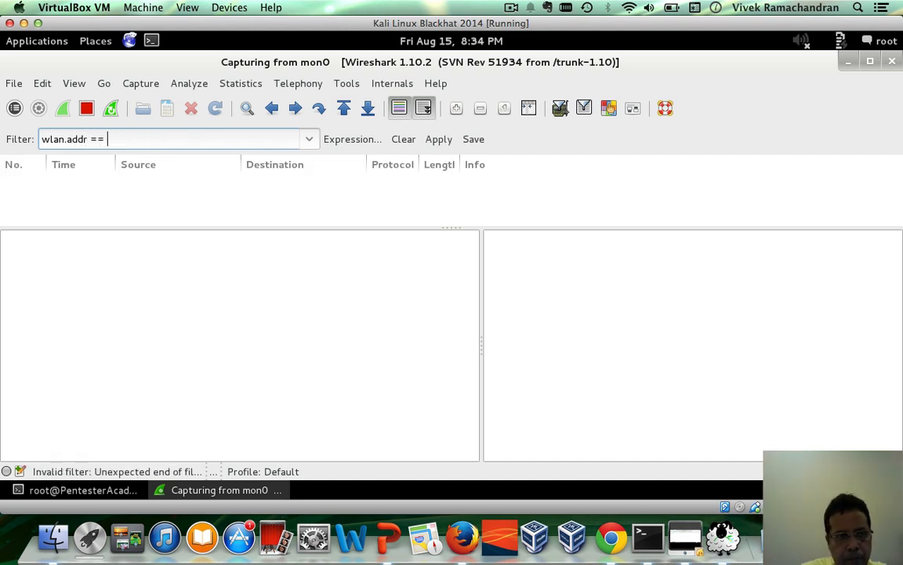
{"action": "type", "text": "aa:aa:aa:aa:aa:aa"}
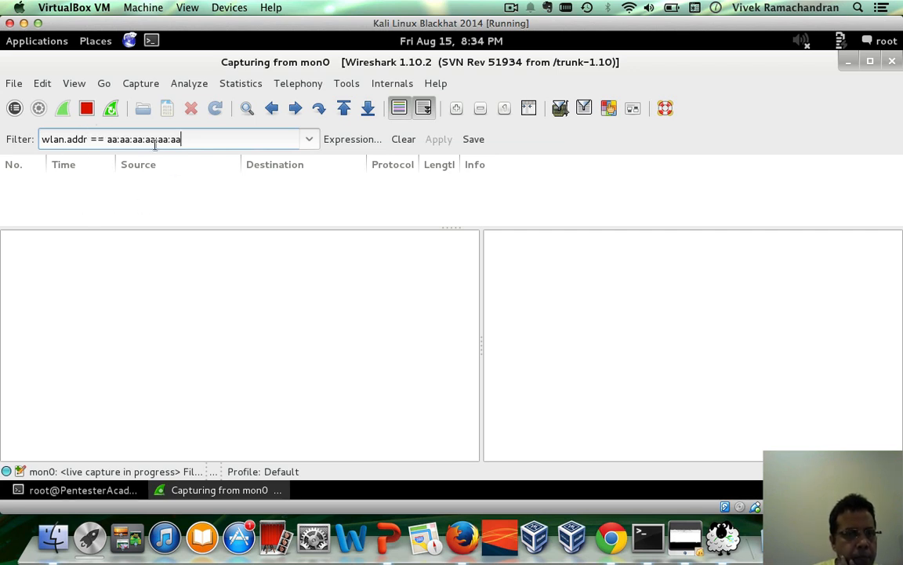
{"action": "left_click", "coordinate": [308, 139]}
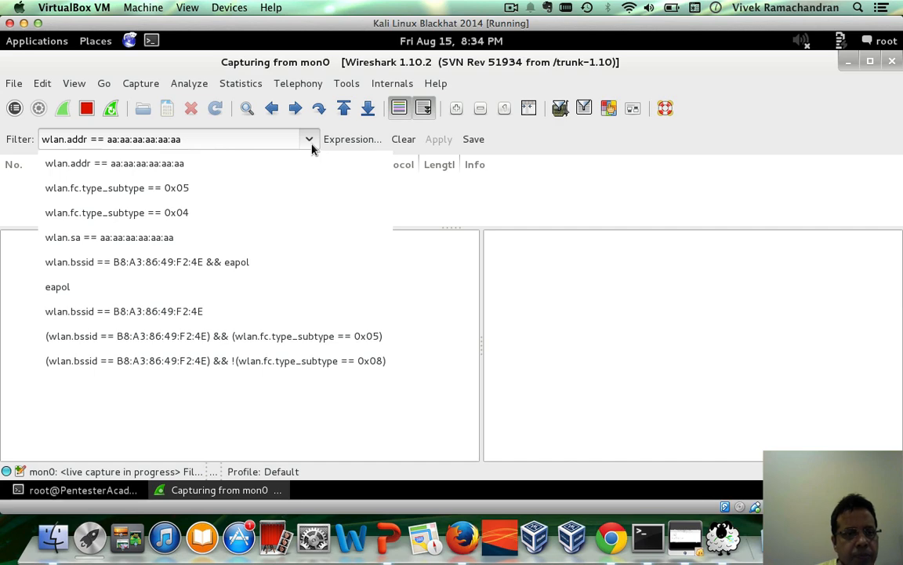
{"action": "left_click", "coordinate": [308, 139]}
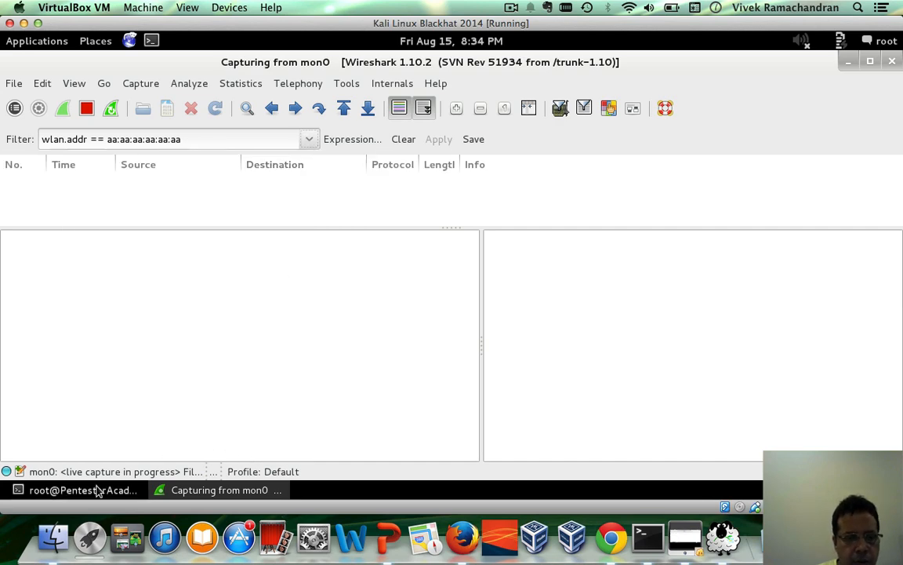
Bring the terminal window to the front to rerun the probe script
{"action": "left_click", "coordinate": [82, 489]}
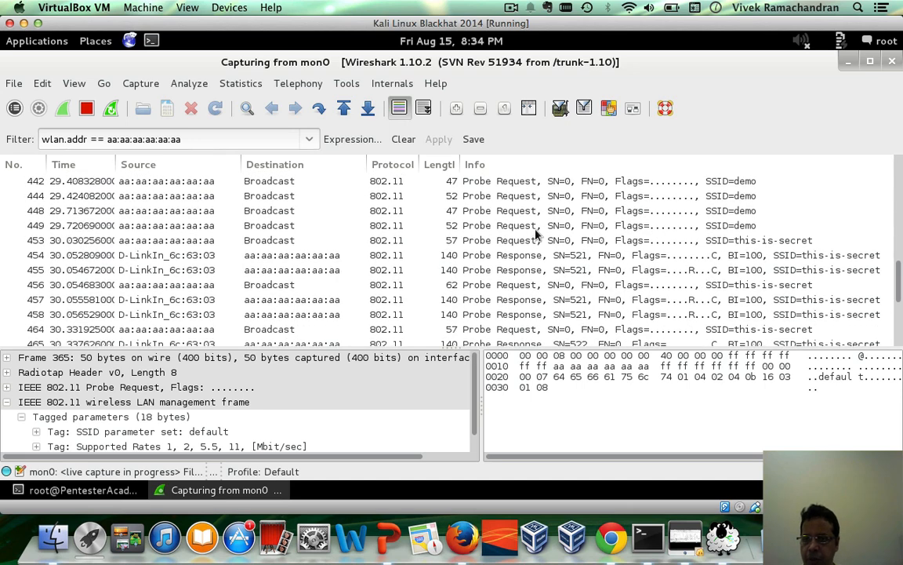
{"action": "mouse_move", "coordinate": [774, 241]}
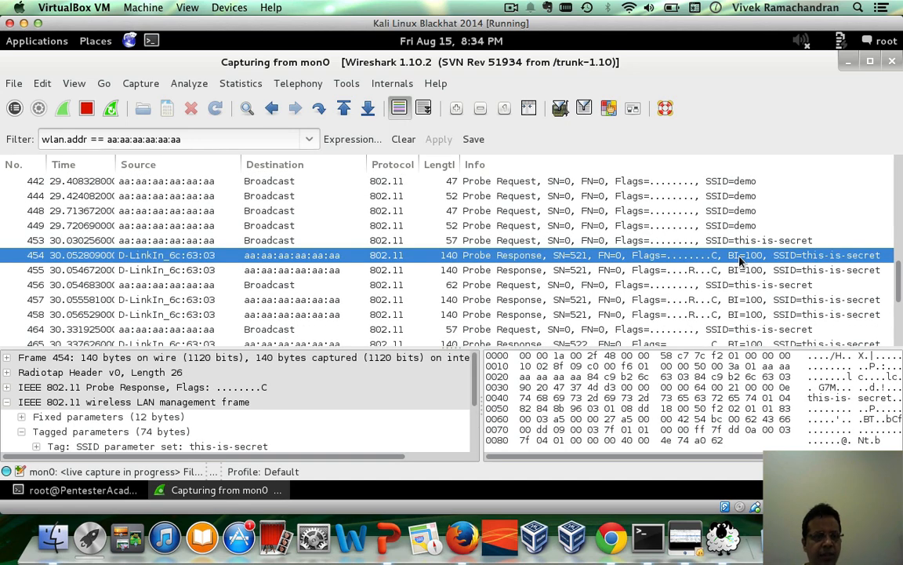
{"action": "mouse_move", "coordinate": [454, 304]}
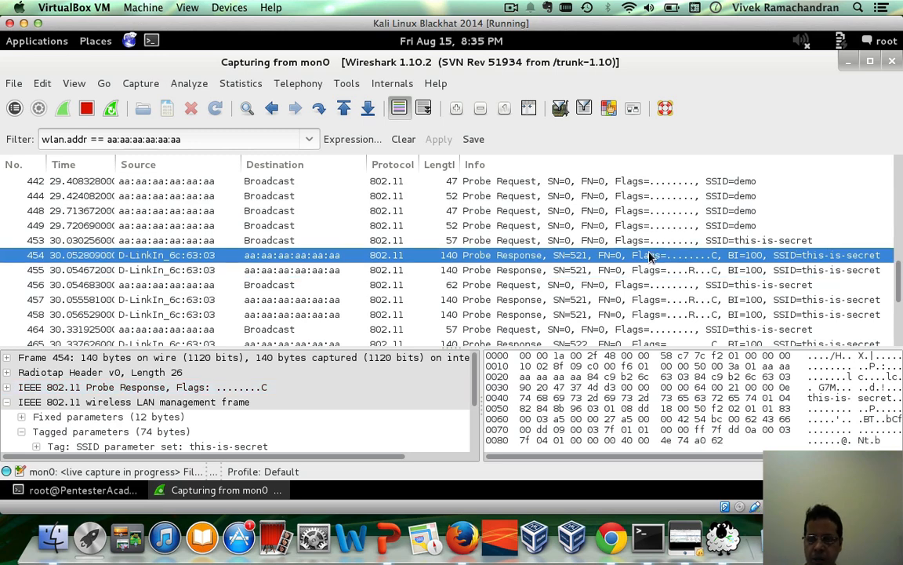
{"action": "mouse_move", "coordinate": [659, 257]}
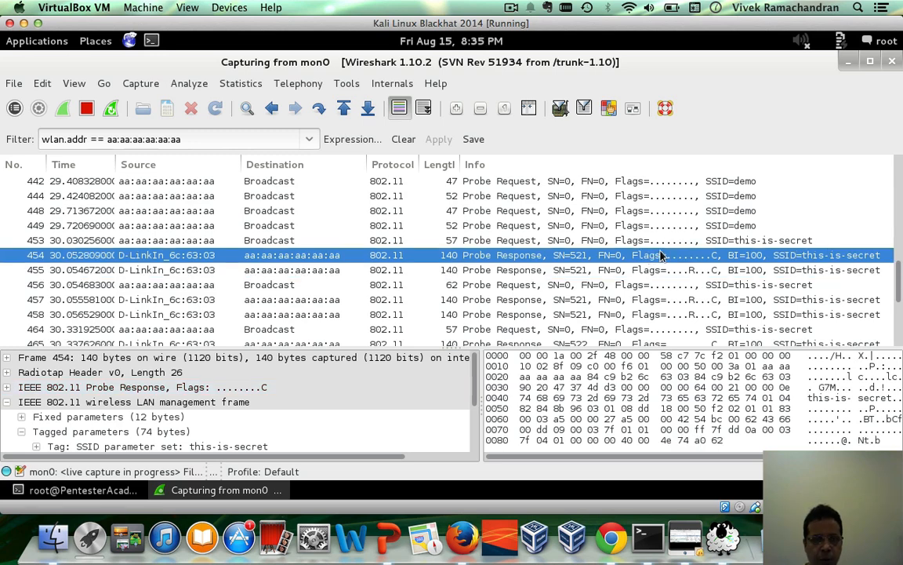